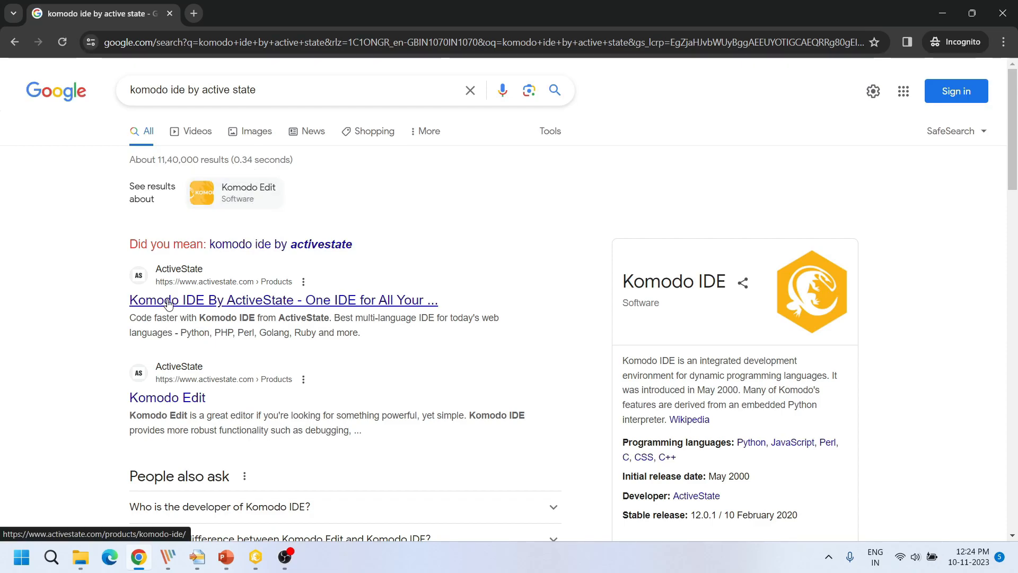
Reach the OpenKomodoIDE GitHub releases page from the ActiveState Komodo IDE product page.
click(284, 299)
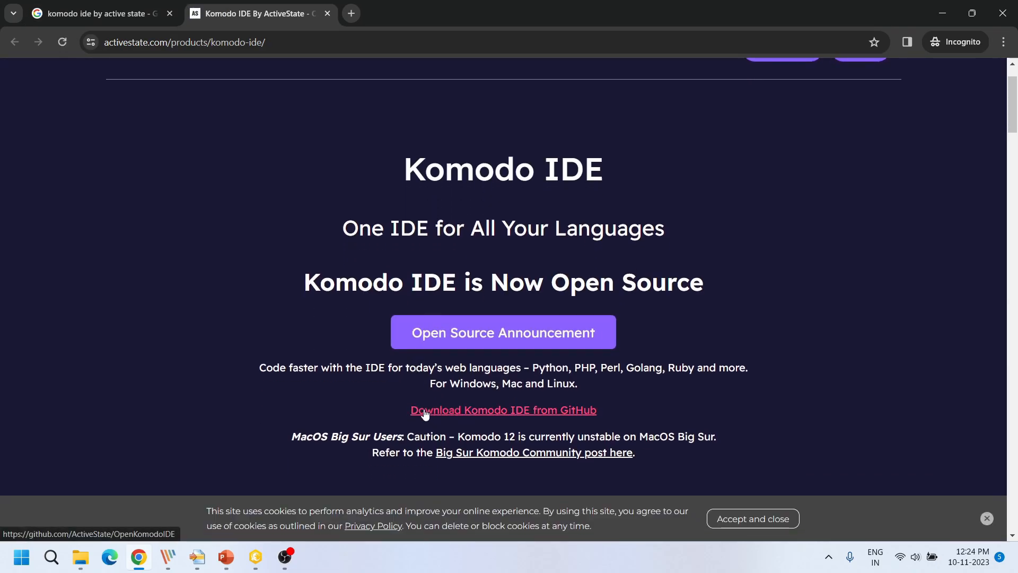
mouse_move(544, 414)
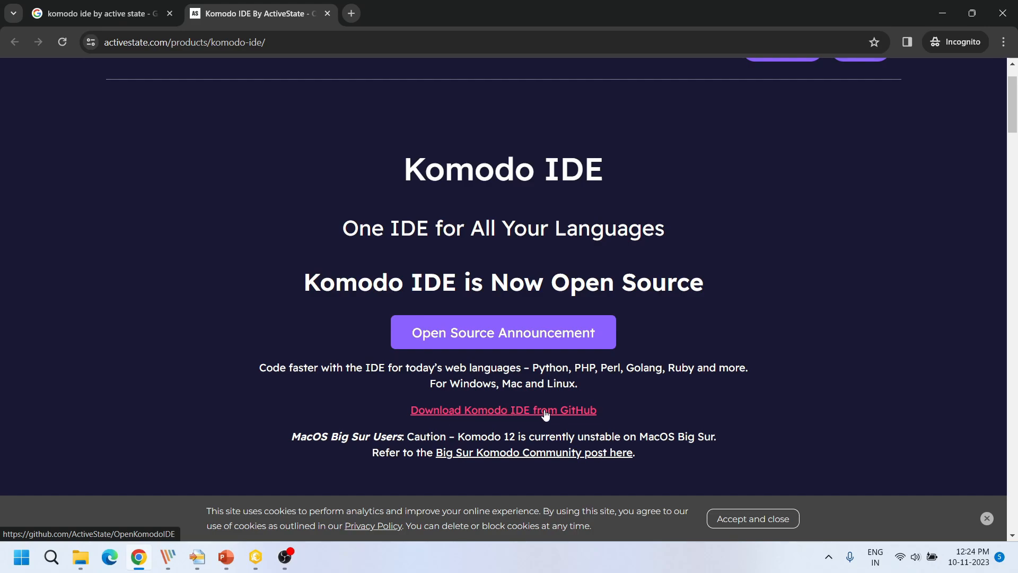
click(503, 410)
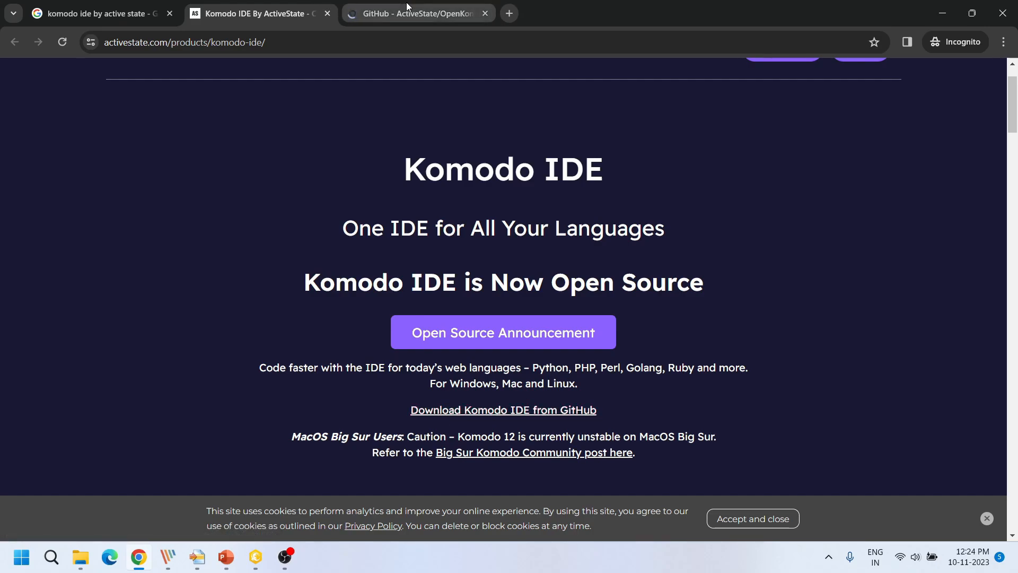
click(416, 12)
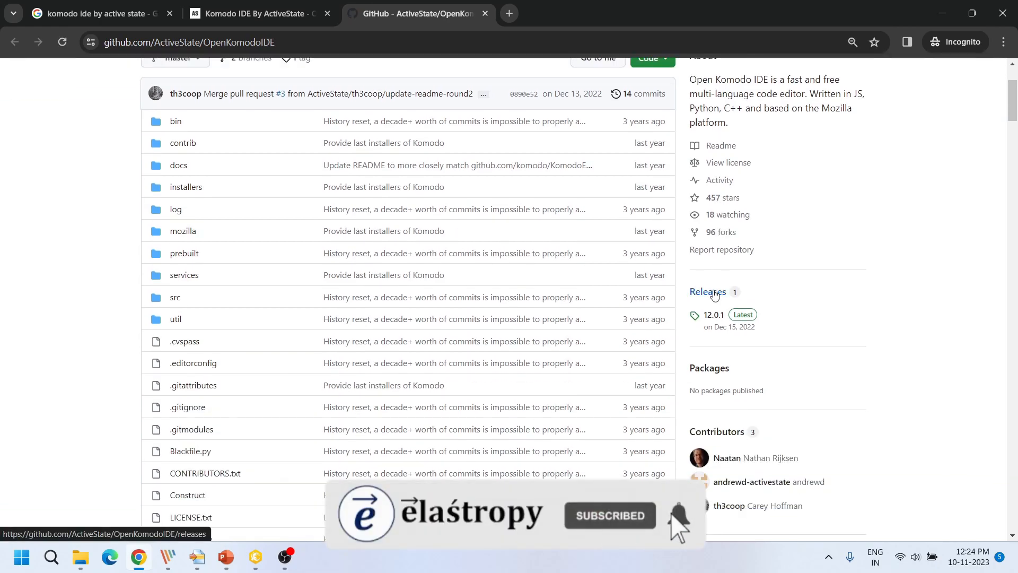
click(707, 291)
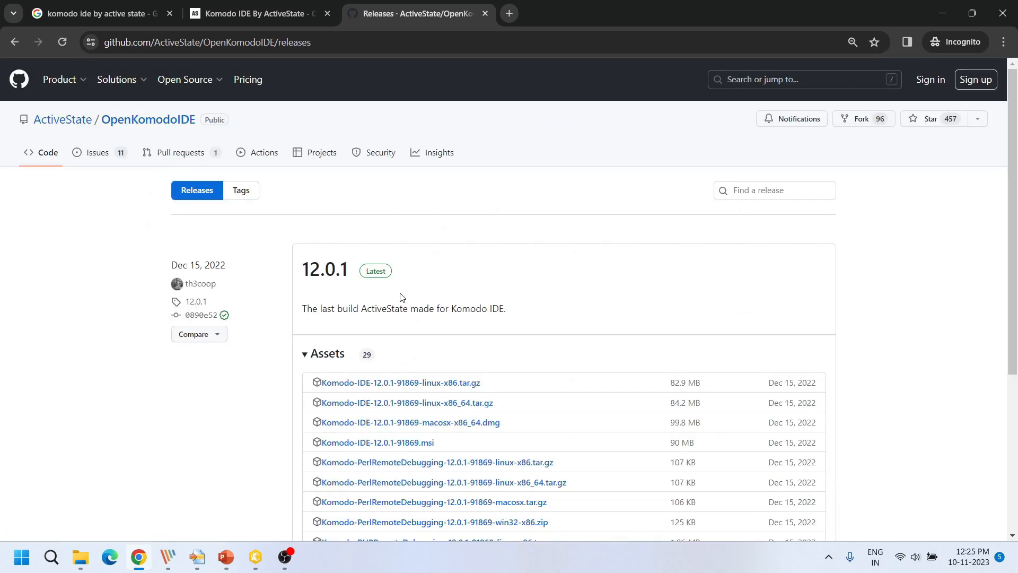
Start downloading the Komodo-IDE-12.0.1-91869.msi Windows installer.
scroll(down, 3)
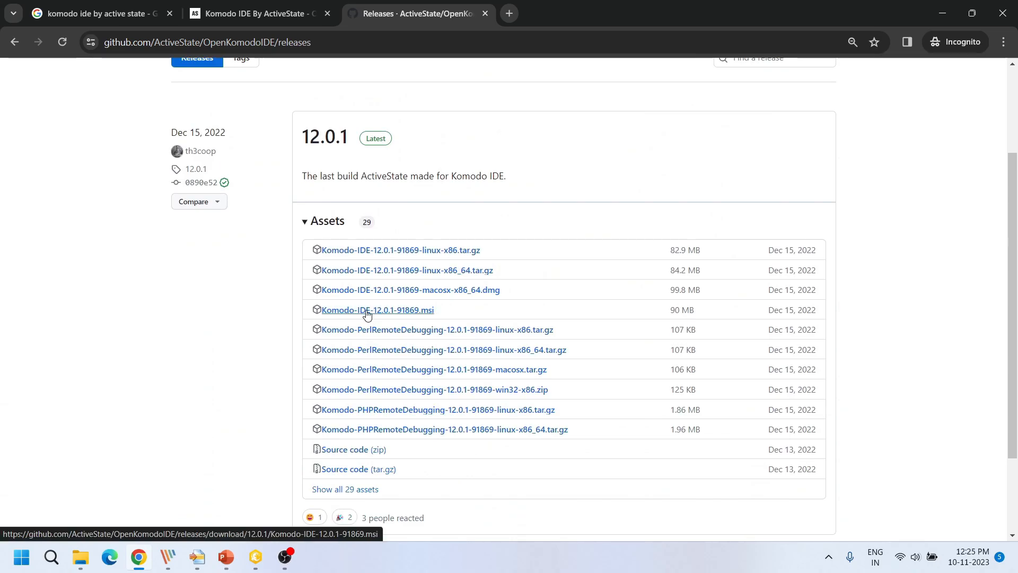
mouse_move(409, 316)
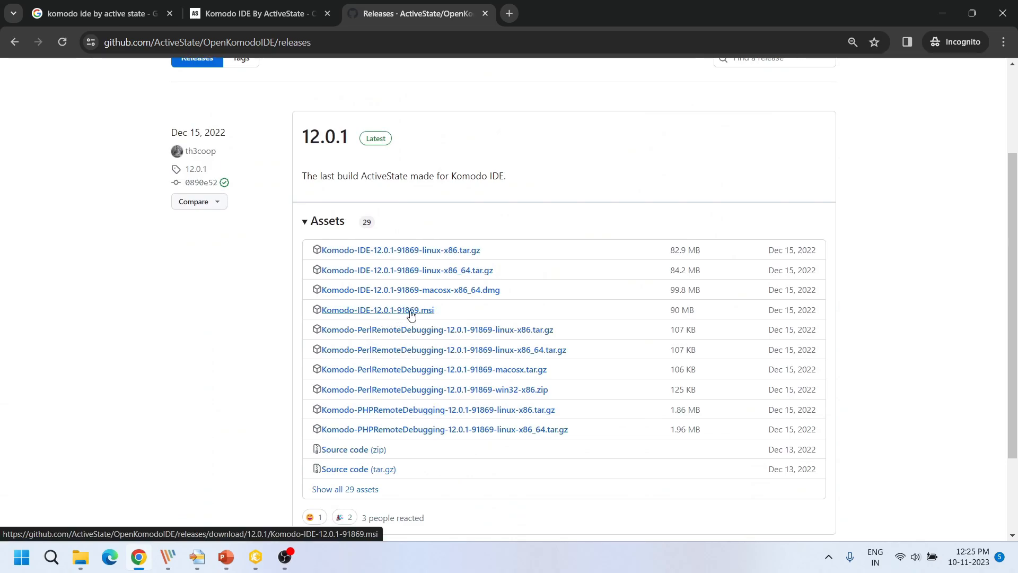
click(376, 310)
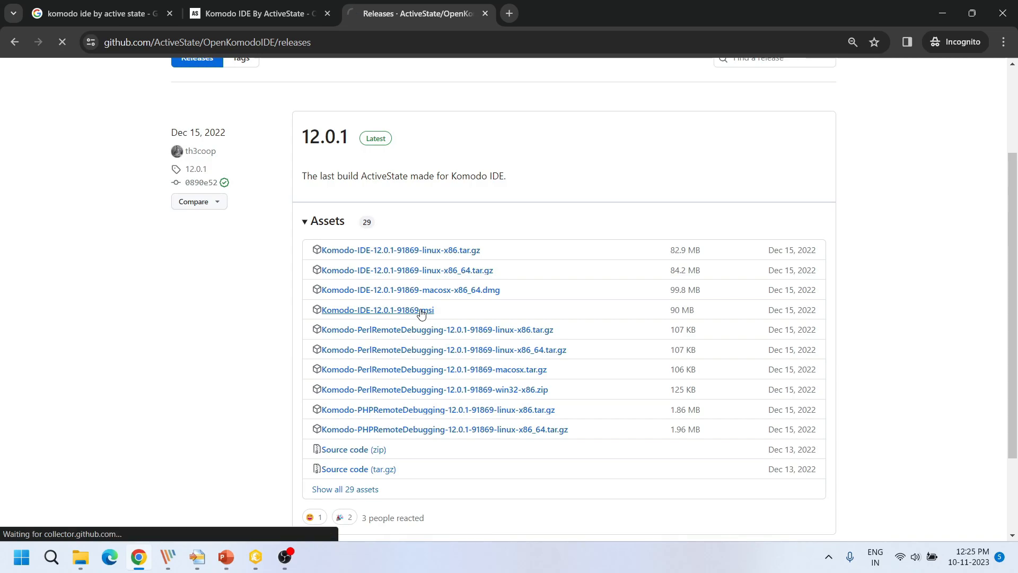
click(377, 309)
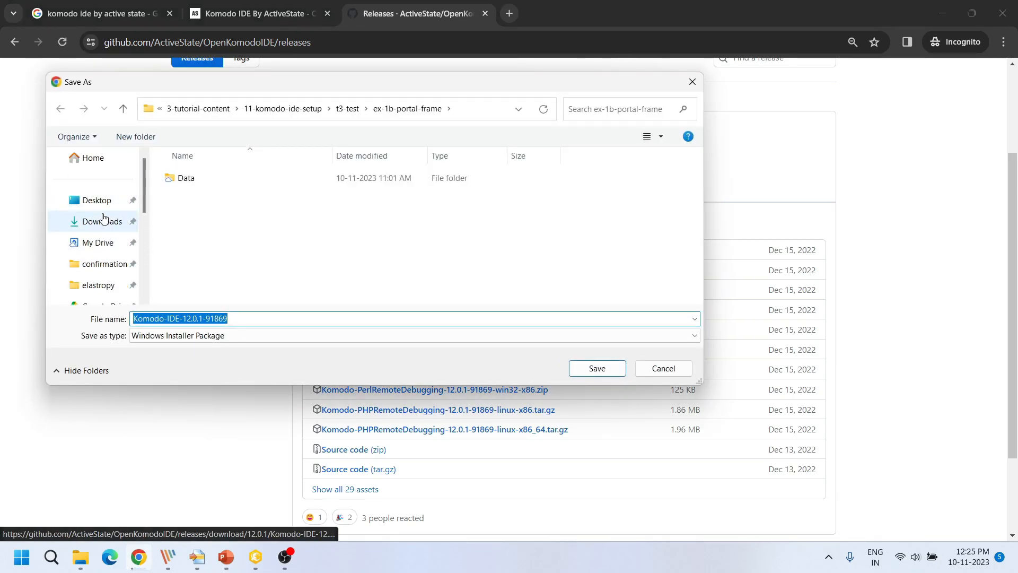
Save the Komodo IDE 12.0.1 installer into the Downloads folder.
click(102, 220)
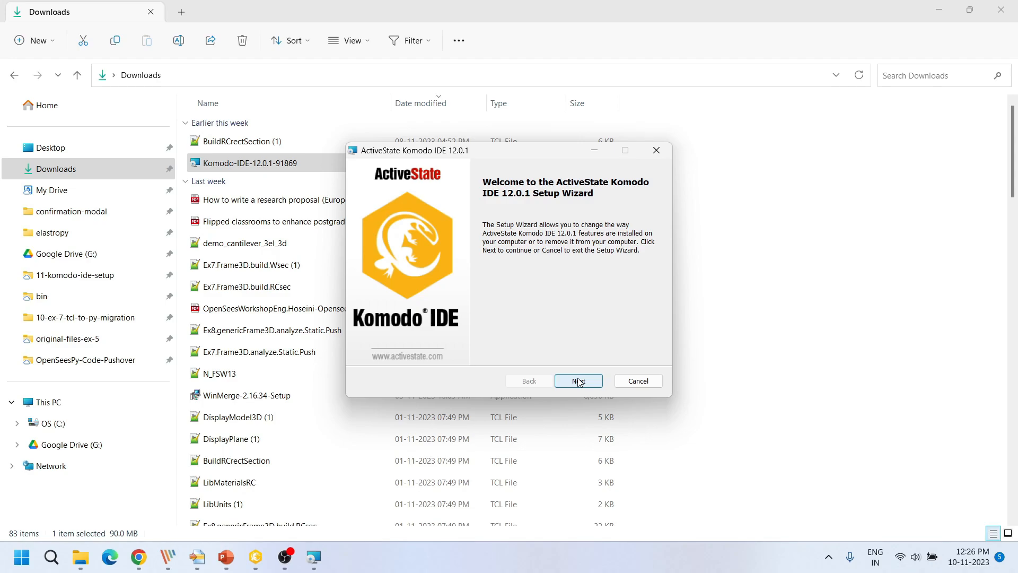
Cancel the setup at the Modify or remove page and confirm with Yes.
click(577, 381)
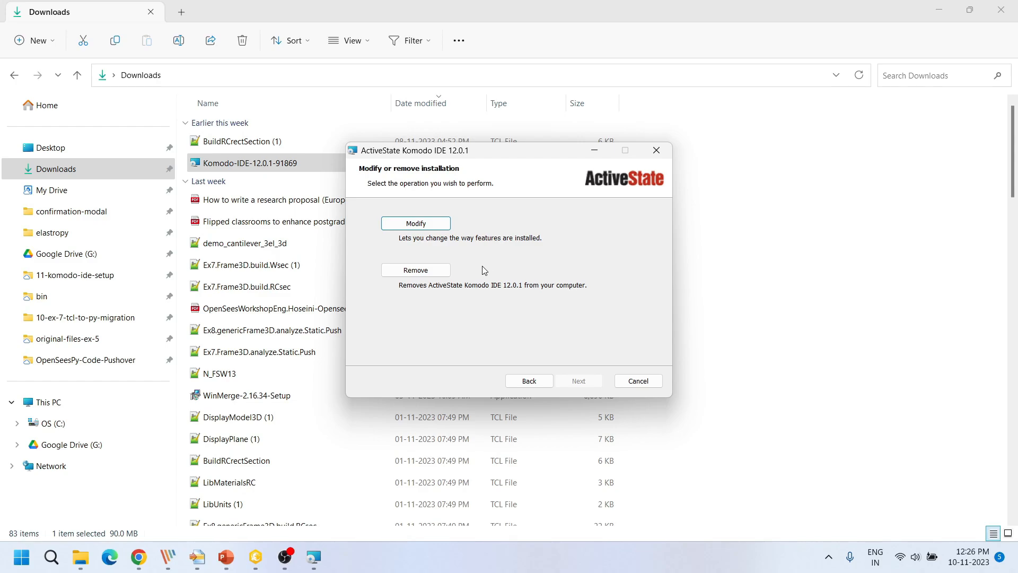
click(637, 381)
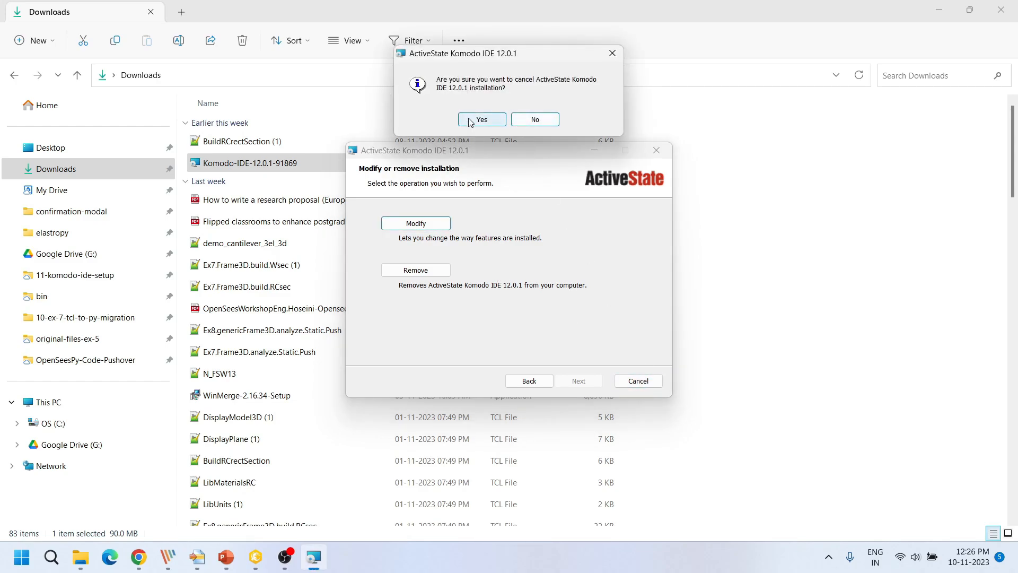
click(481, 119)
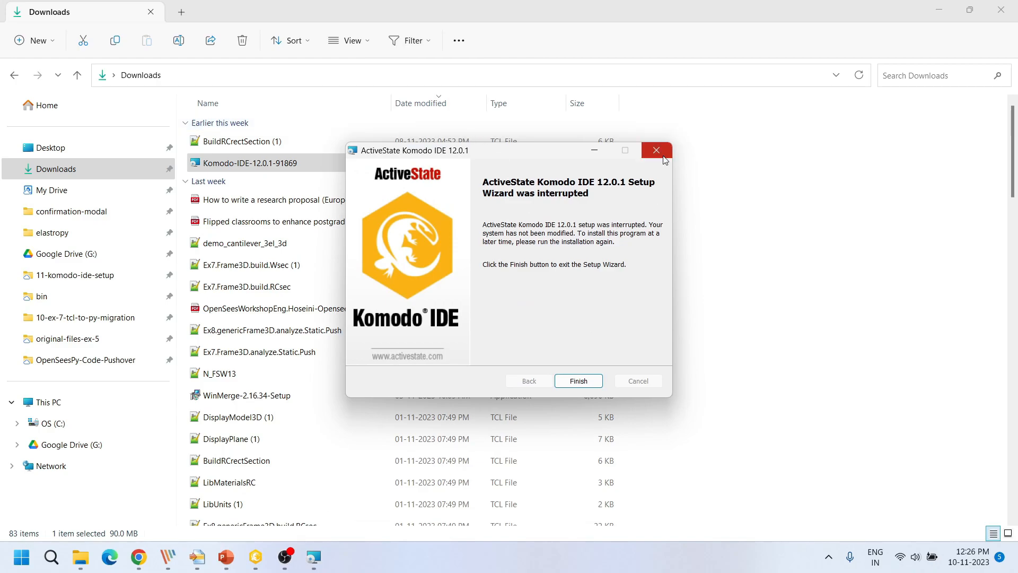
Close the interrupted wizard and launch Komodo IDE 12 from the desktop shortcut.
click(577, 381)
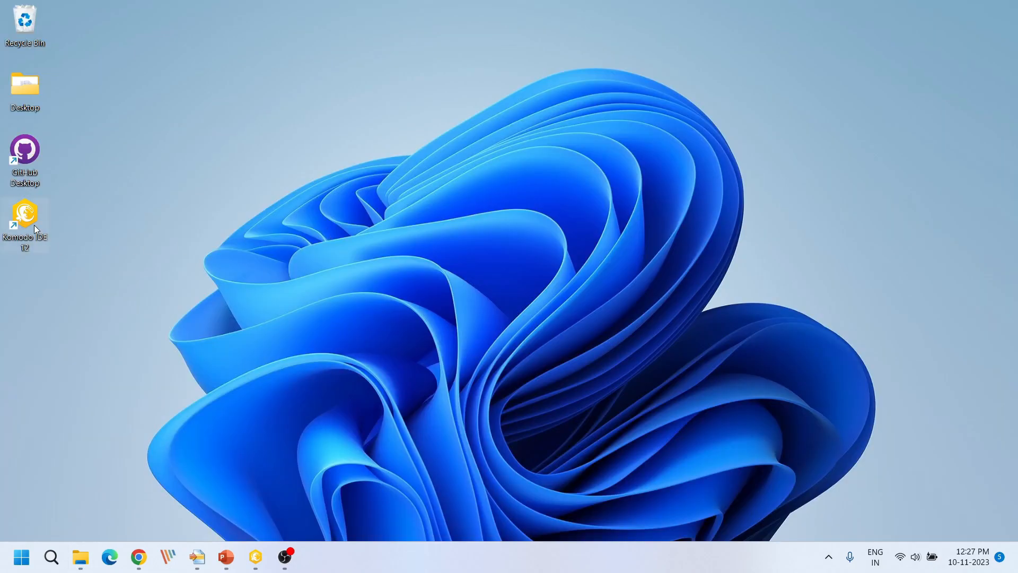
mouse_move(18, 227)
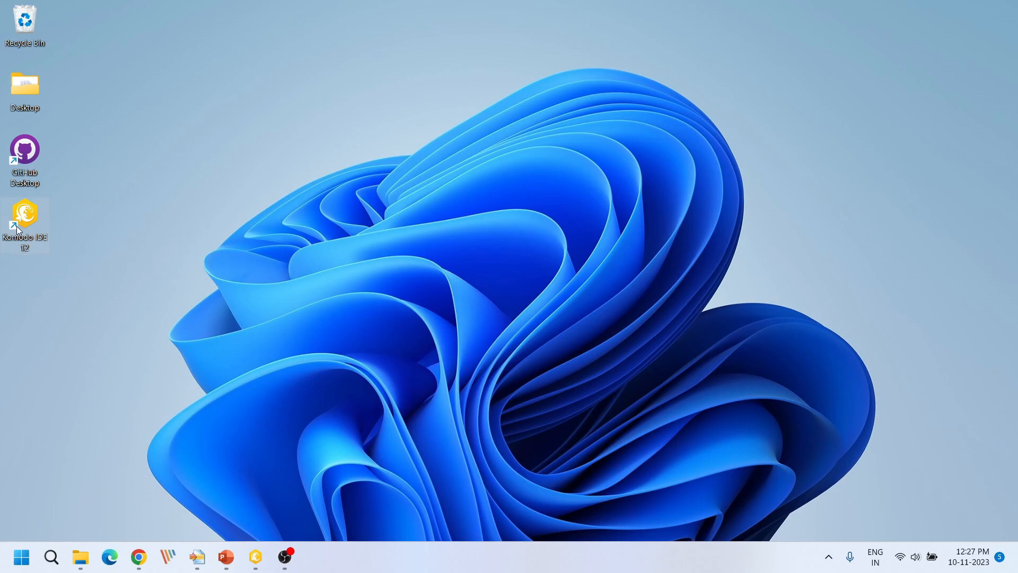
double_click(25, 214)
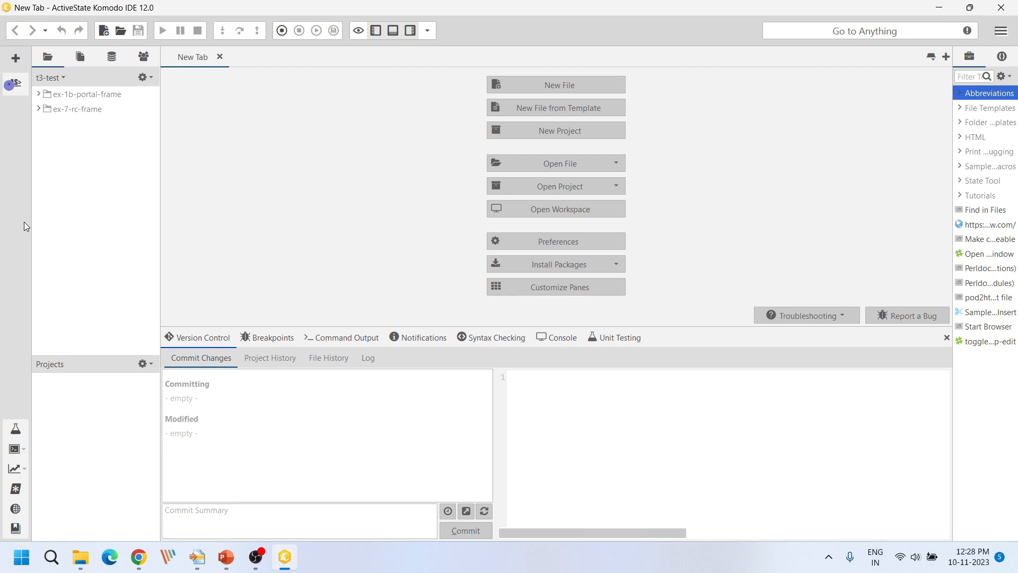
mouse_move(227, 168)
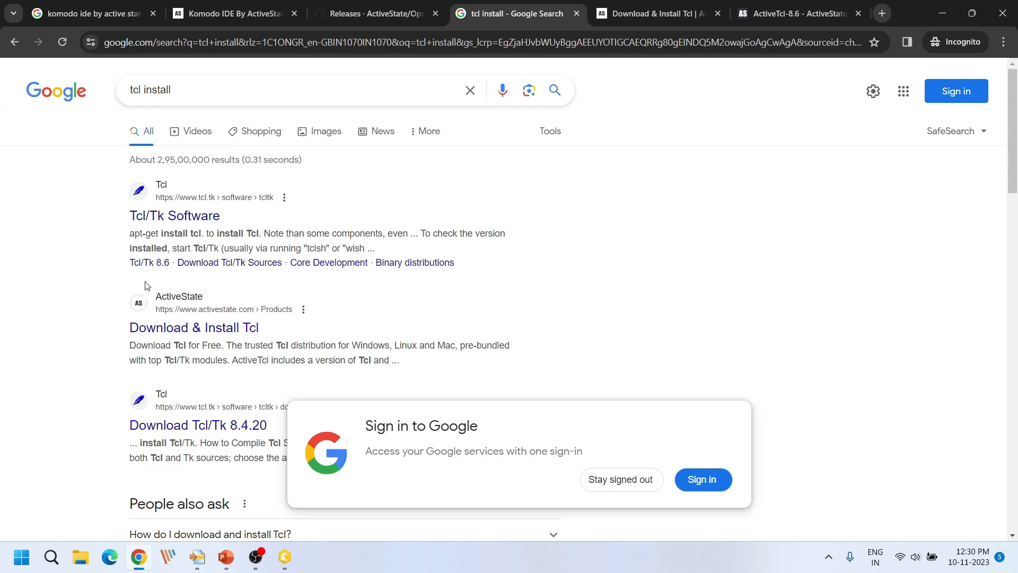
mouse_move(193, 328)
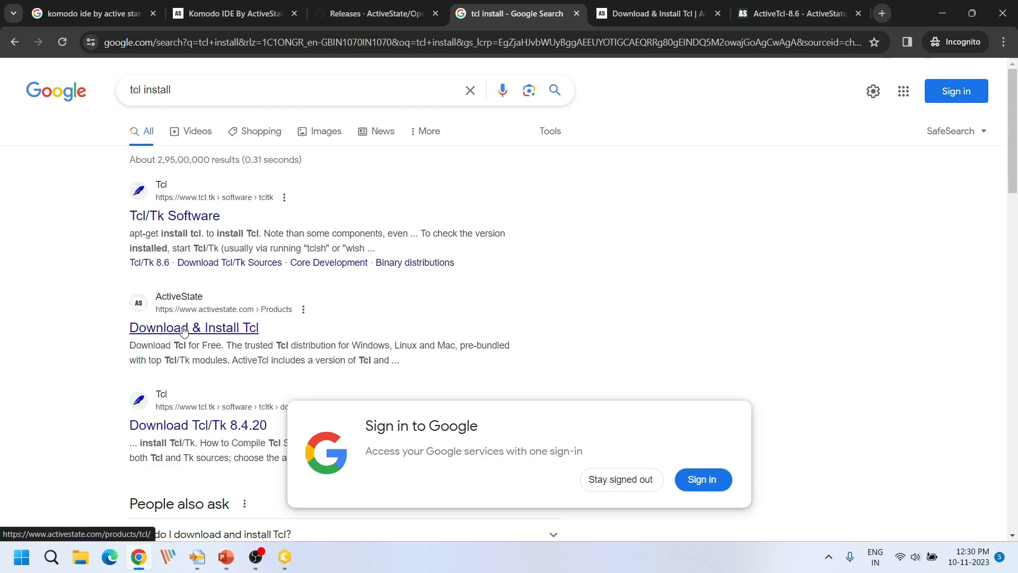
mouse_move(193, 329)
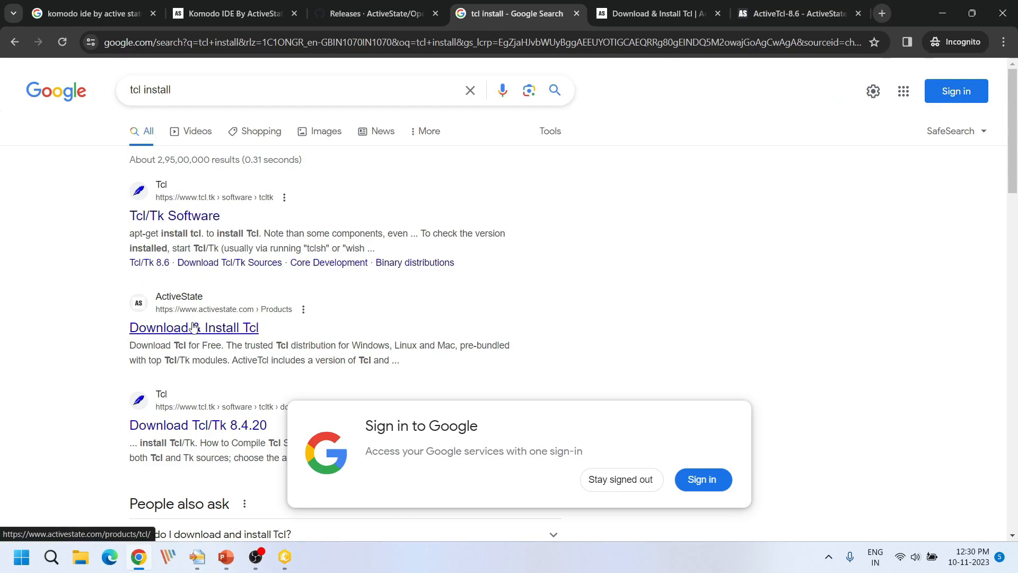
Reach the ActiveTcl 8.6 download from the ActiveState Download & Install Tcl page.
click(193, 328)
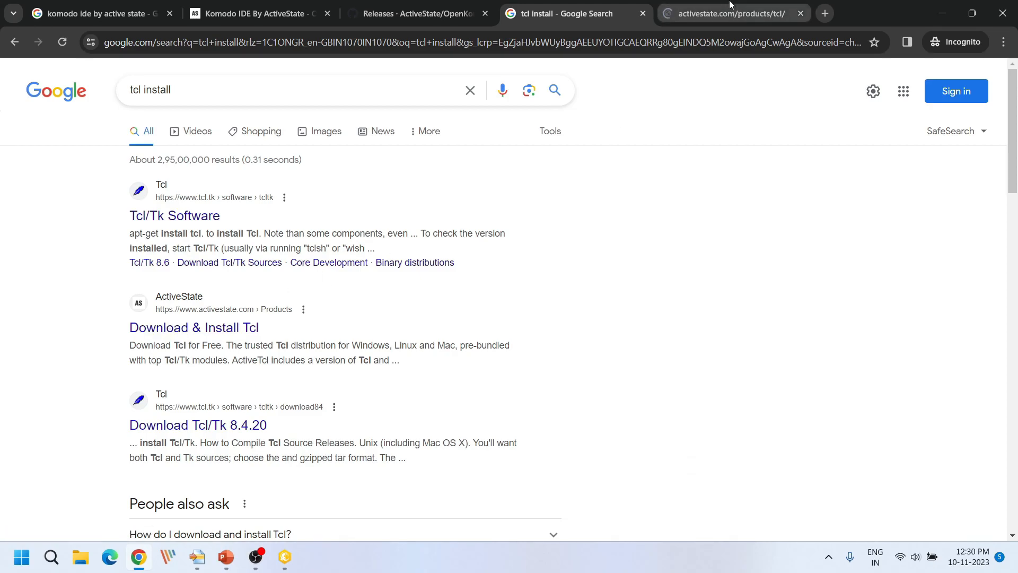
click(731, 13)
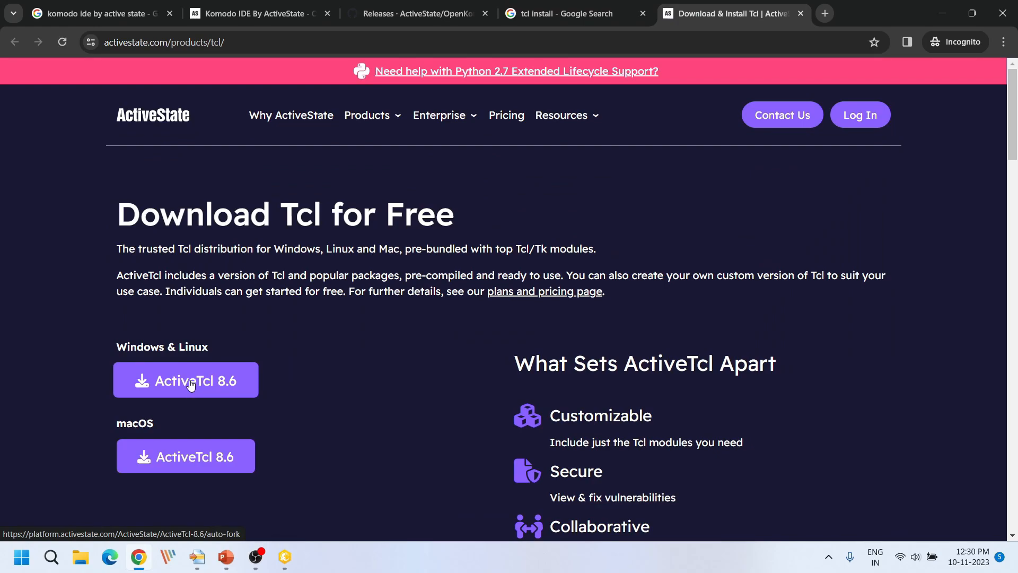
click(185, 380)
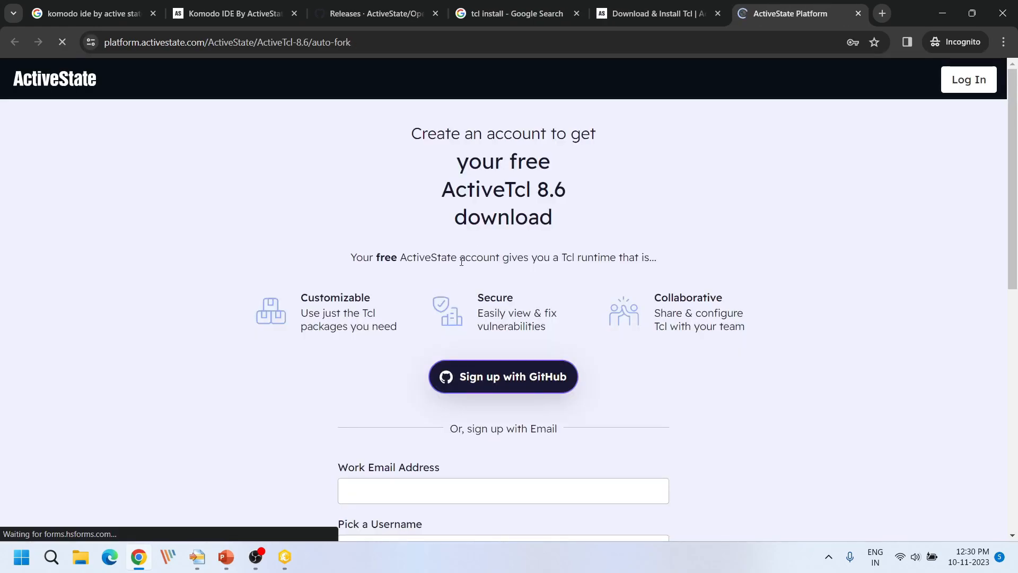
Continue to the ActiveTcl 8.6 Linux and Windows builds without creating an account.
scroll(down, 3)
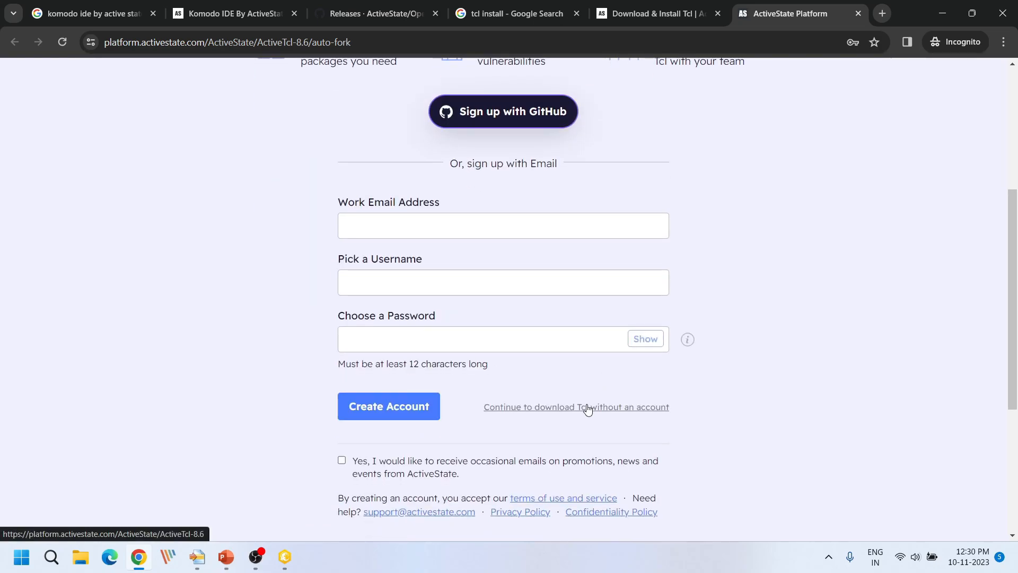
click(575, 406)
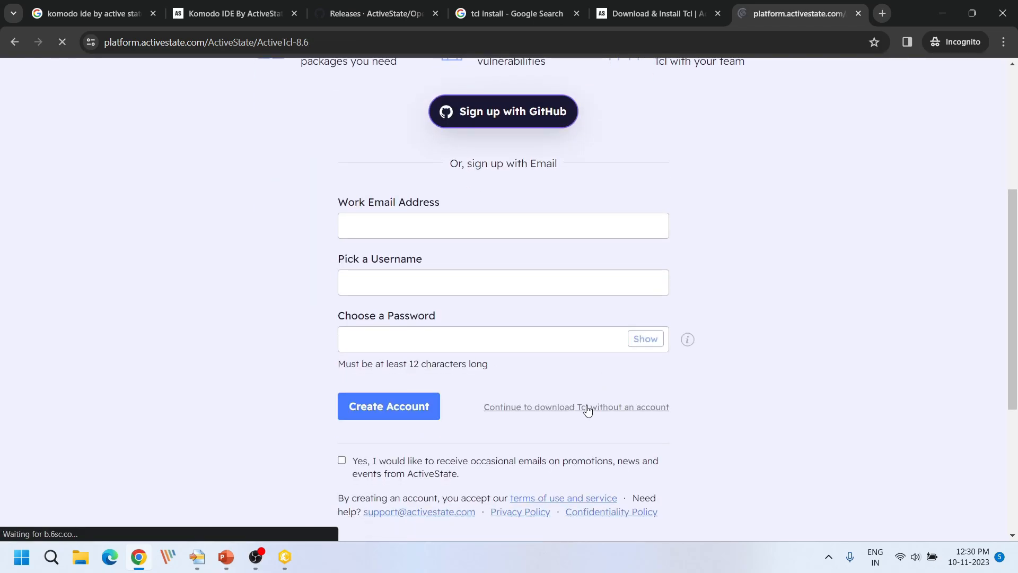
click(575, 406)
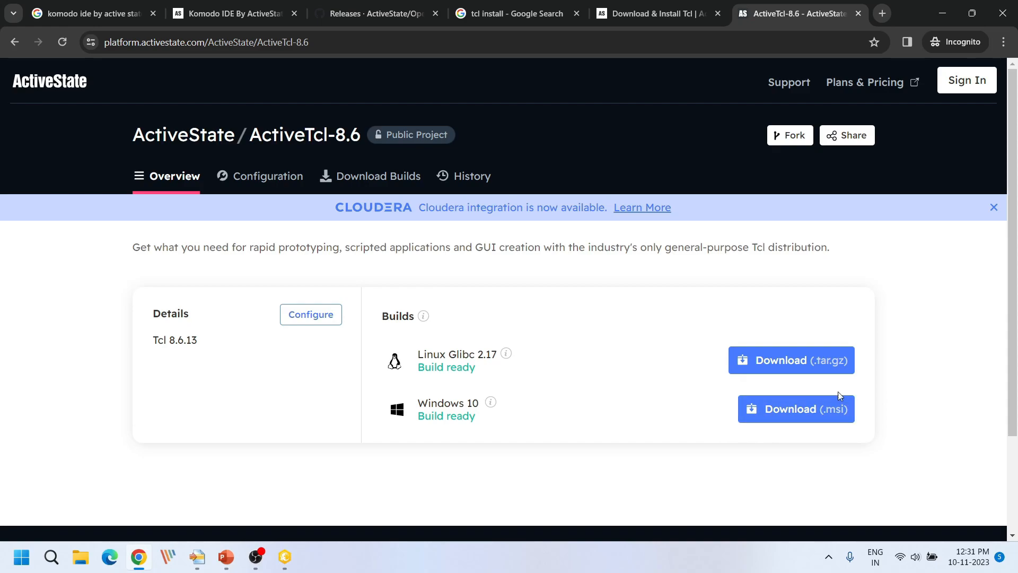
mouse_move(410, 427)
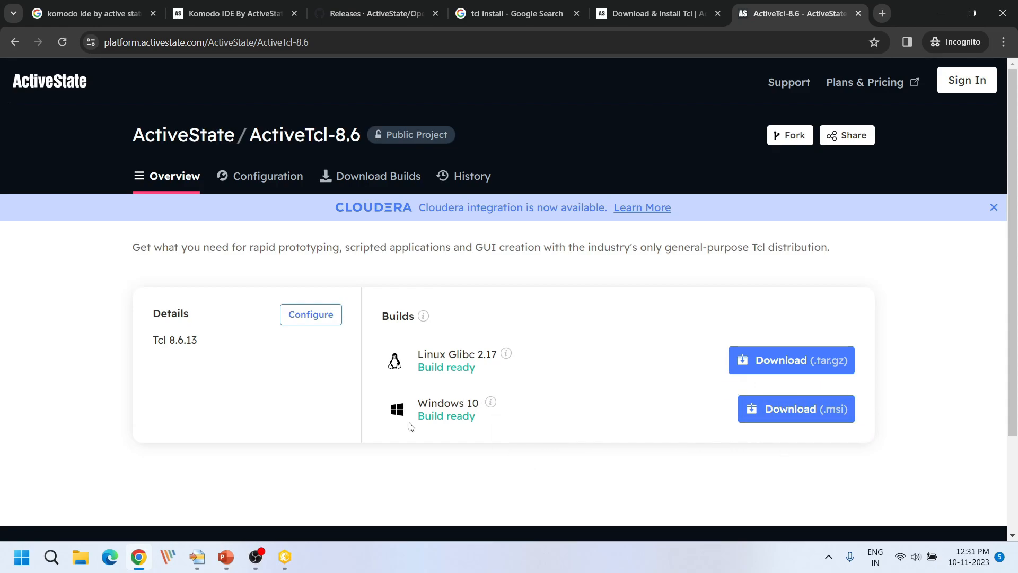
click(284, 557)
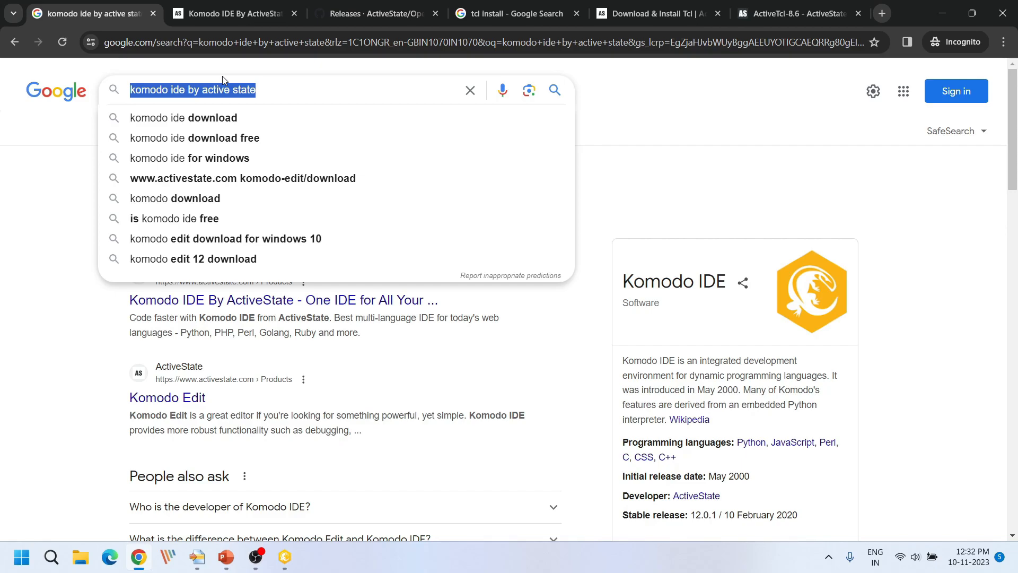
Search Google for 'opensees download' and show the Berkeley results.
text(opensees down)
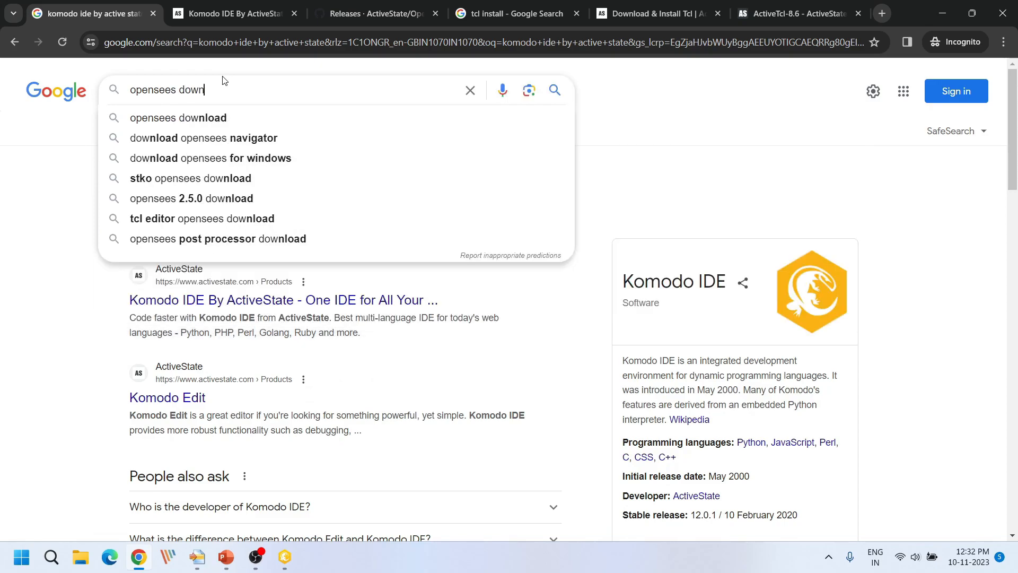
key(Enter)
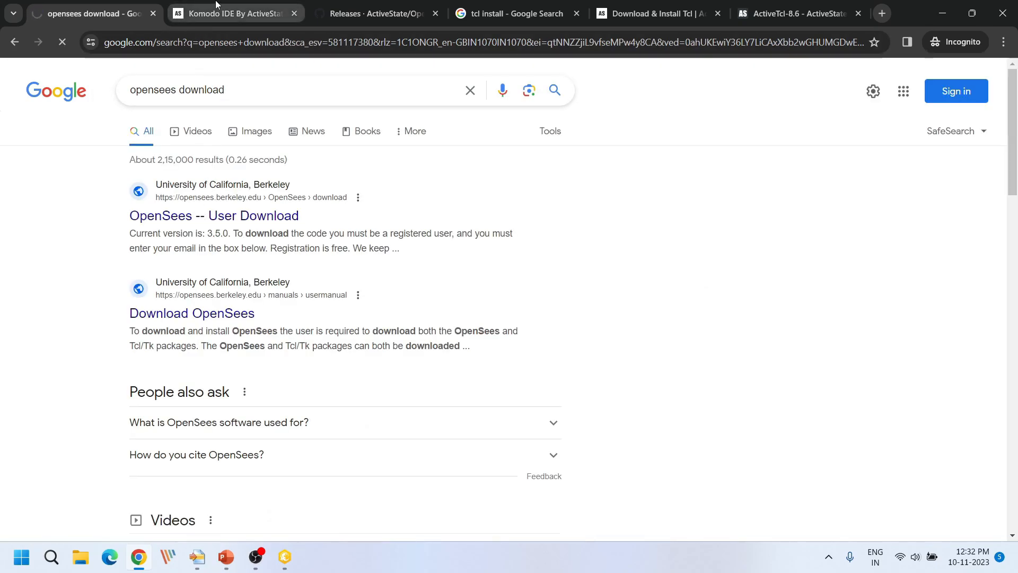
click(213, 215)
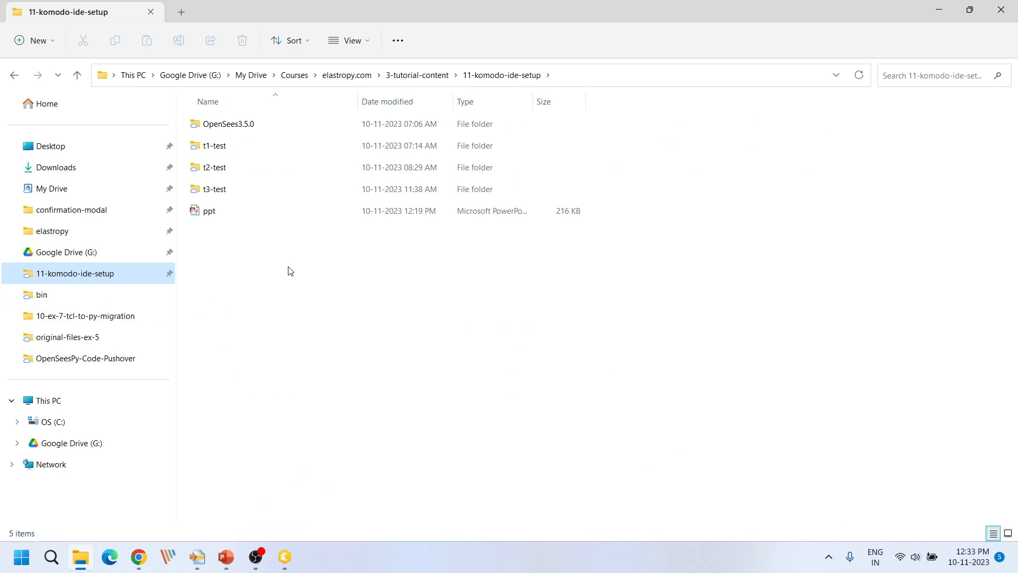
Open OpenSees3.5.0 > bin and single out the OpenSees application file.
click(228, 123)
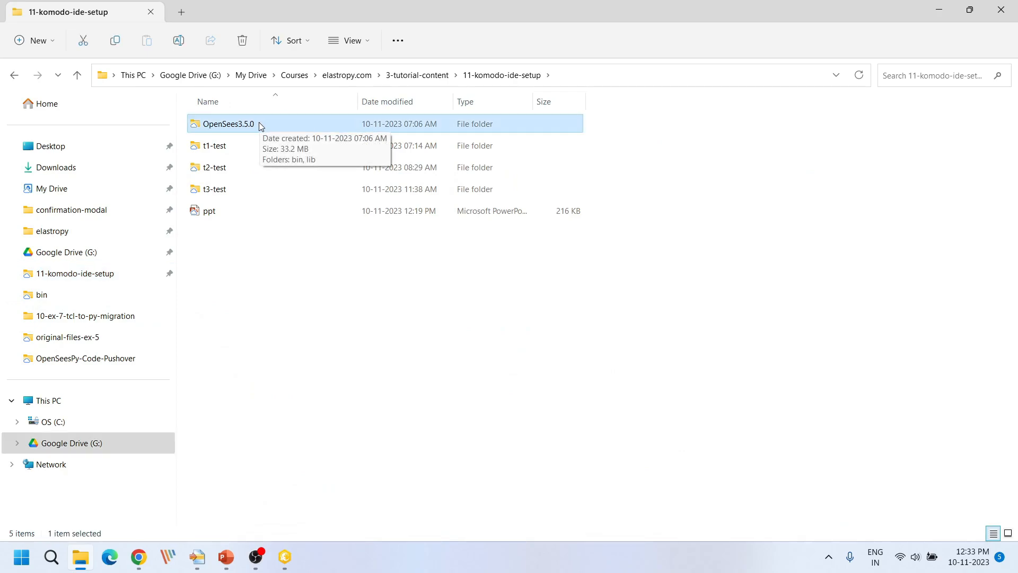
double_click(227, 123)
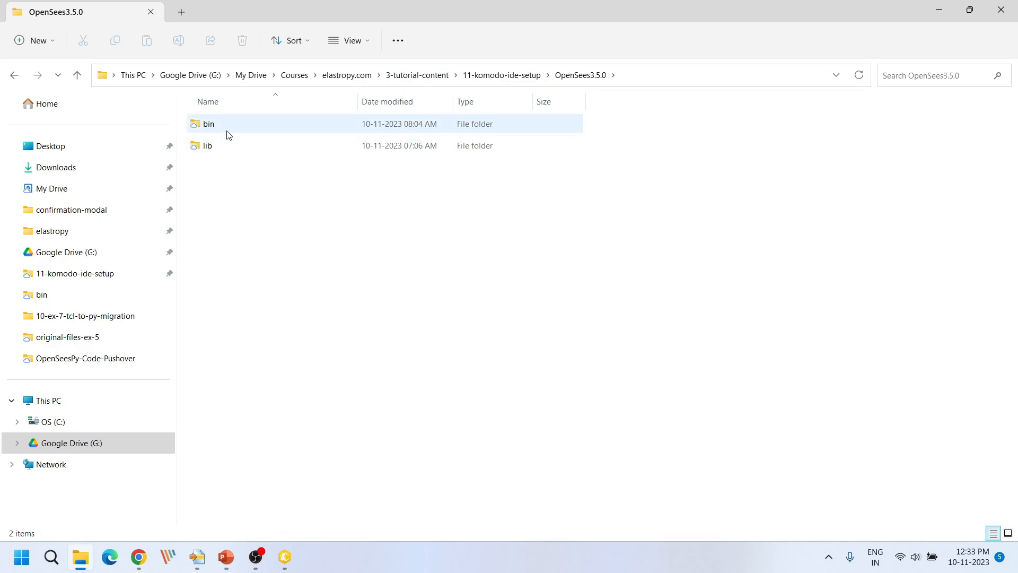
click(209, 123)
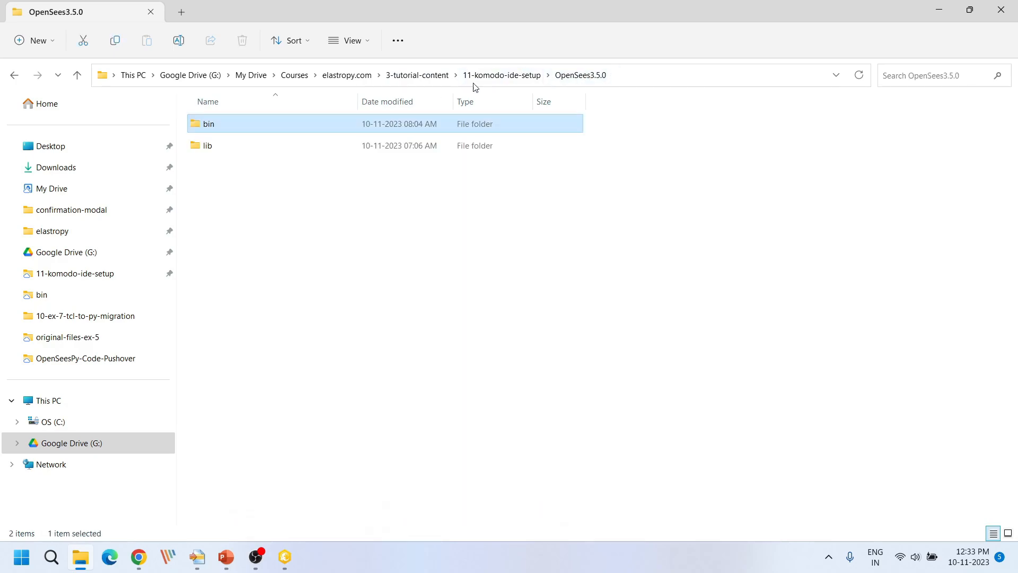
double_click(208, 146)
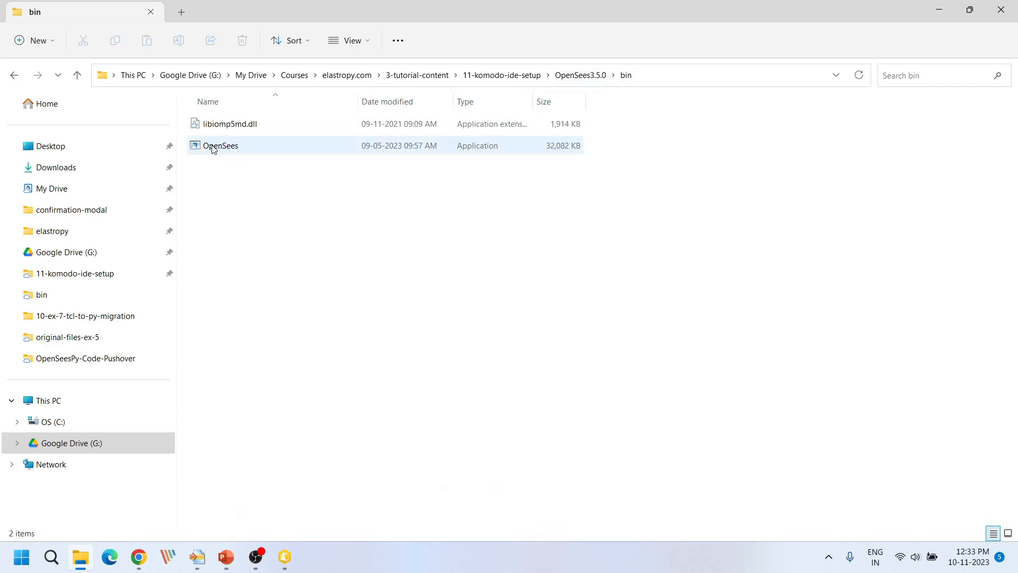
click(221, 146)
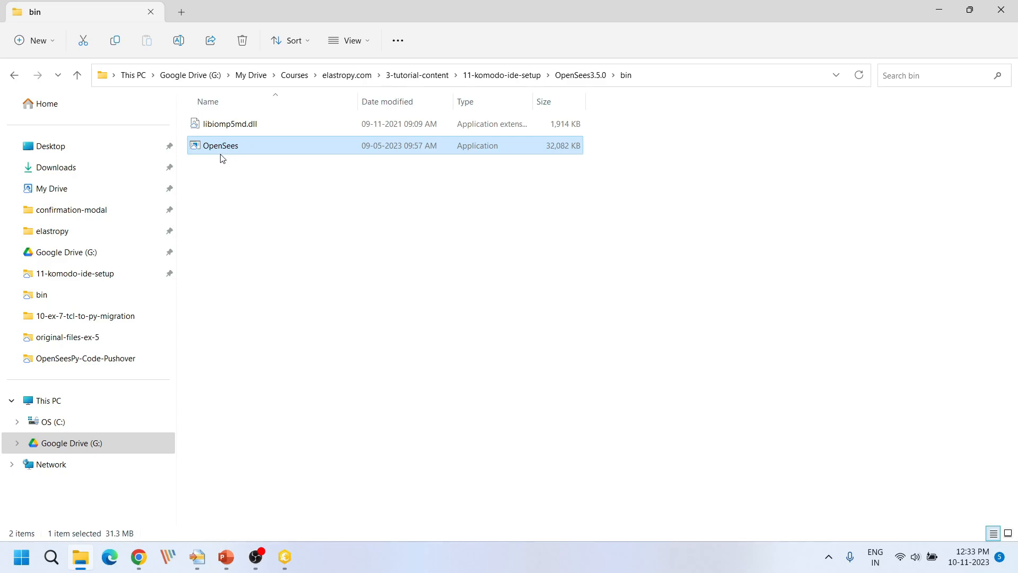
mouse_move(235, 215)
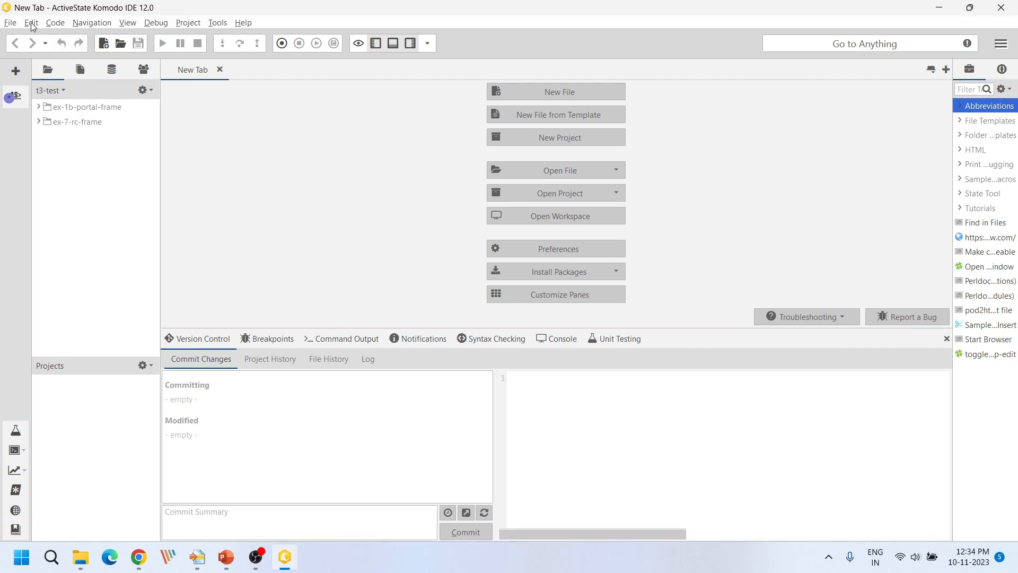
Reach the Tcl language settings in Edit > Preferences > Languages.
click(30, 23)
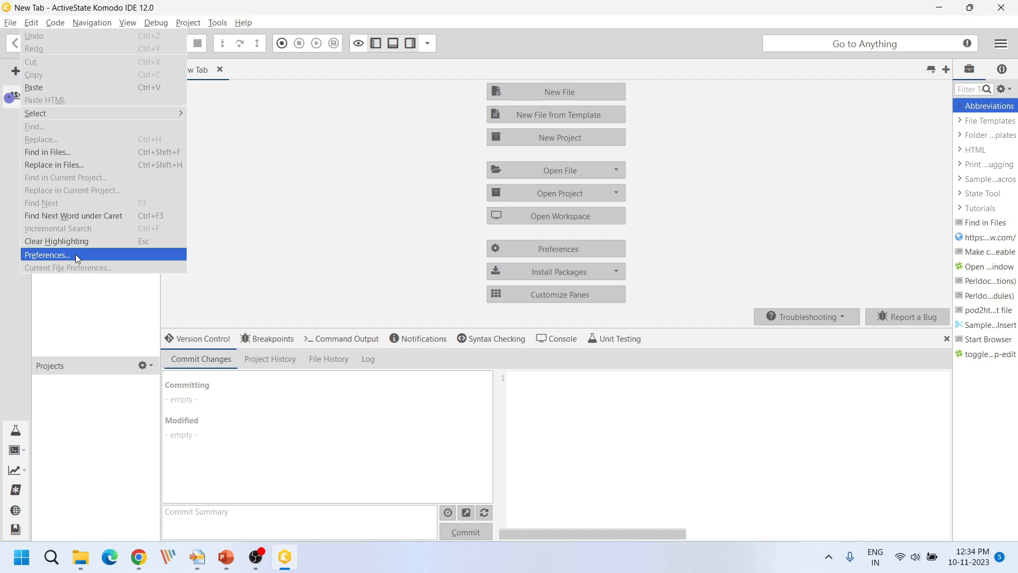
click(46, 255)
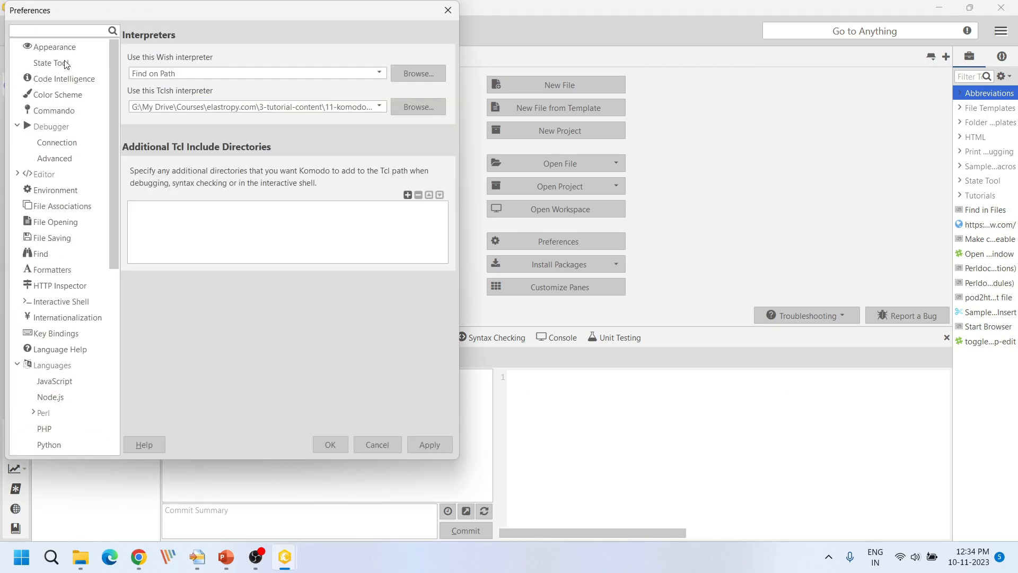
click(53, 46)
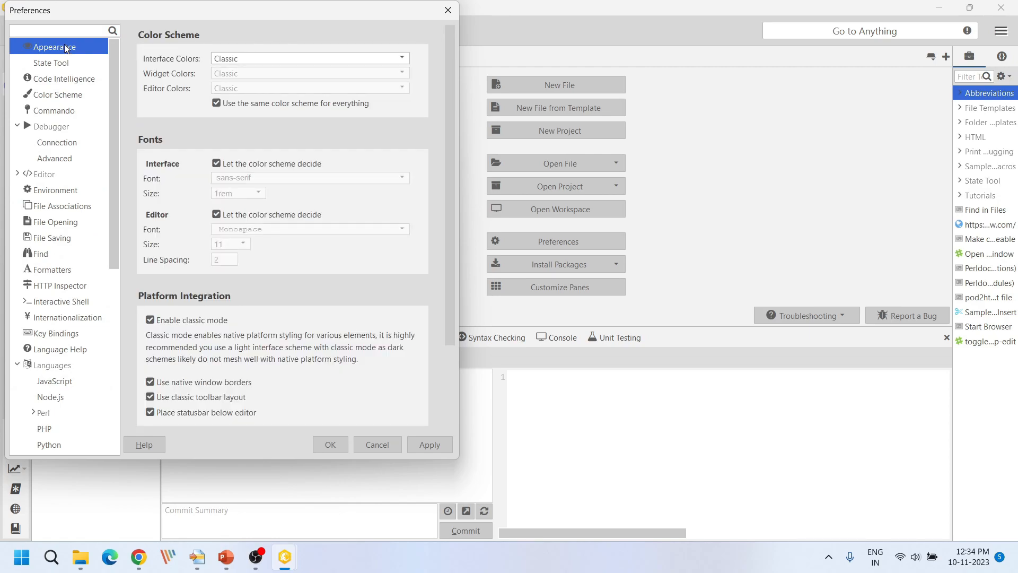
mouse_move(34, 126)
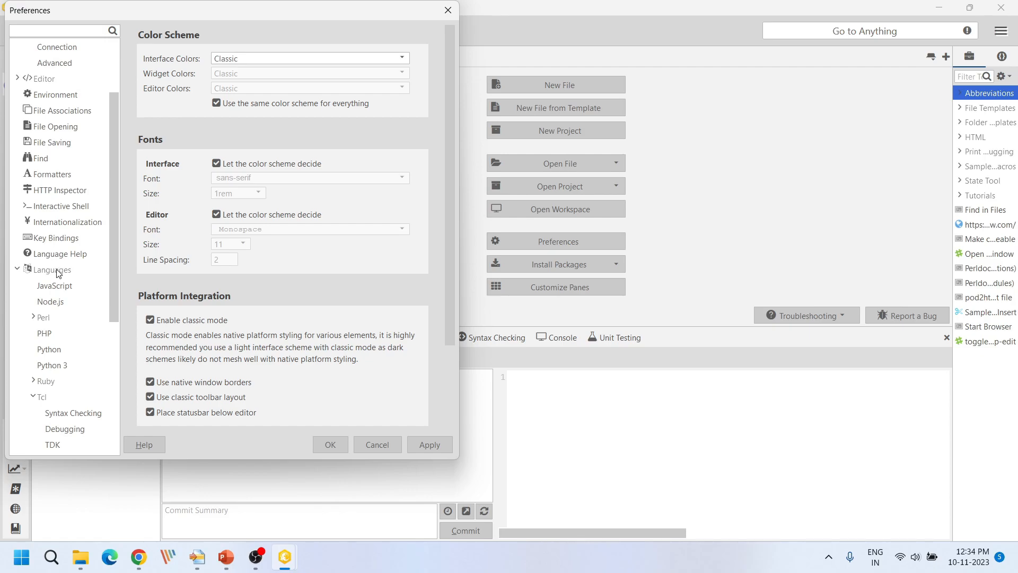
click(52, 269)
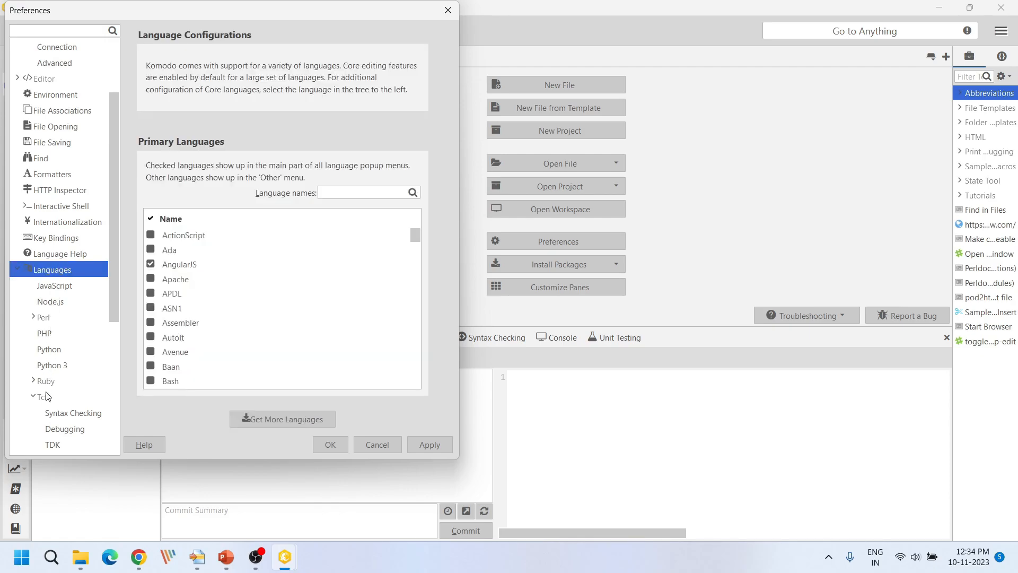
click(42, 396)
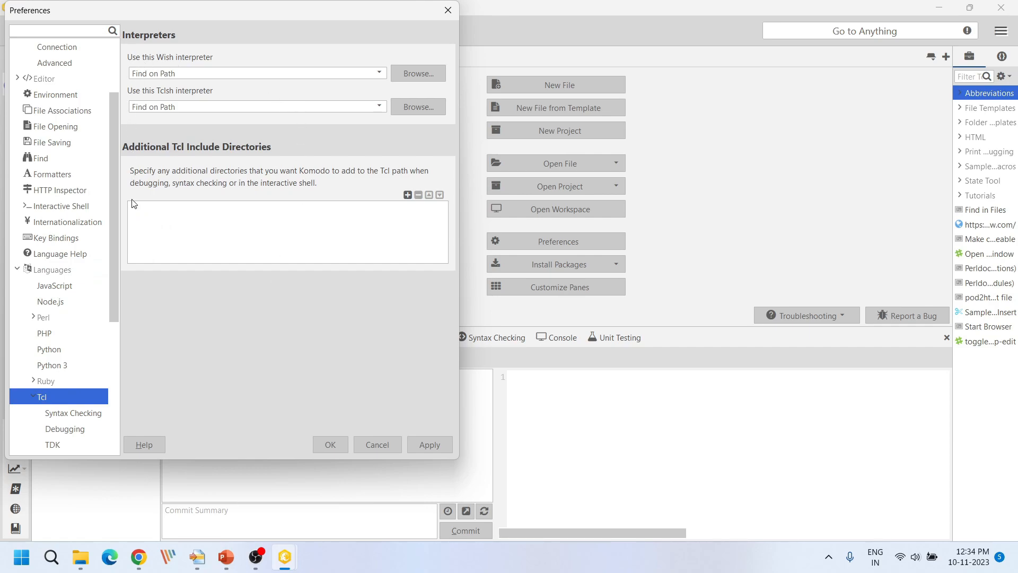
mouse_move(141, 61)
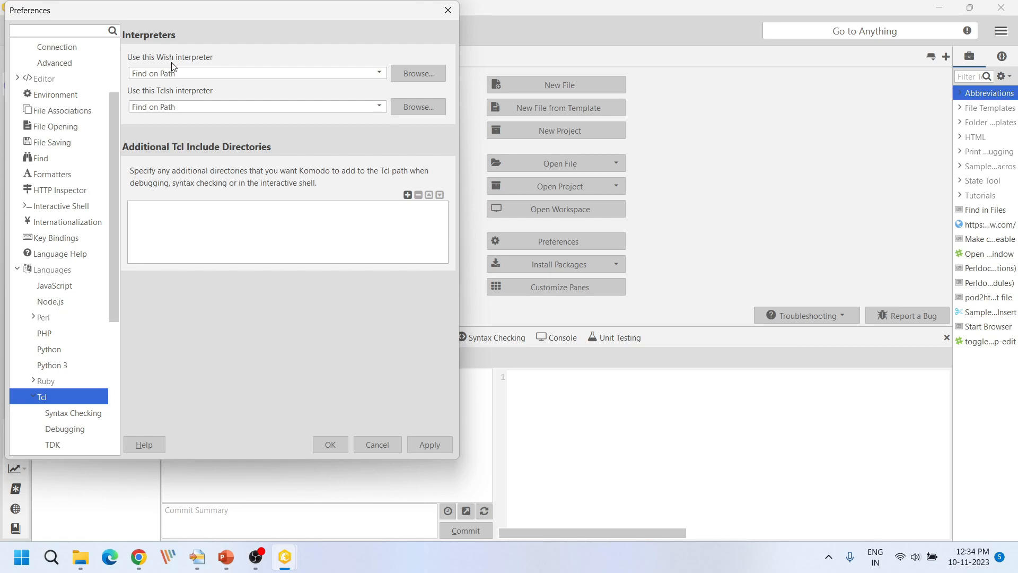
mouse_move(169, 98)
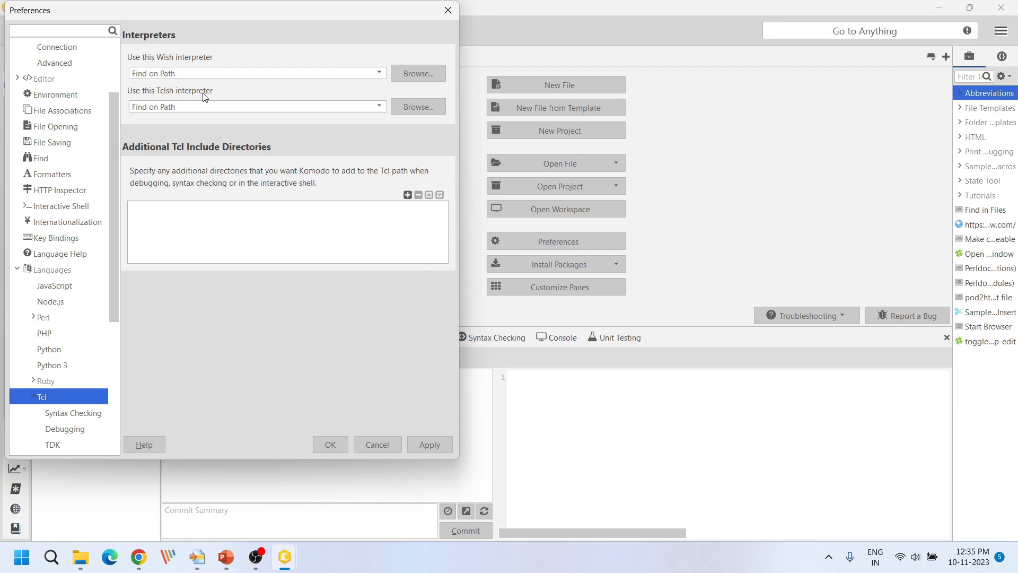
mouse_move(158, 103)
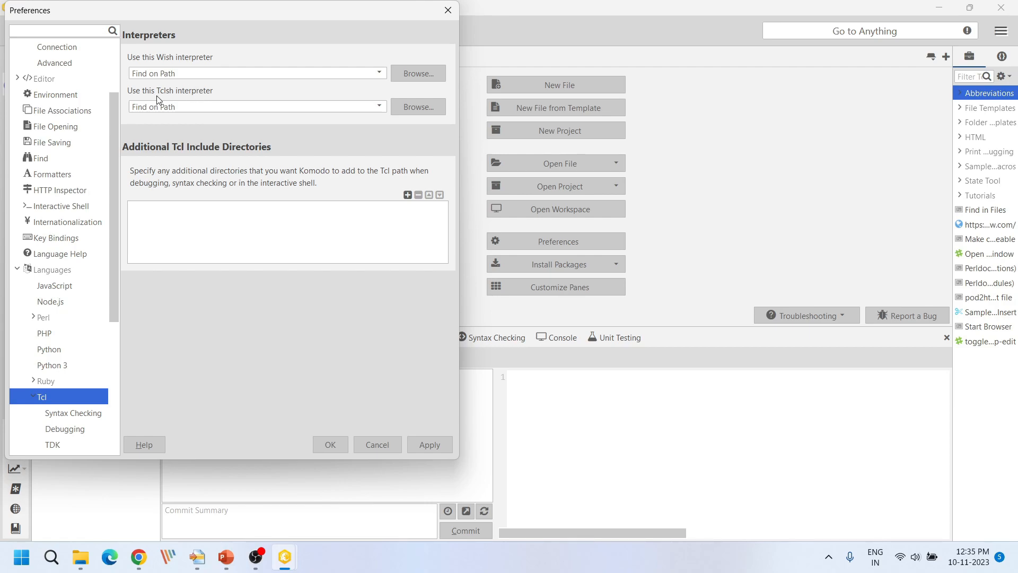
mouse_move(187, 97)
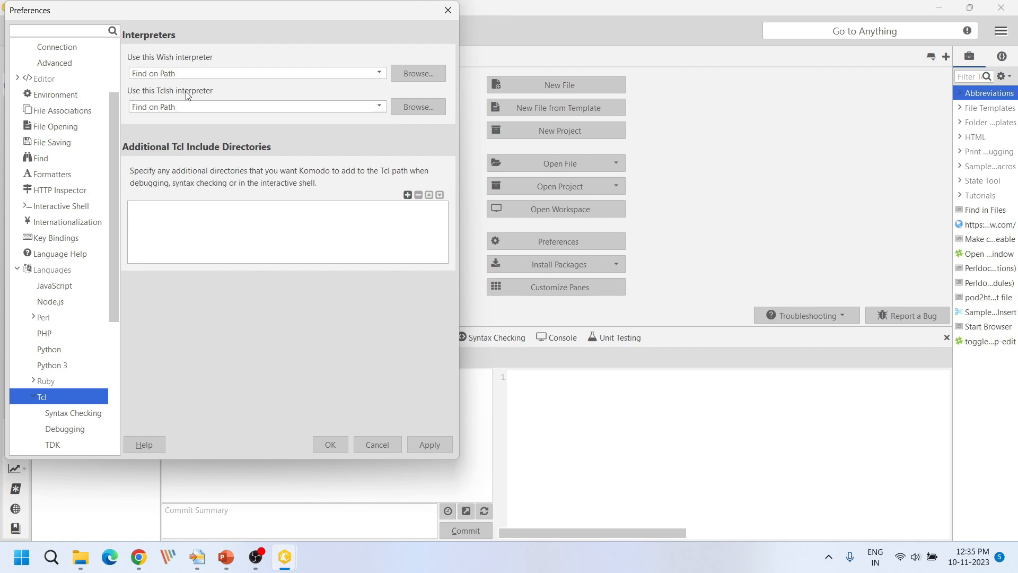
Set the Tclsh interpreter to the OpenSees executable in OpenSees3.5.0 bin and confirm.
click(418, 106)
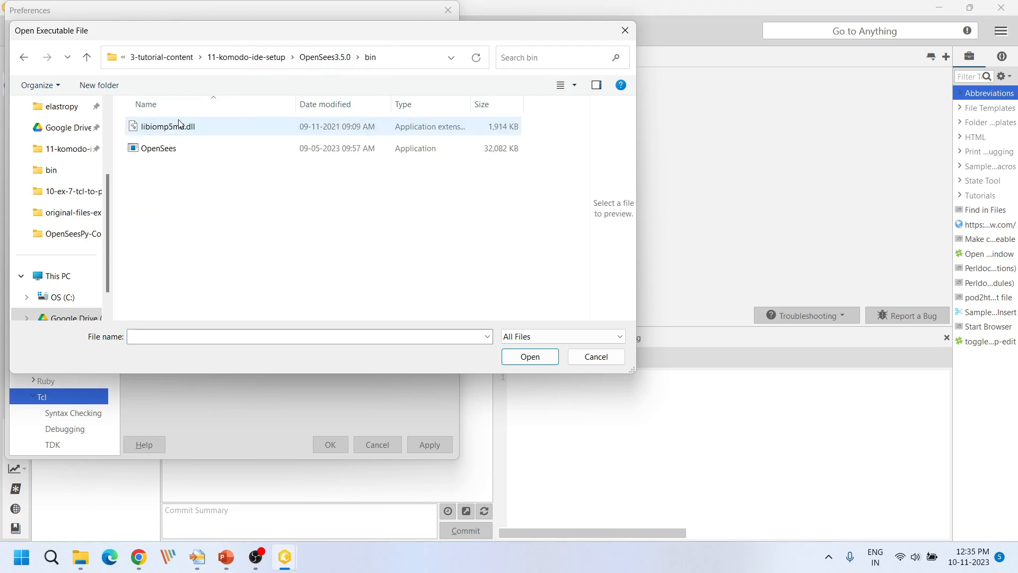
click(158, 149)
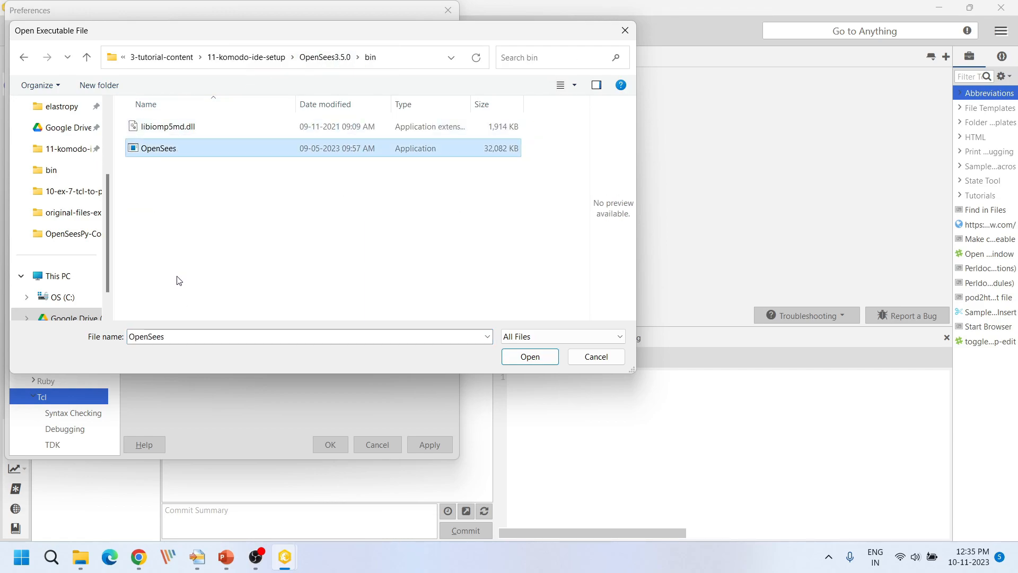
click(529, 357)
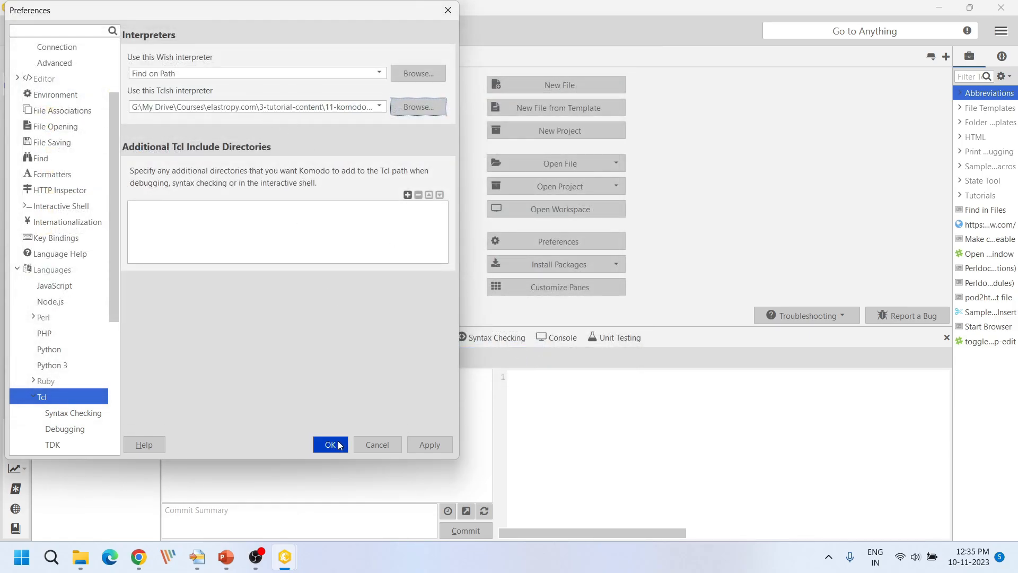
click(329, 445)
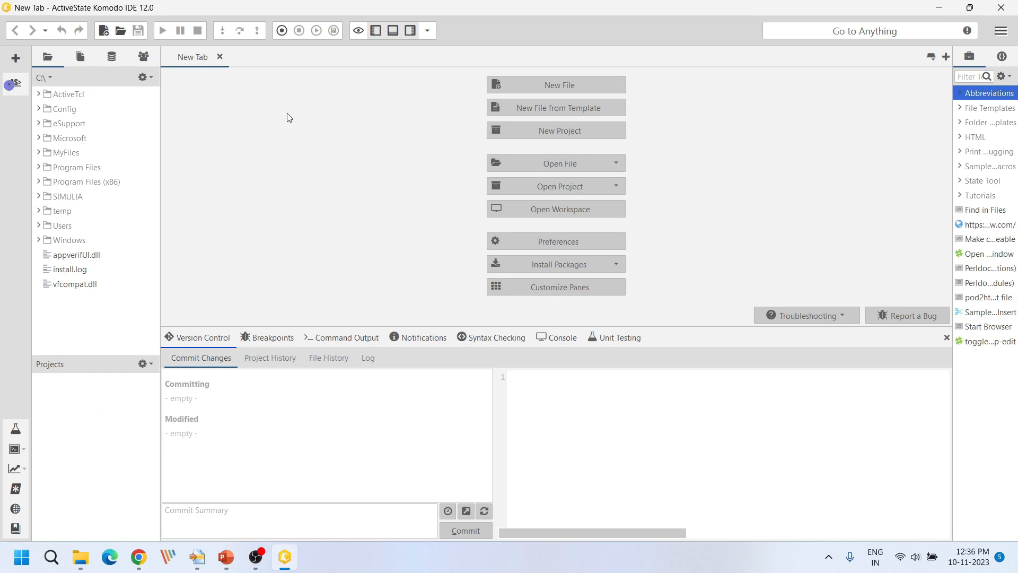
mouse_move(148, 82)
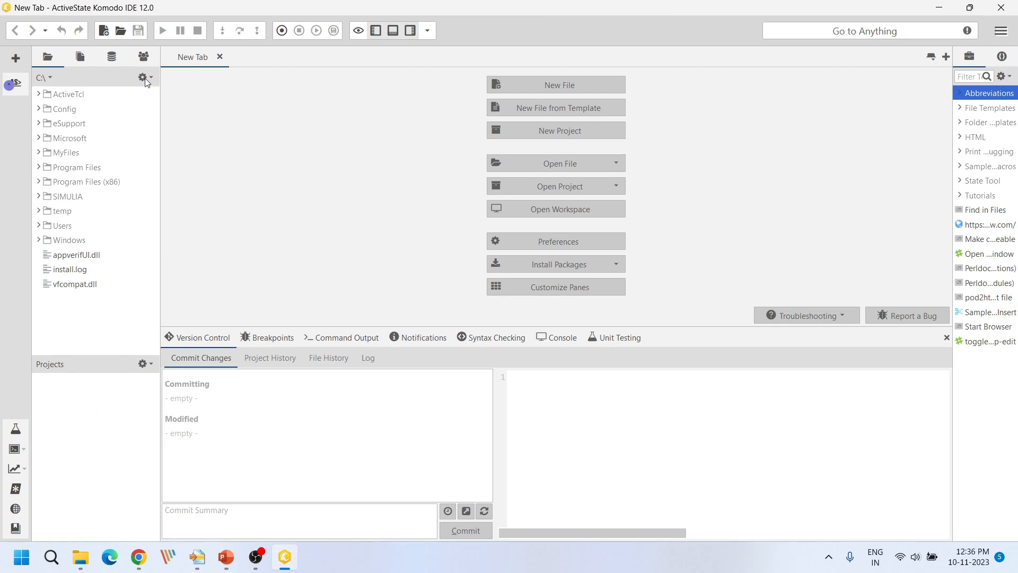
Explore the t3-test folder in Places via Open Directory, declining the CodeIntel scan.
click(142, 77)
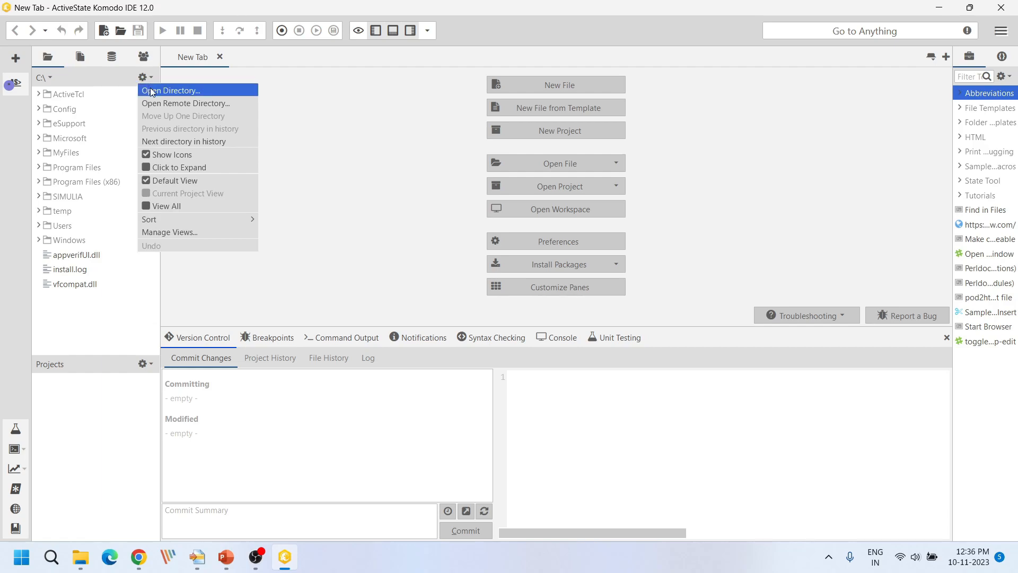
click(171, 90)
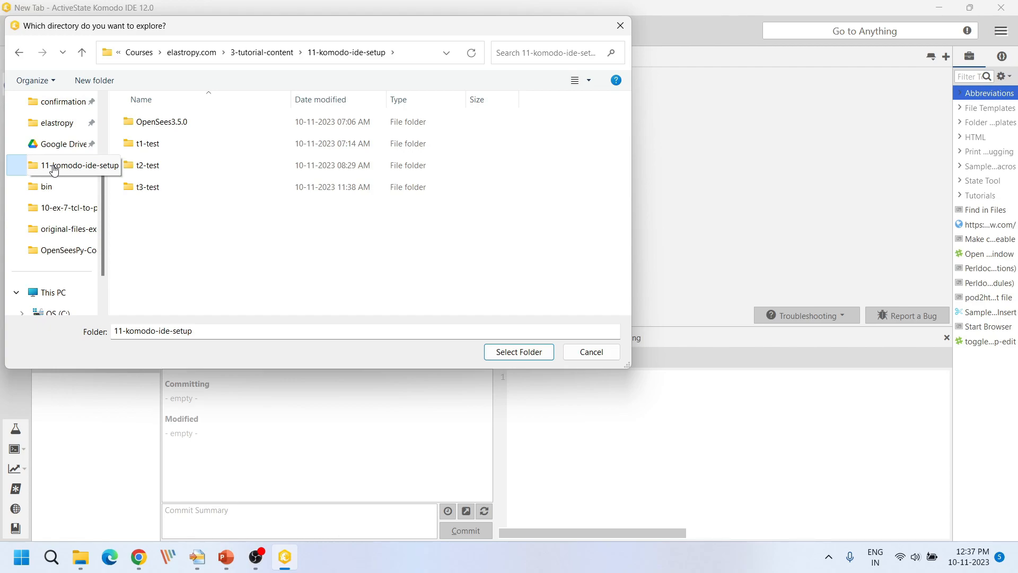
double_click(147, 187)
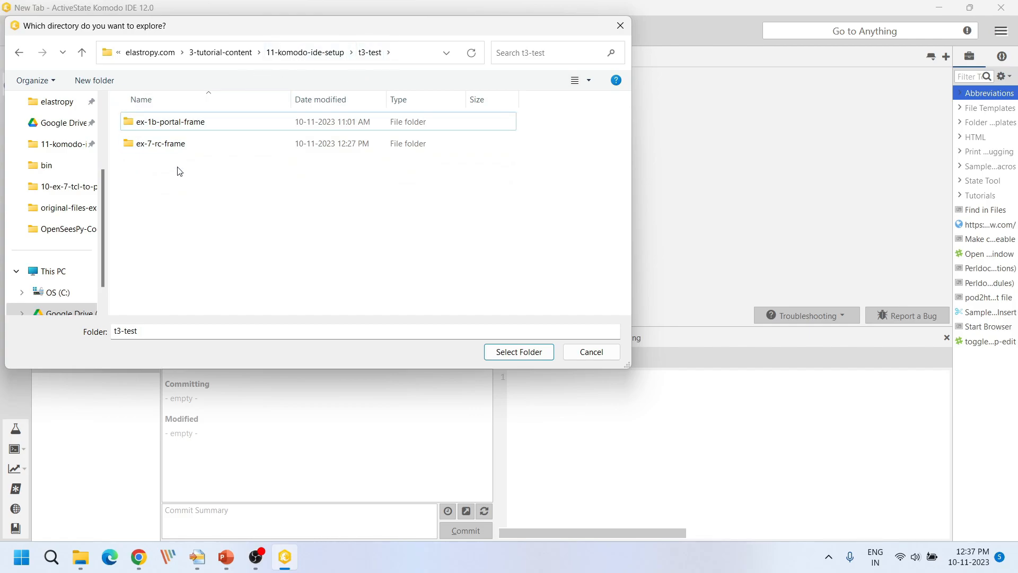
click(517, 351)
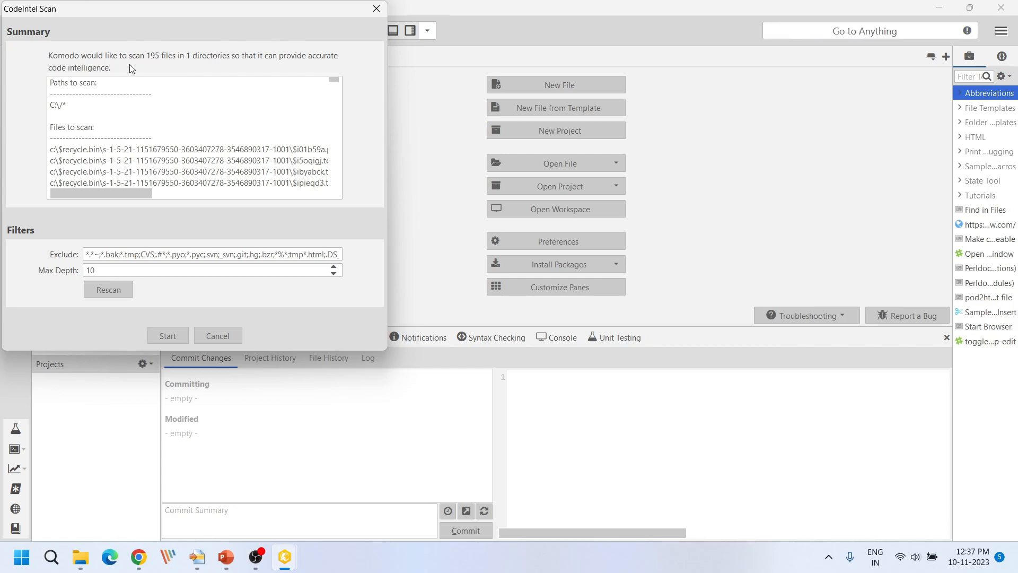
mouse_move(209, 297)
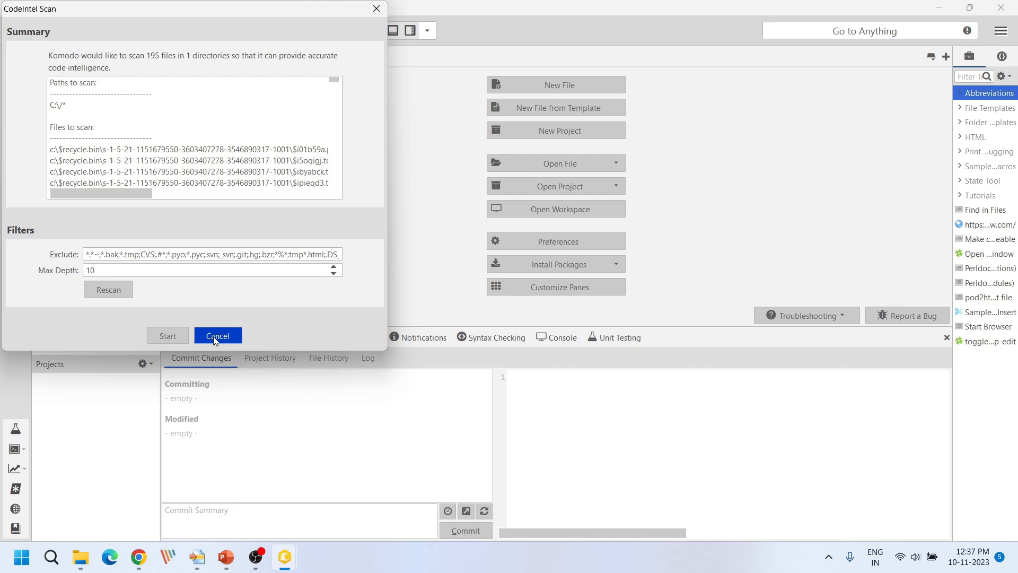
click(218, 336)
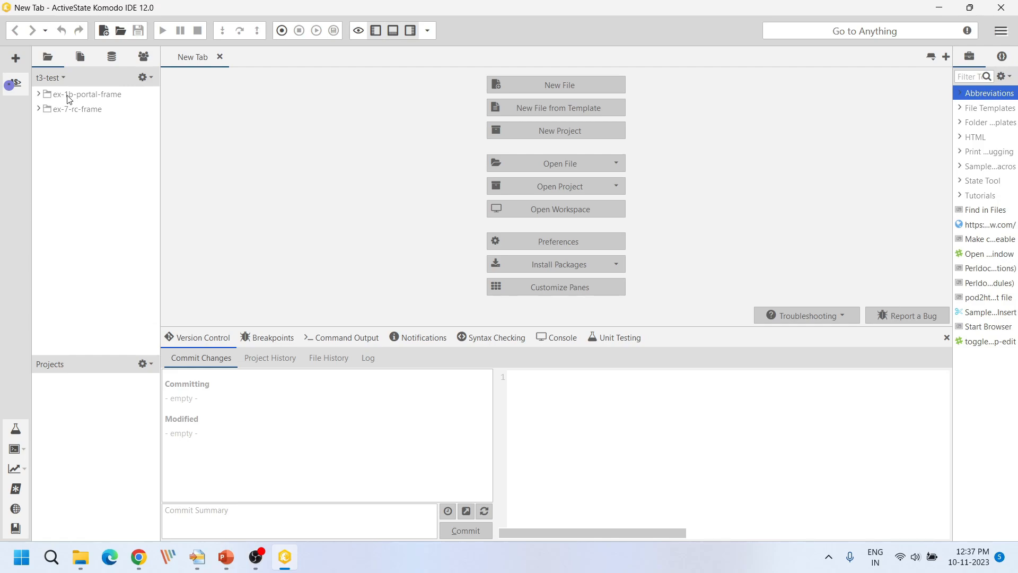
mouse_move(81, 102)
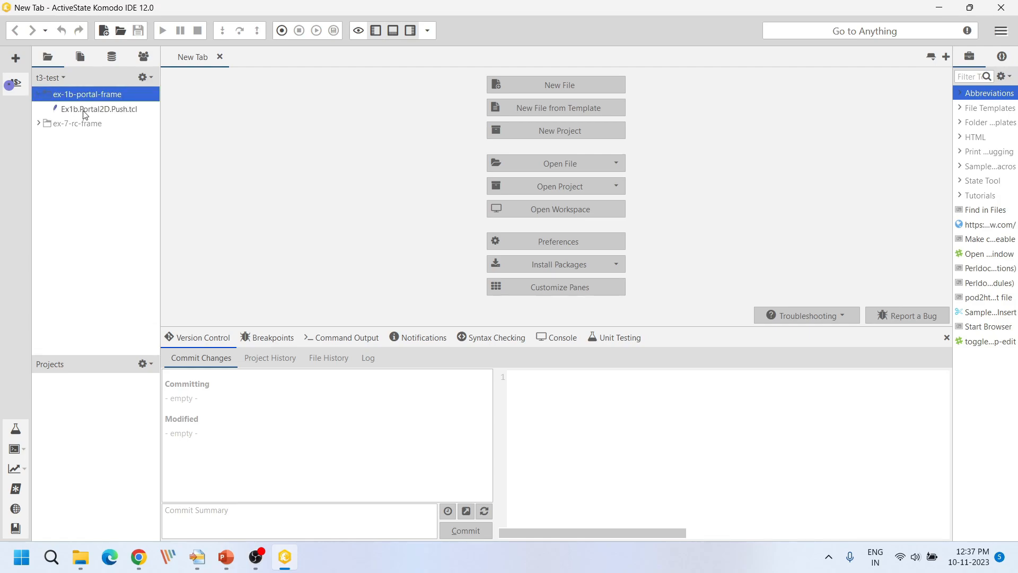
double_click(99, 108)
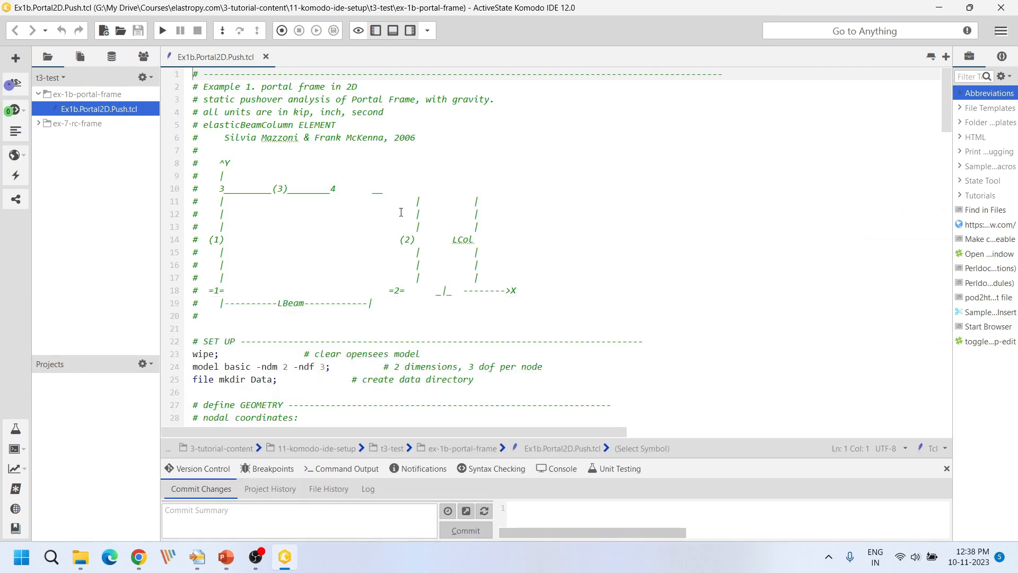
scroll(down, 3)
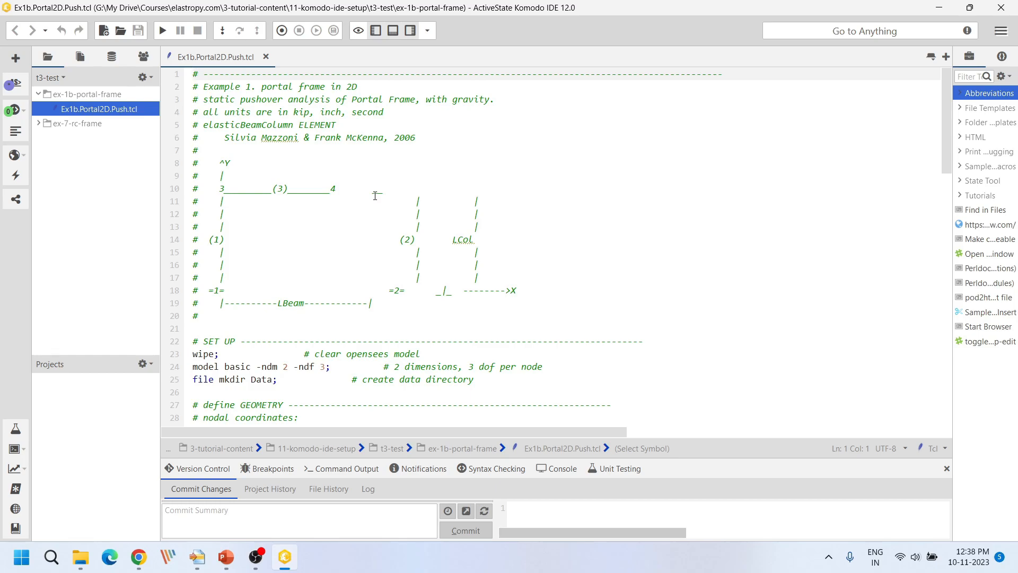
scroll(down, 3)
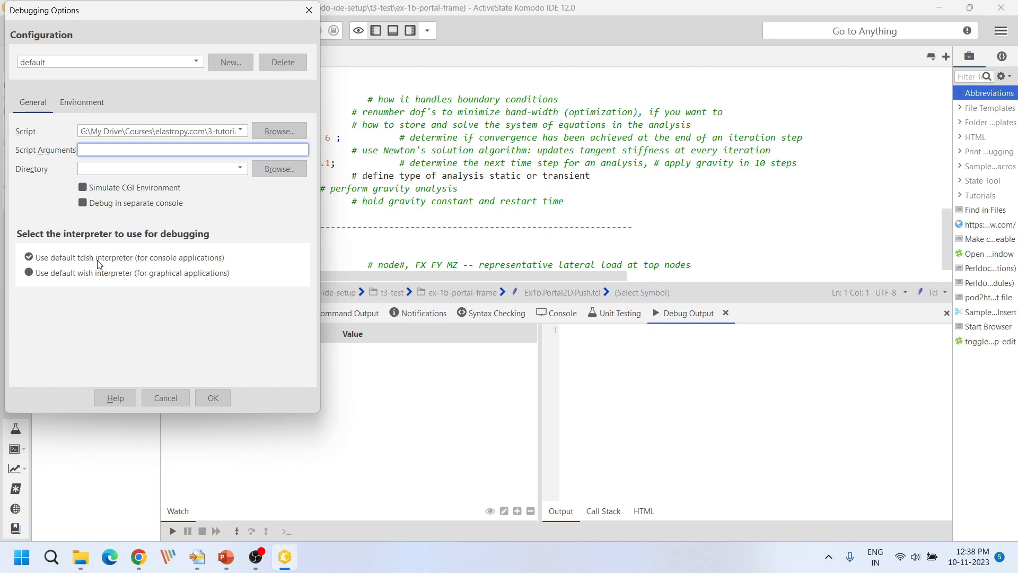
Debug Ex1b.Portal2D.Push.tcl with the default tclsh interpreter until OpenSees prints Done!
click(213, 398)
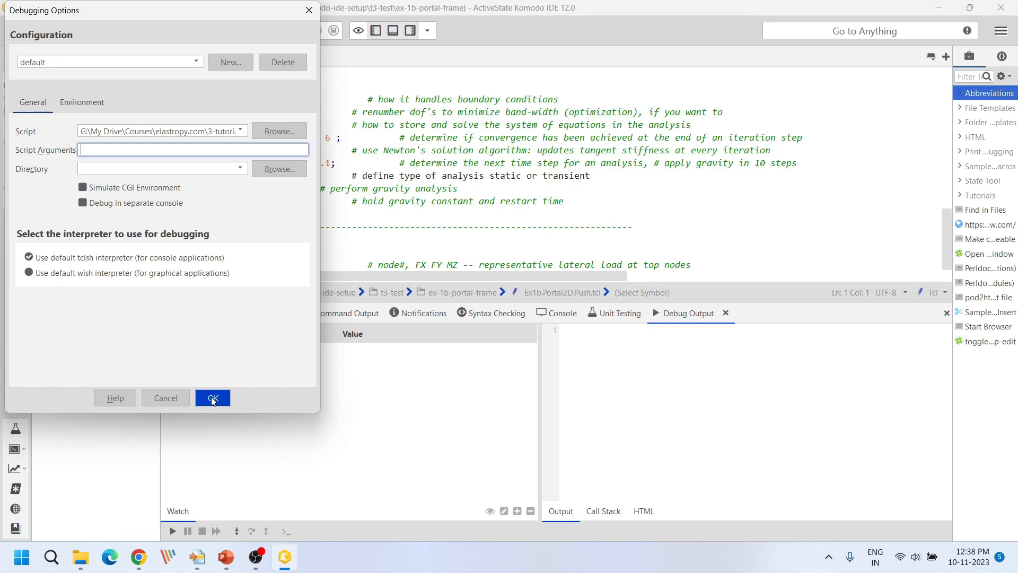
click(212, 398)
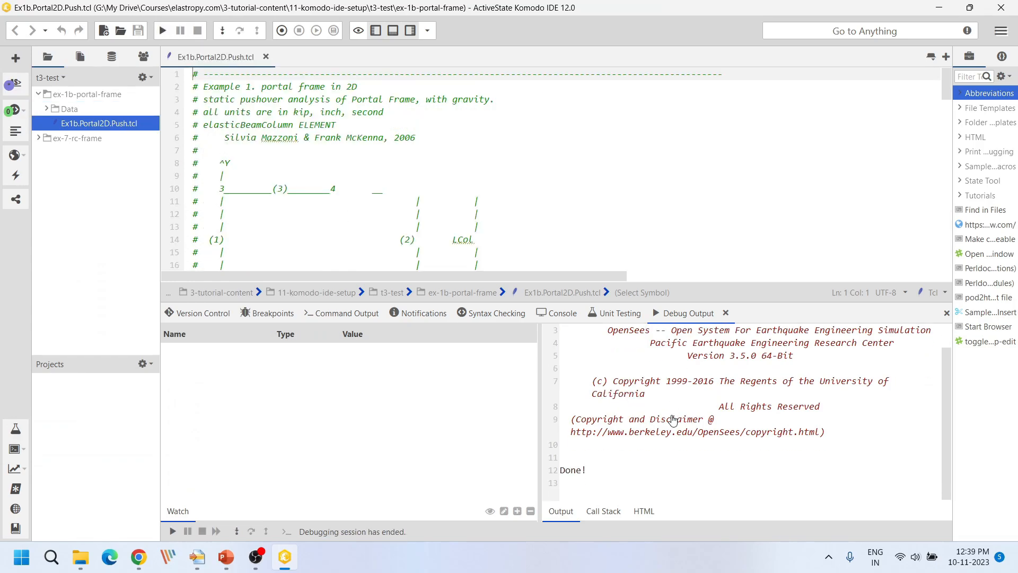
scroll(down, 3)
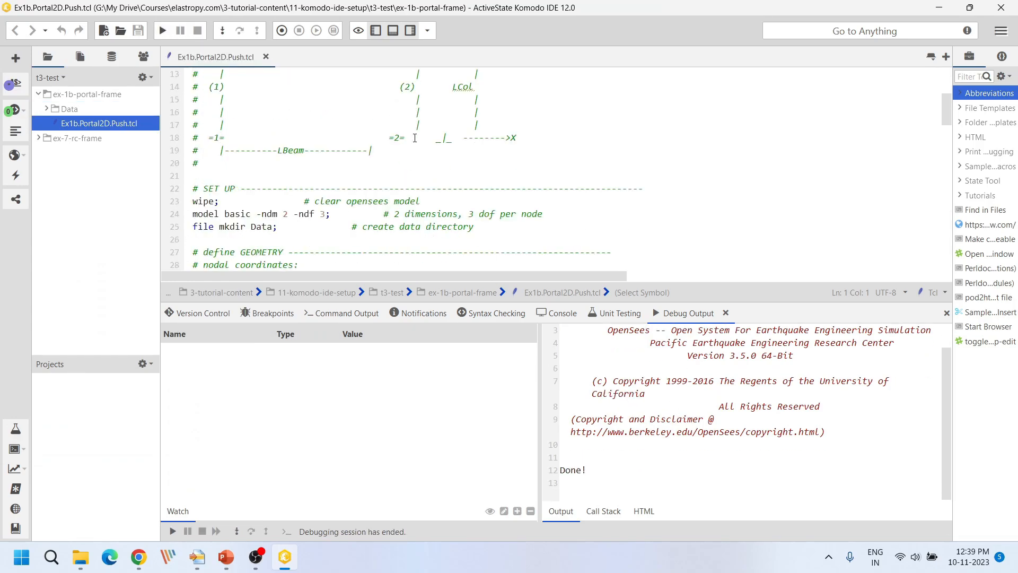
scroll(down, 3)
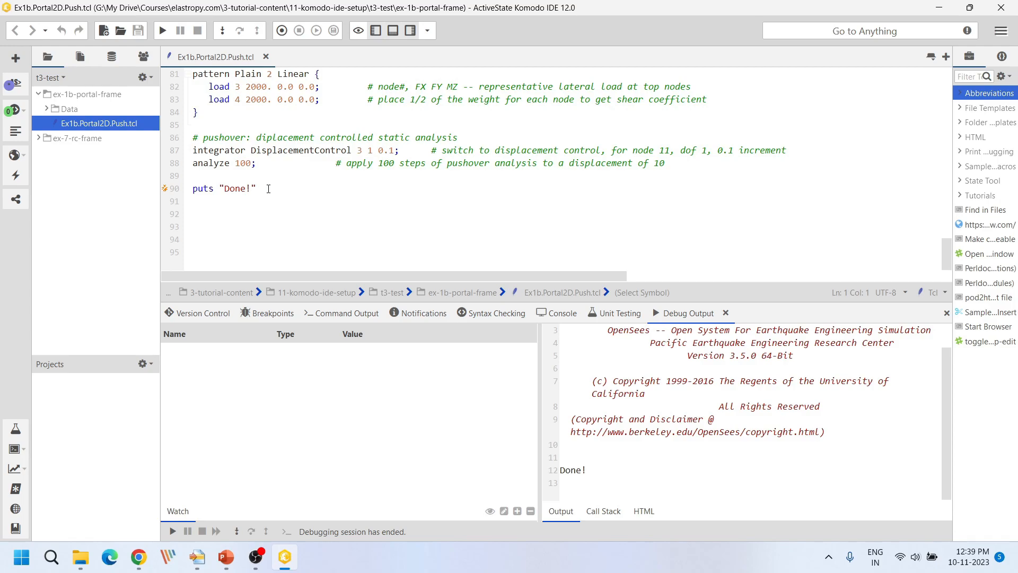
click(250, 188)
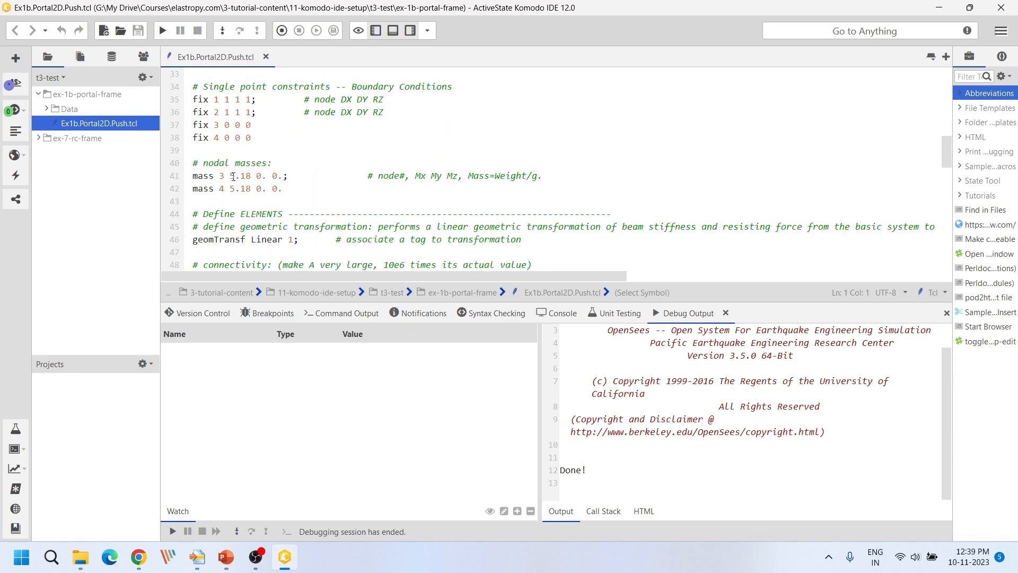
Start a new debugging run of Ex1b.Portal2D.Push.tcl that pauses at line 49.
scroll(down, 3)
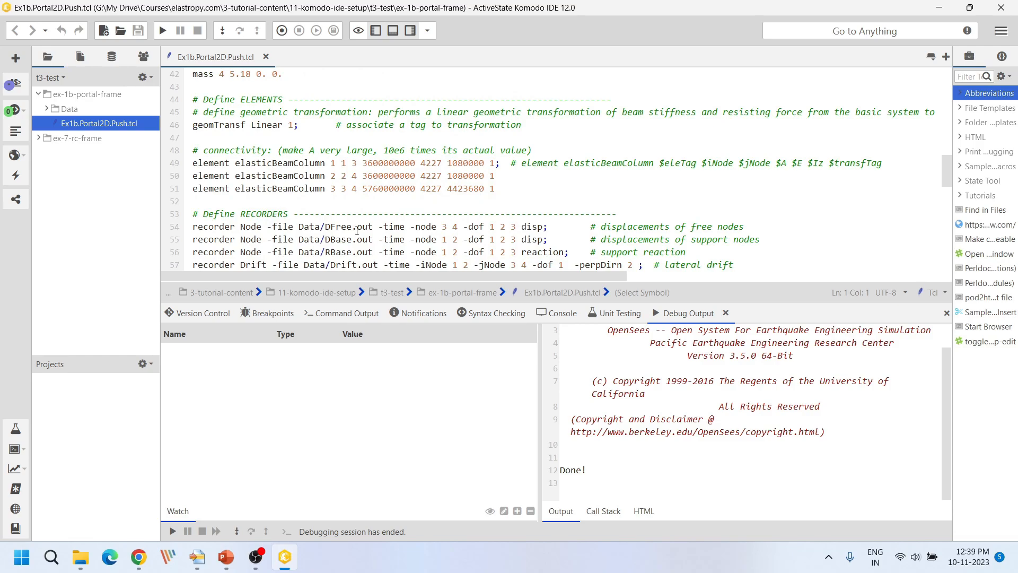
mouse_move(184, 181)
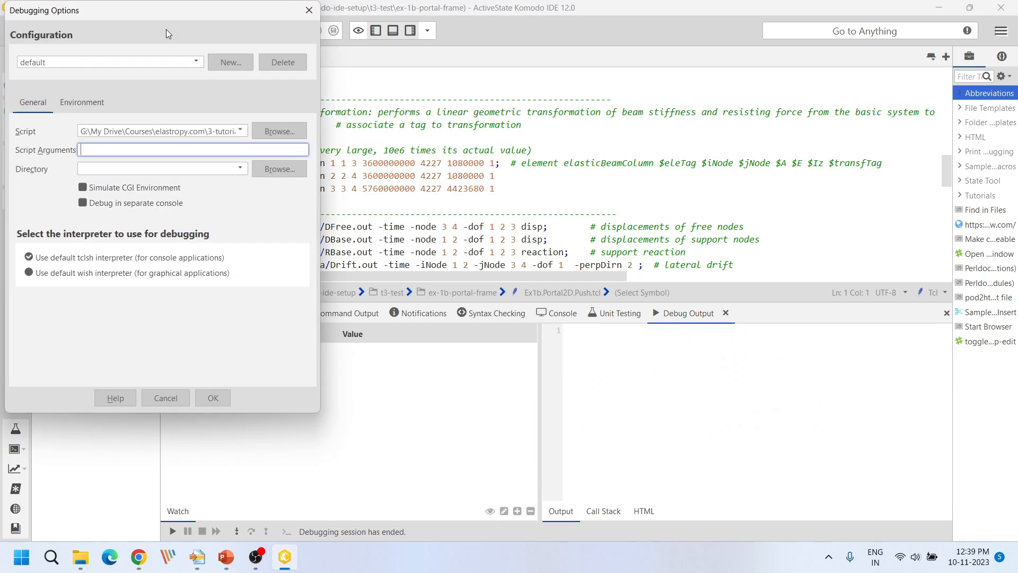
click(212, 398)
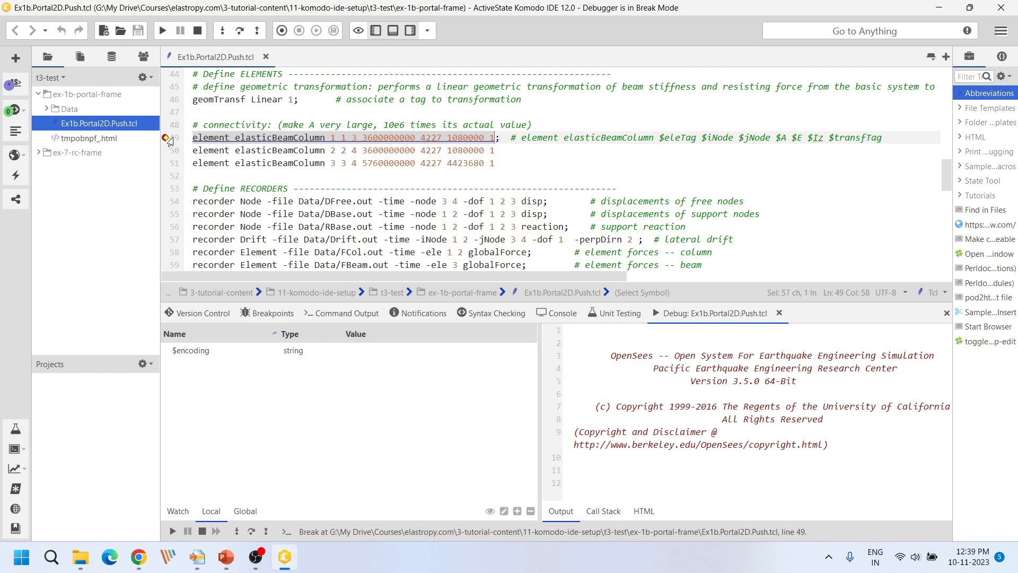
mouse_move(358, 138)
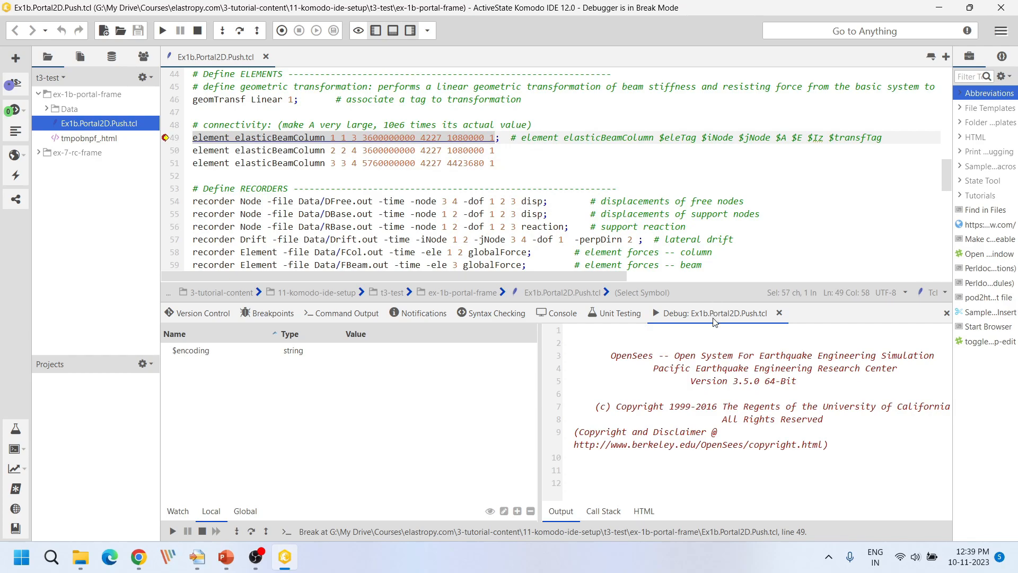
mouse_move(754, 306)
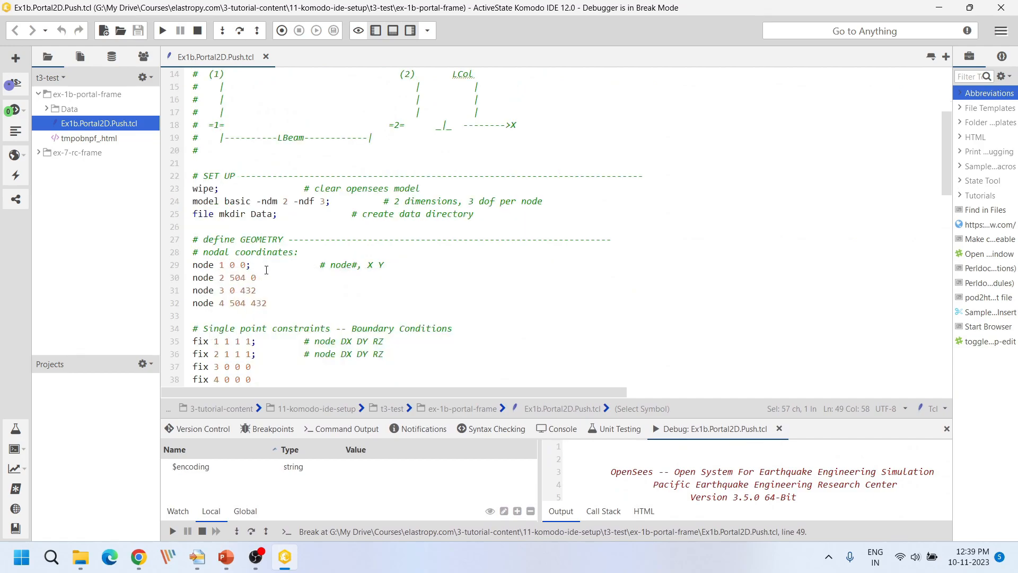
Inspect the node and mass lines, highlighting the mass value 5.18 on line 41.
scroll(down, 3)
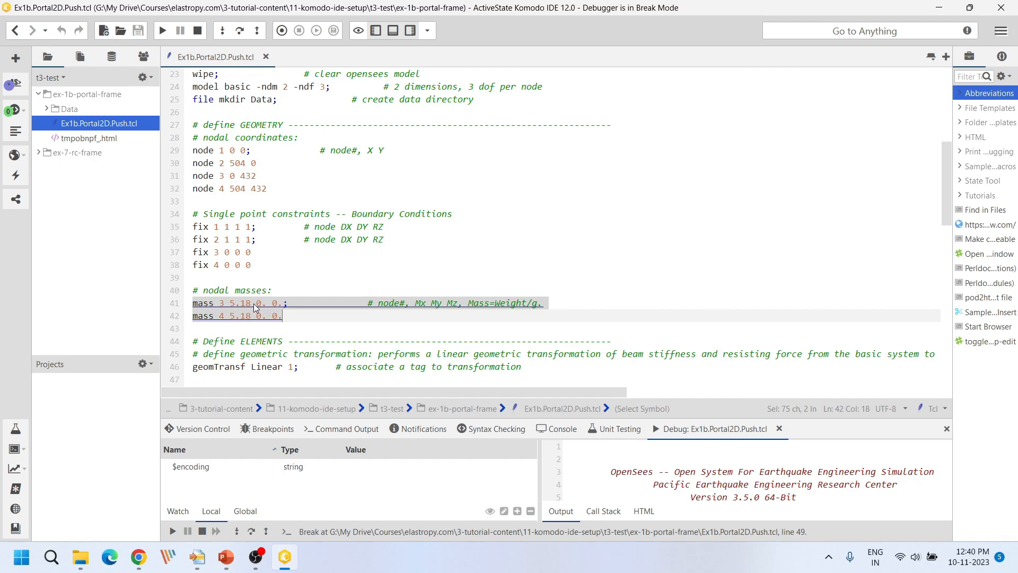
double_click(241, 302)
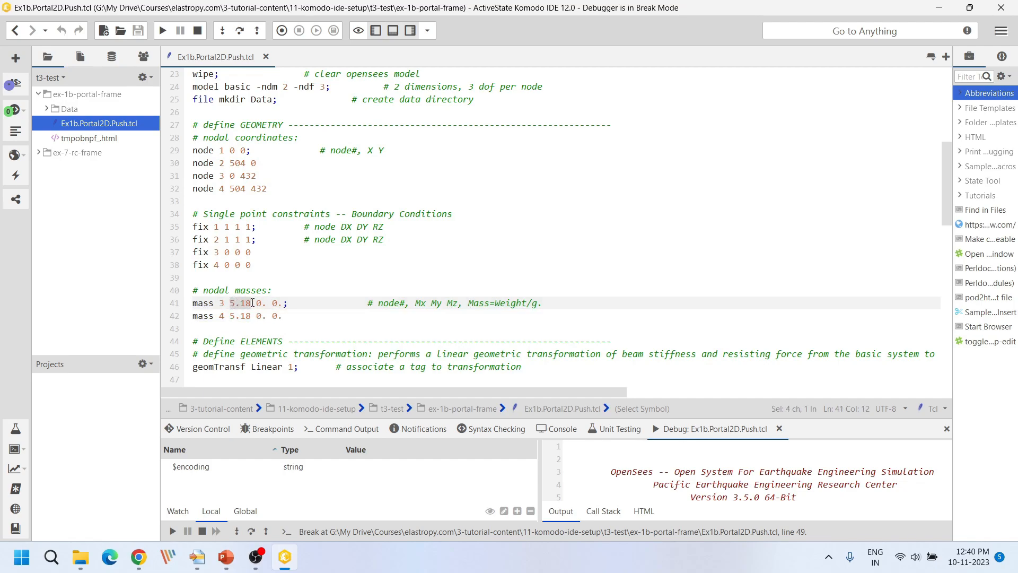
mouse_move(244, 303)
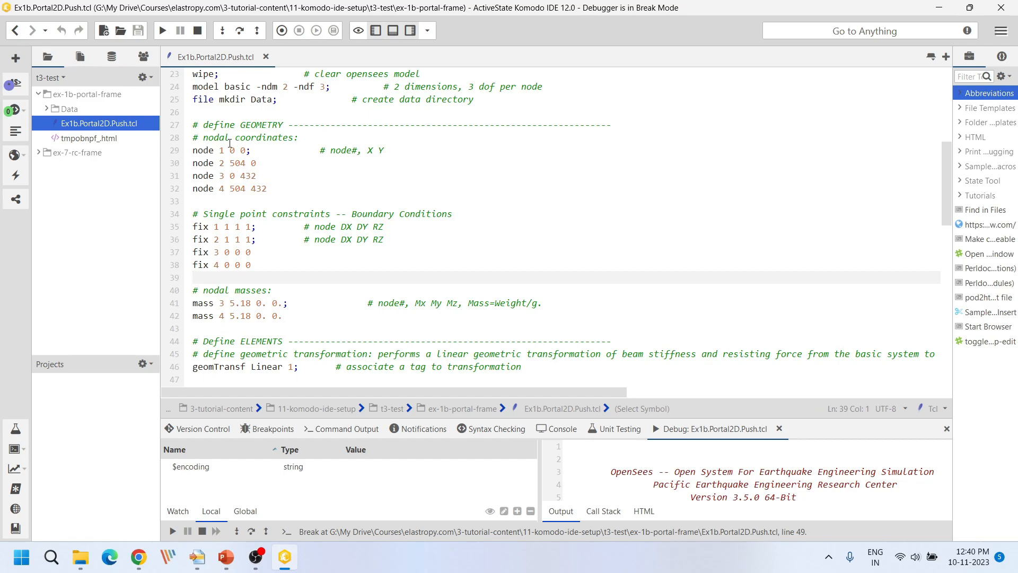
mouse_move(242, 175)
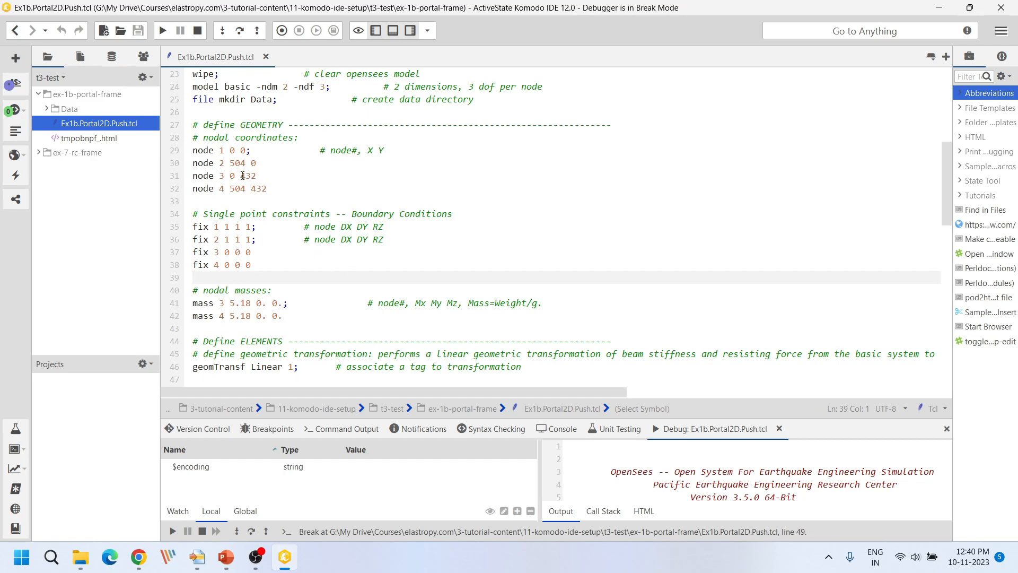
click(161, 31)
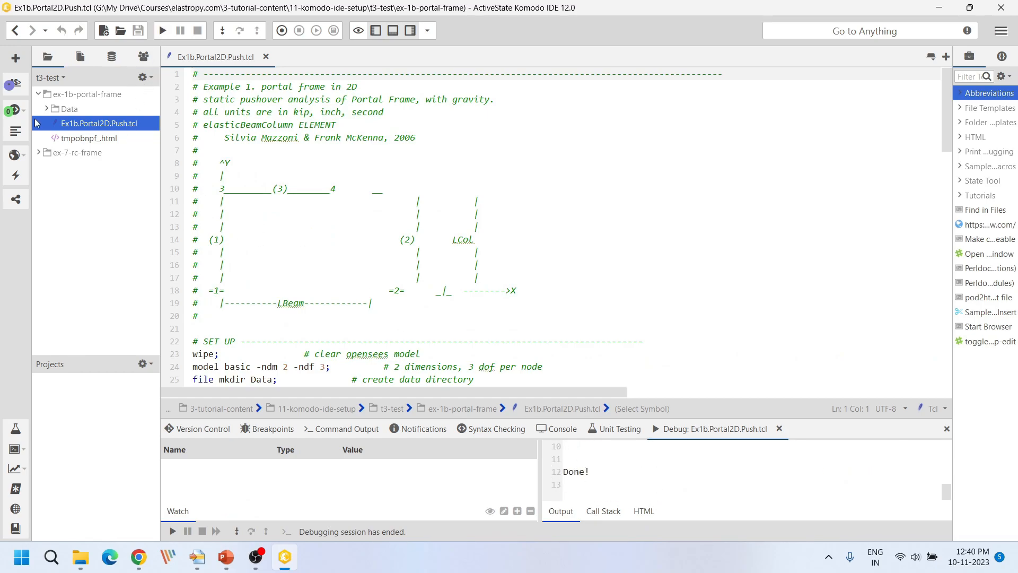
Open DFree.out from the Data folder to view the free-node displacement results.
click(70, 108)
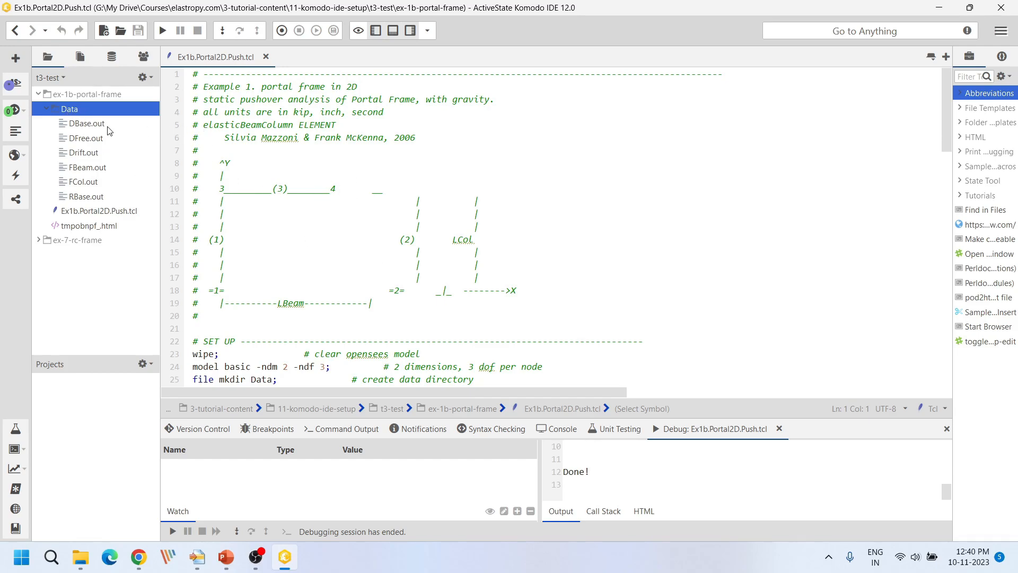
double_click(85, 138)
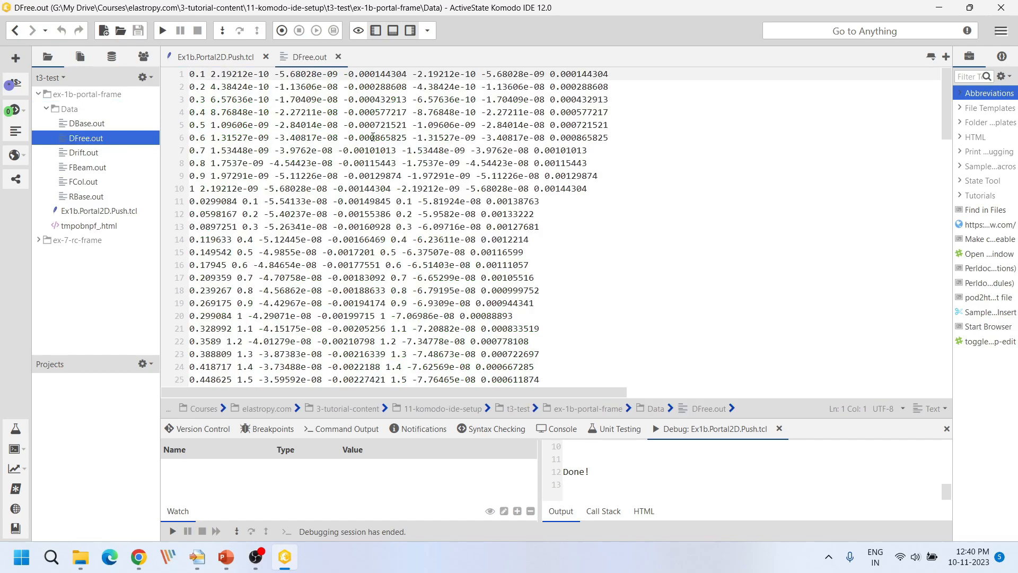
scroll(down, 3)
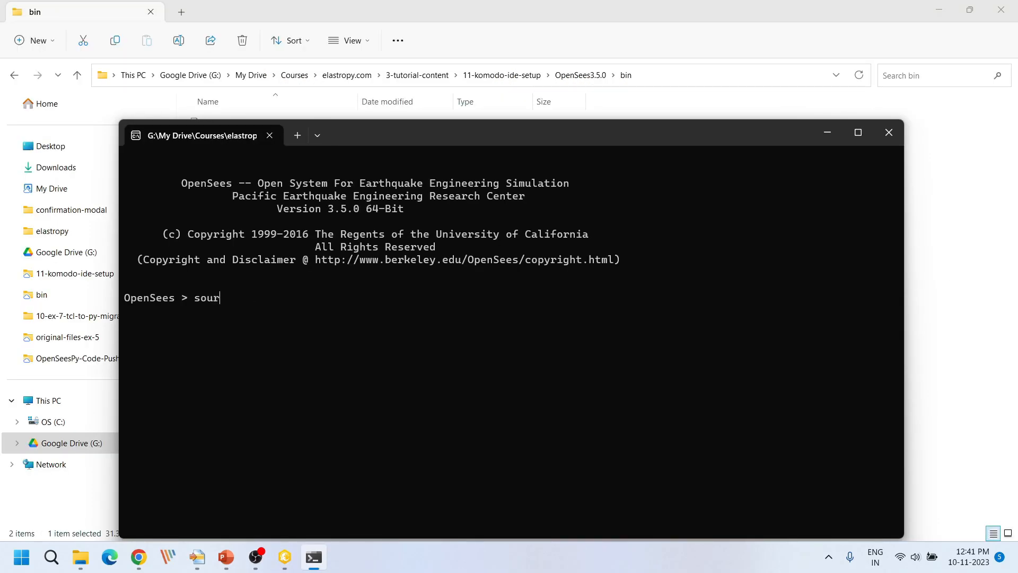
Enter an example 'source filenamte.tcl' command at the OpenSees prompt.
text(ce file)
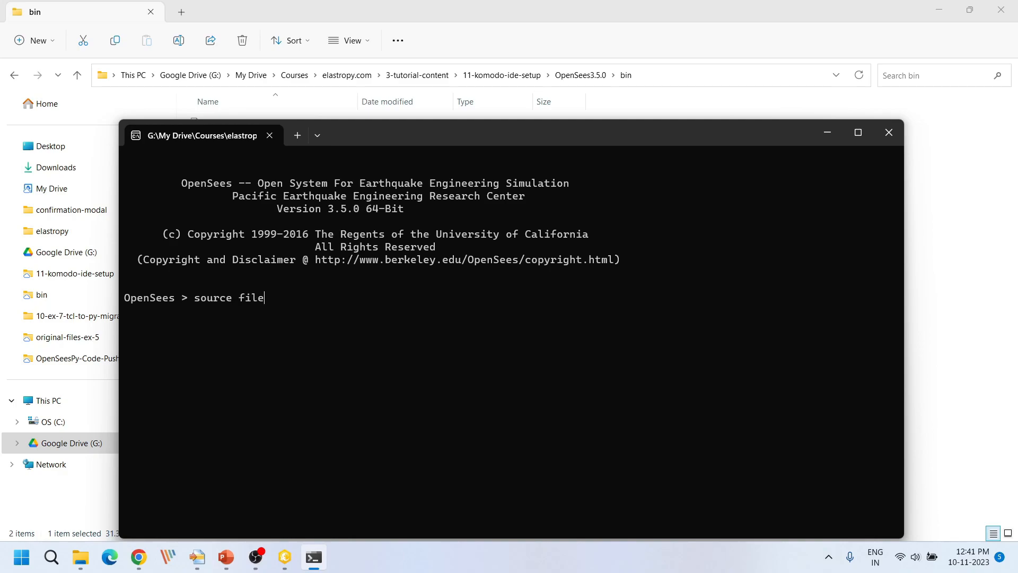
text(namte.tcl)
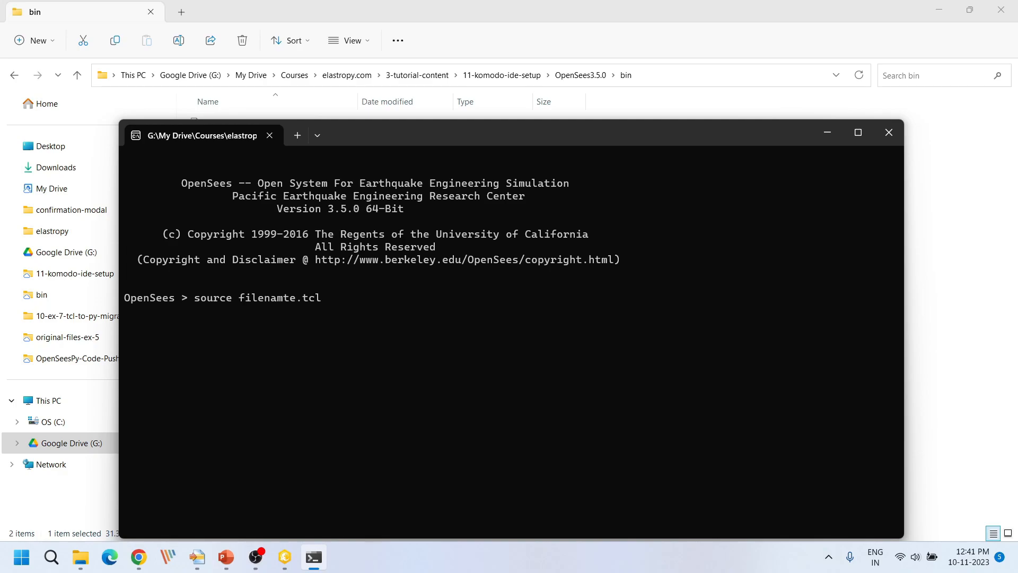
click(888, 133)
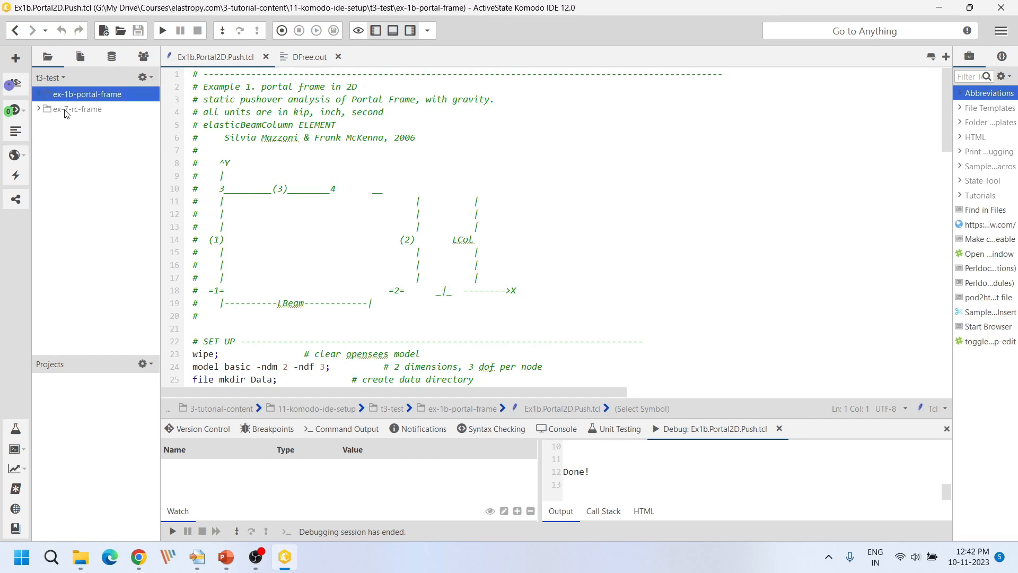
Switch from the portal frame folder to ex-7-rc-frame and close DFree.out.
click(78, 108)
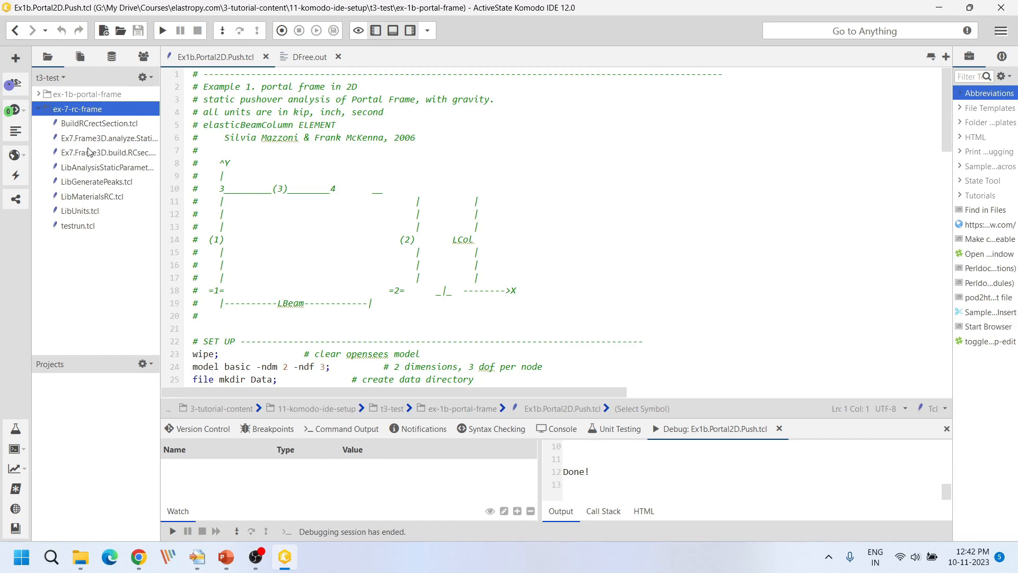
click(107, 152)
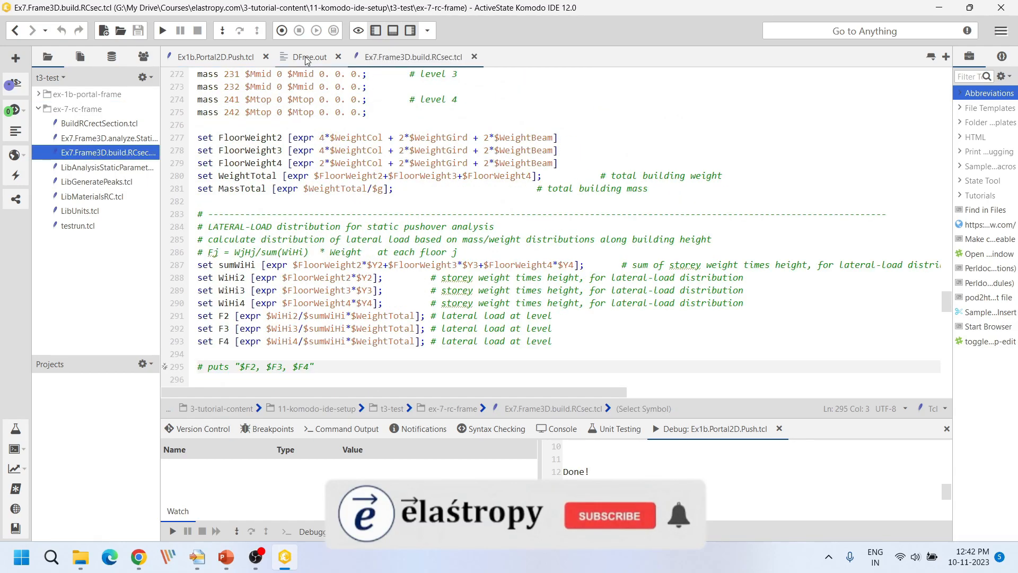
click(337, 56)
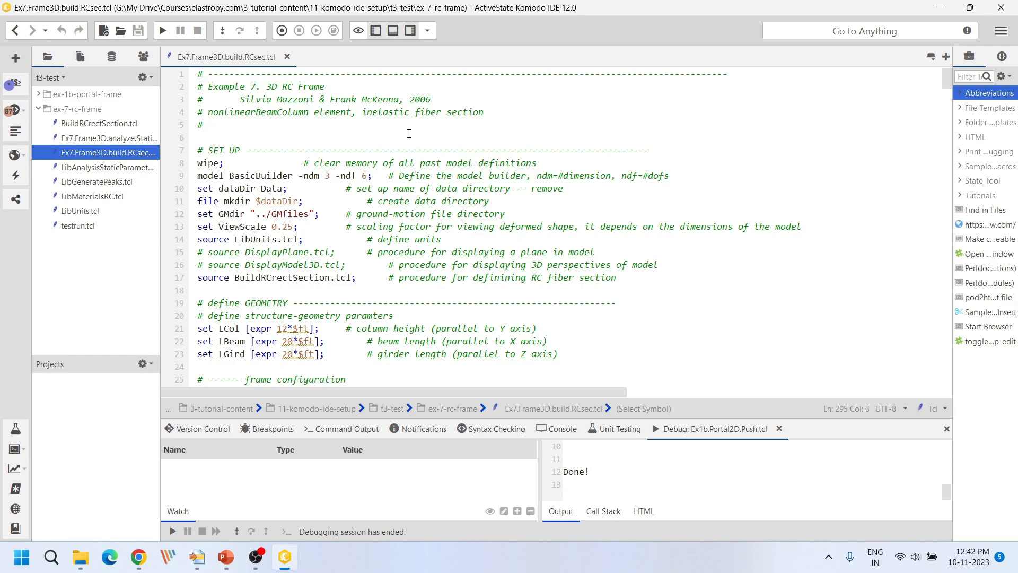
mouse_move(945, 81)
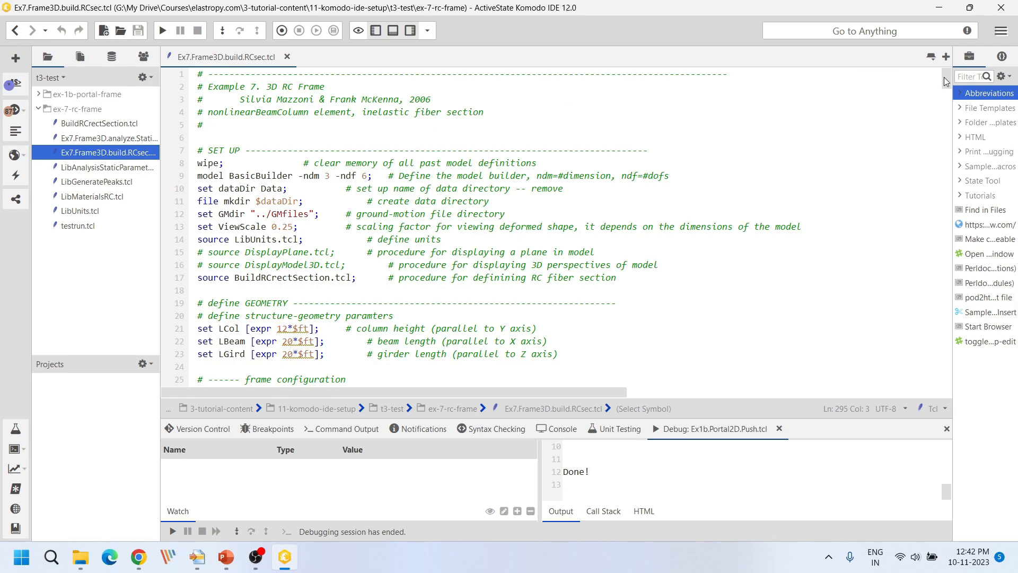
scroll(down, 3)
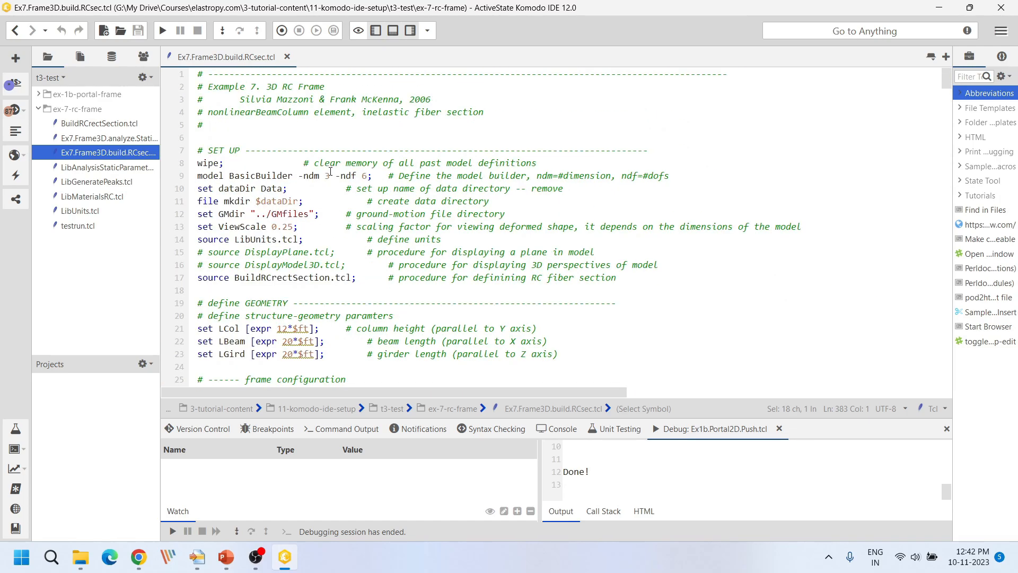
mouse_move(161, 30)
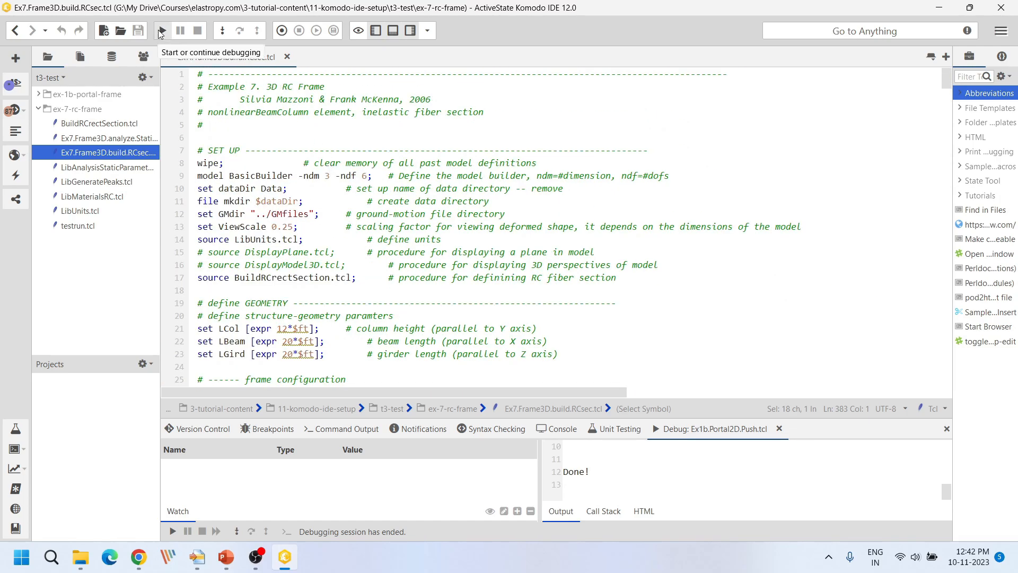
click(160, 31)
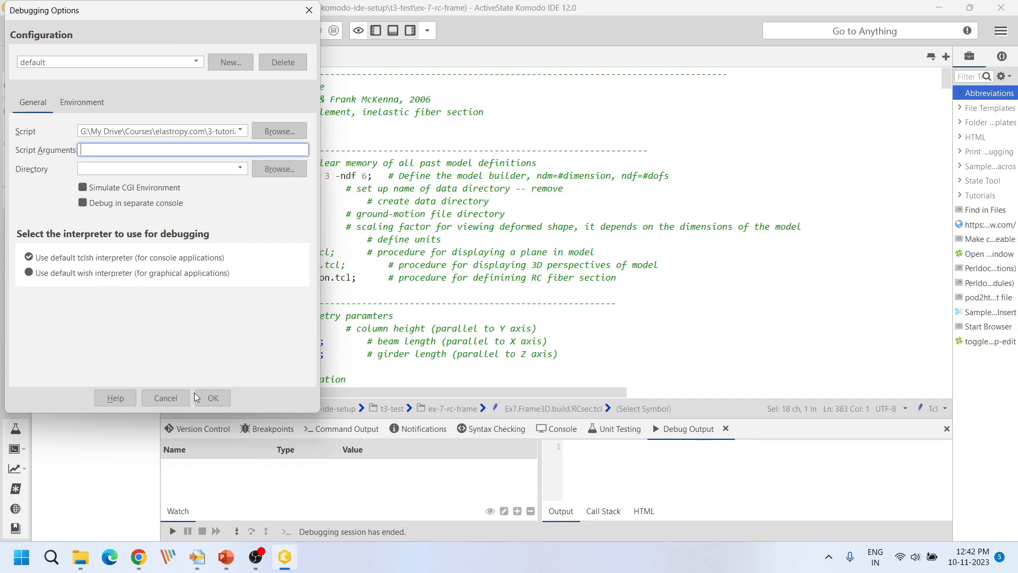
click(210, 398)
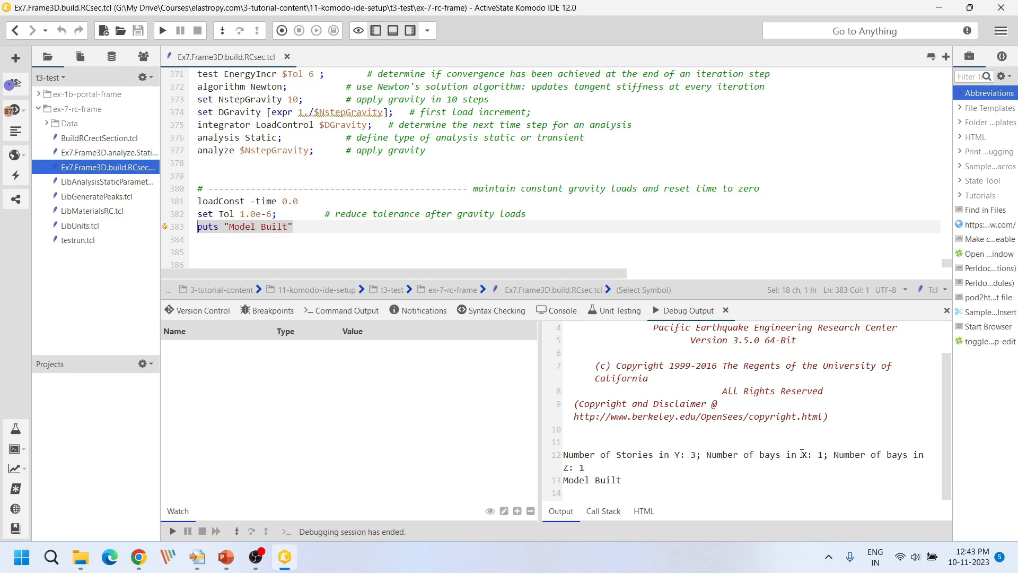
mouse_move(659, 460)
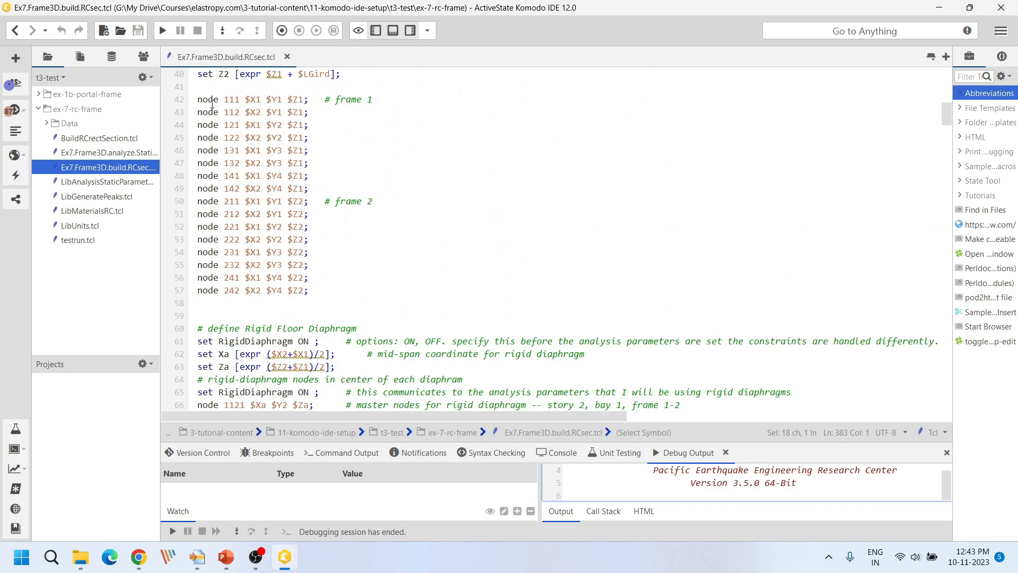
Launch a debugging run of Ex7.Frame3D.build.RCsec.tcl with default options, pausing at line 61.
scroll(down, 3)
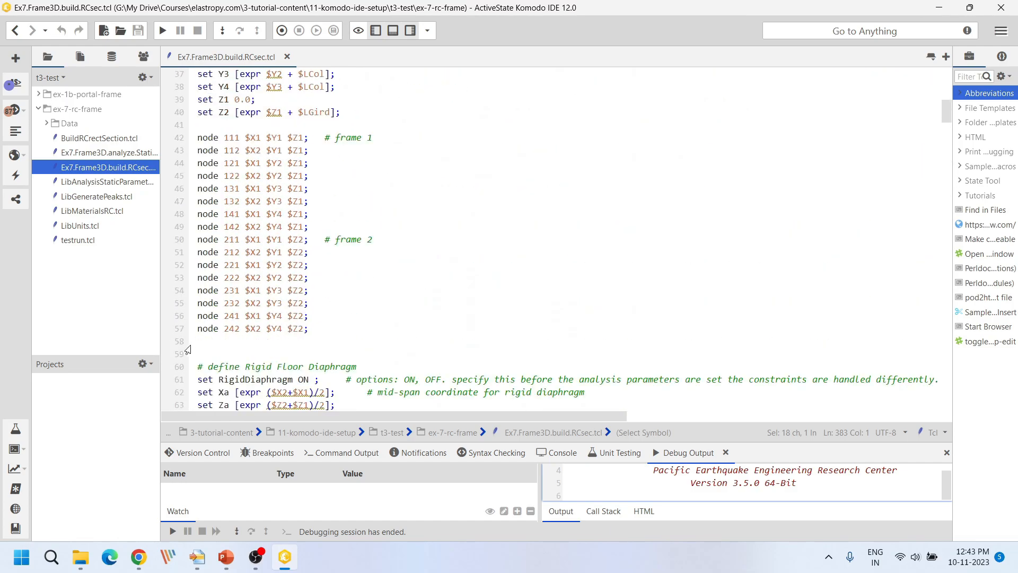
mouse_move(160, 383)
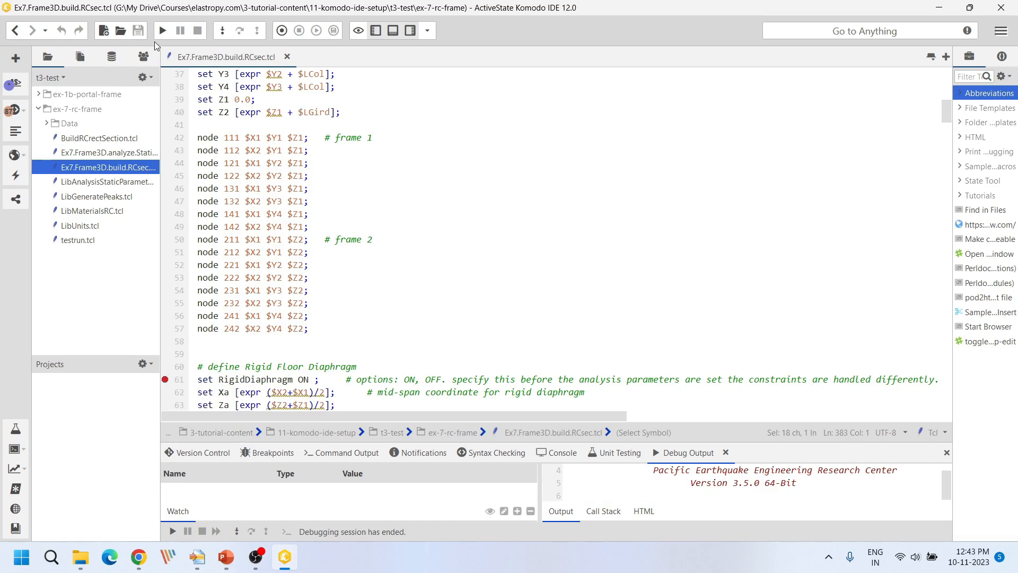
click(221, 31)
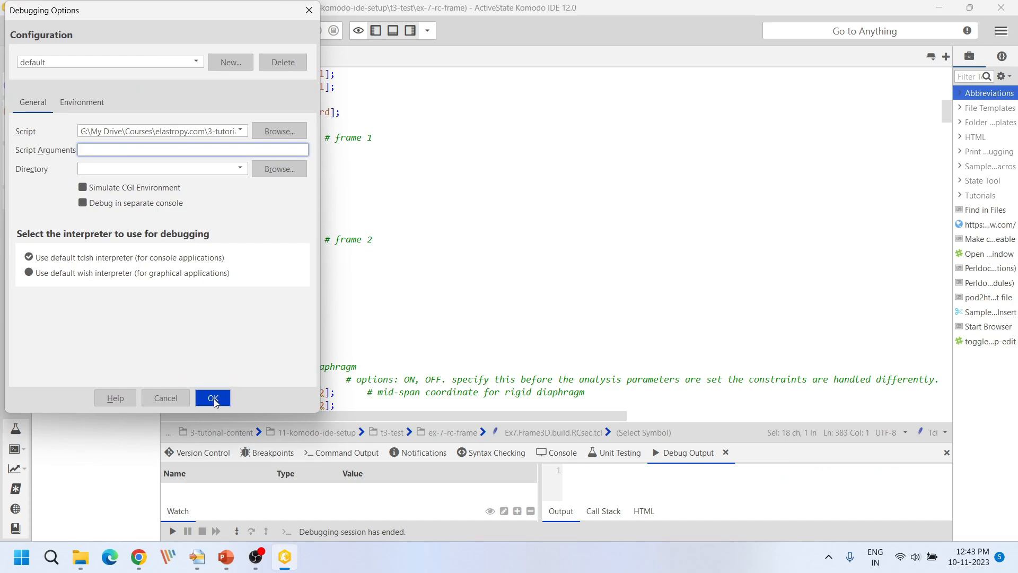
click(212, 398)
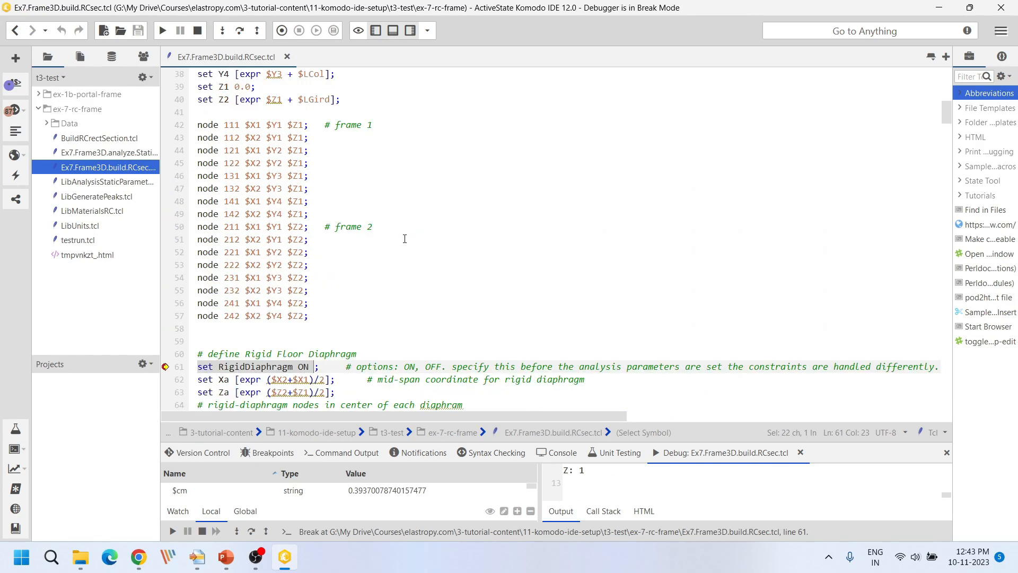
mouse_move(252, 125)
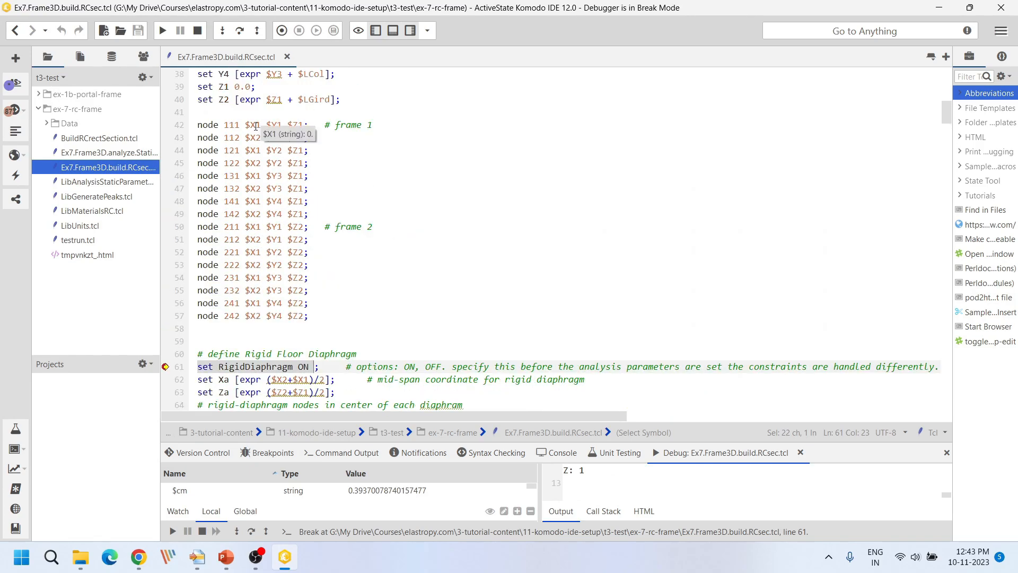
mouse_move(253, 125)
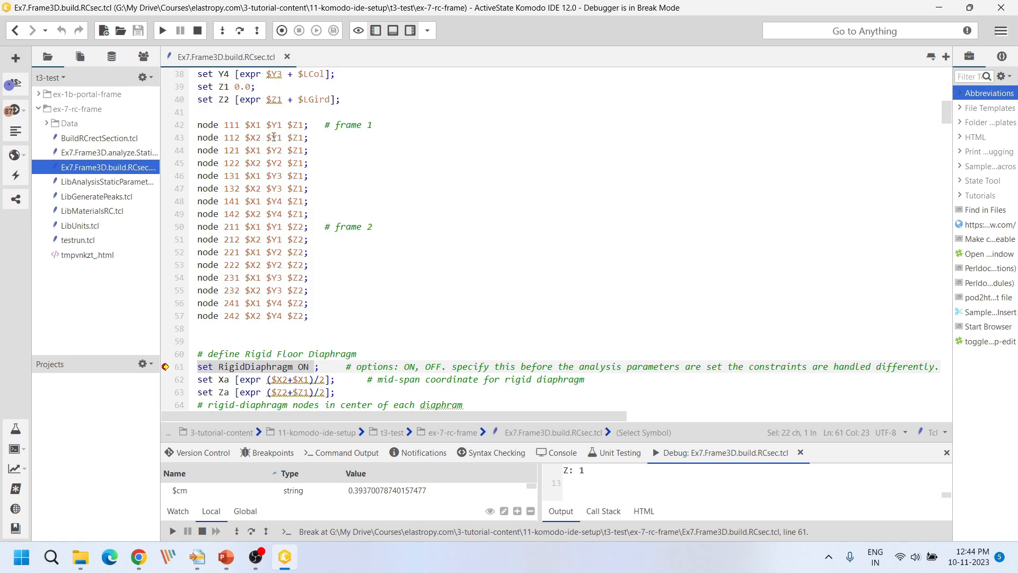
mouse_move(294, 137)
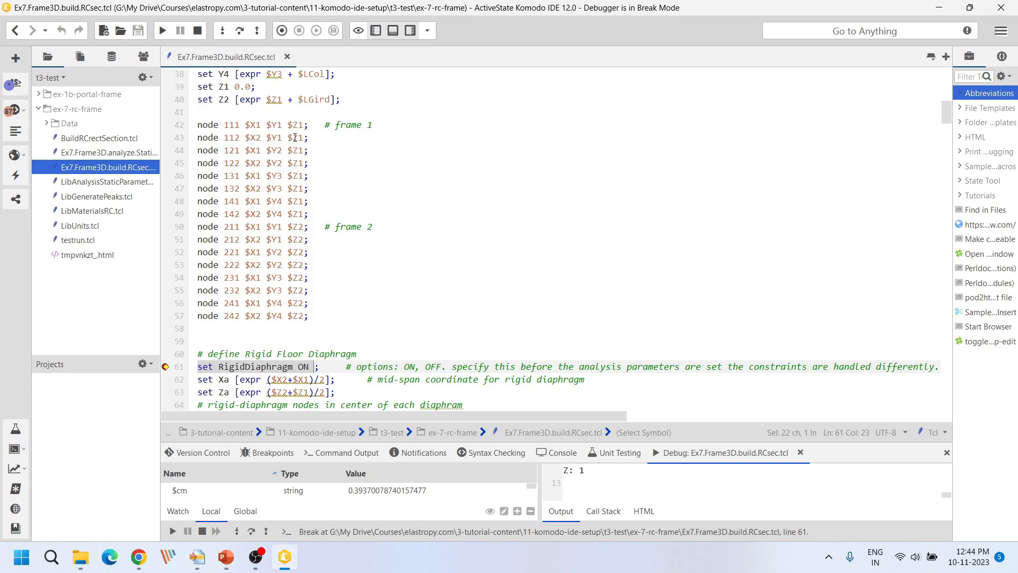
mouse_move(526, 301)
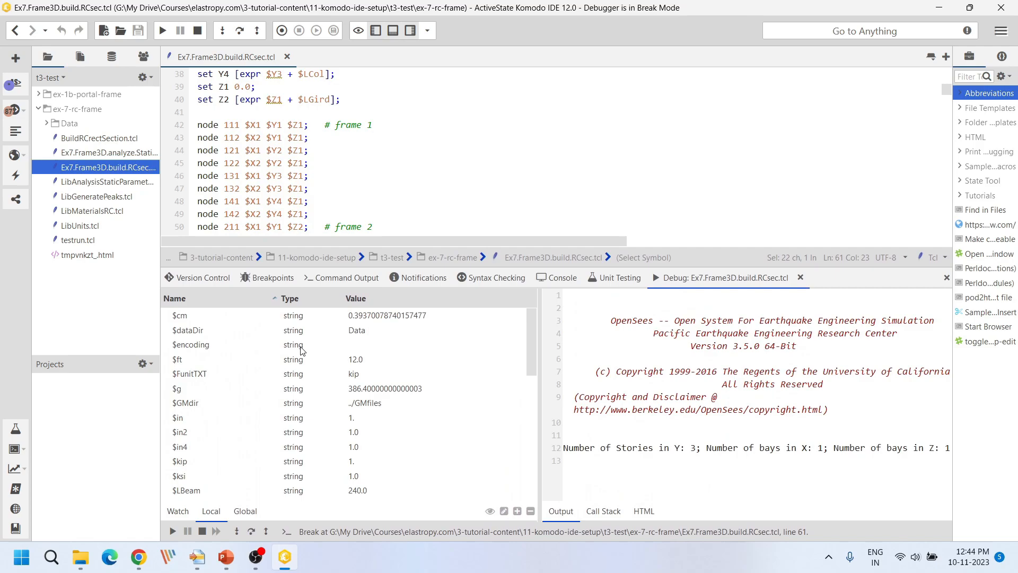
Inspect the X2, Y3 and psf values in the Local variables list.
scroll(down, 3)
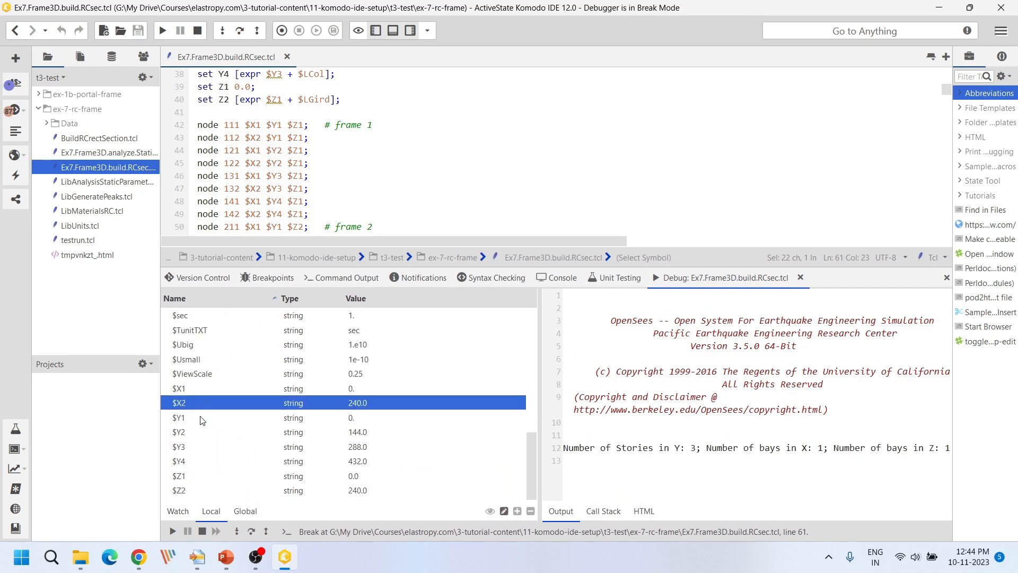
click(202, 446)
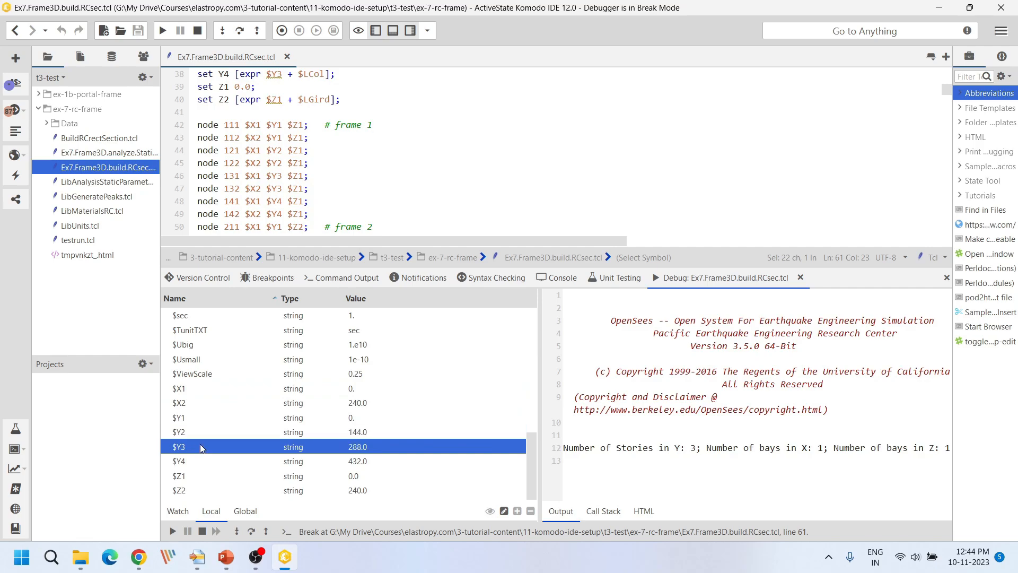
click(196, 476)
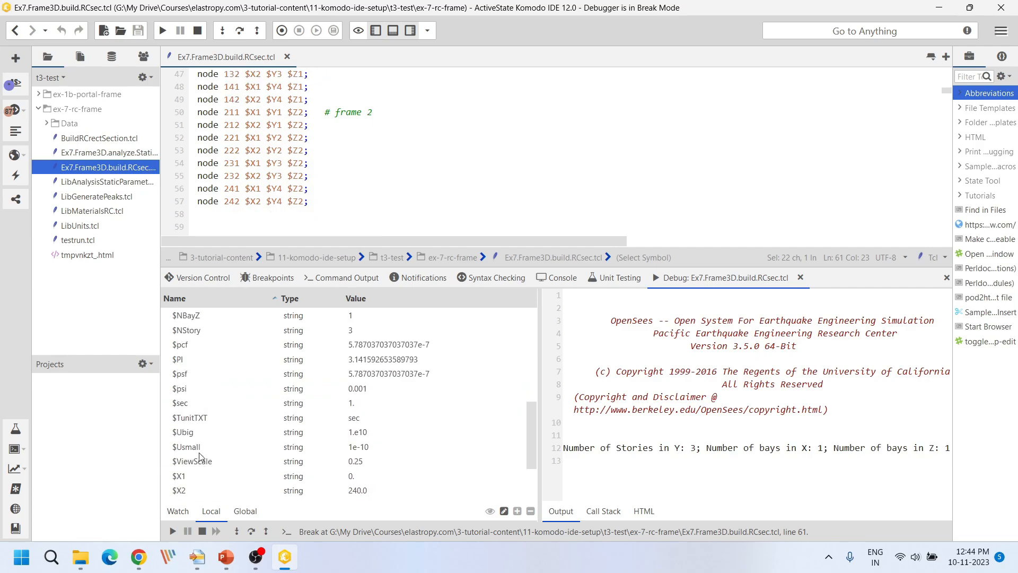
mouse_move(193, 359)
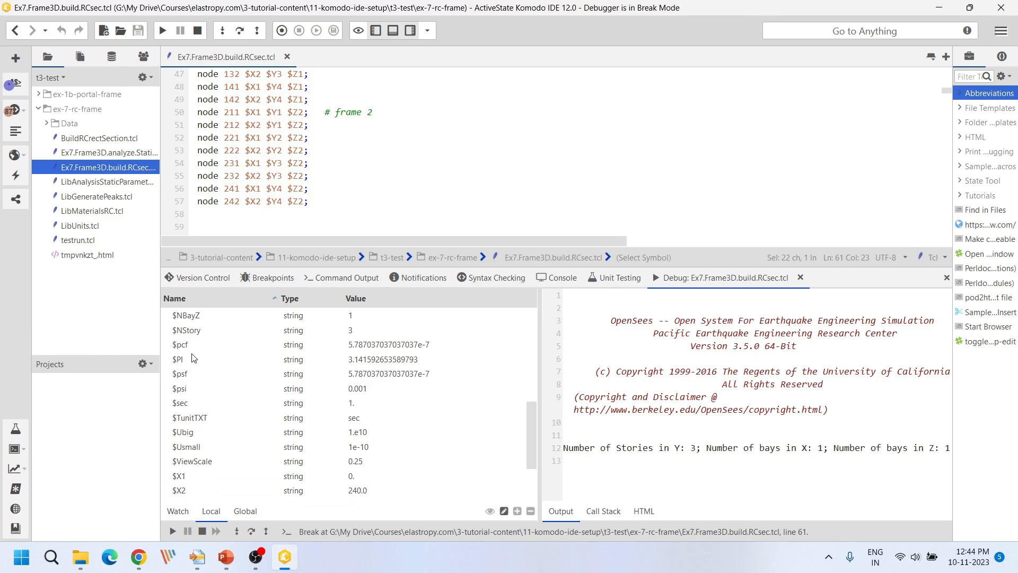
click(180, 373)
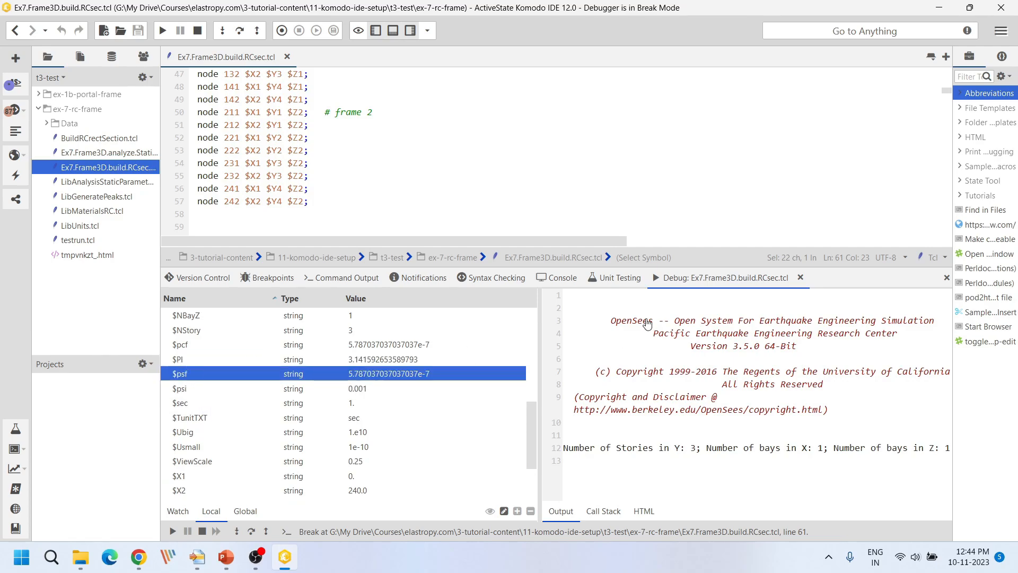
mouse_move(707, 261)
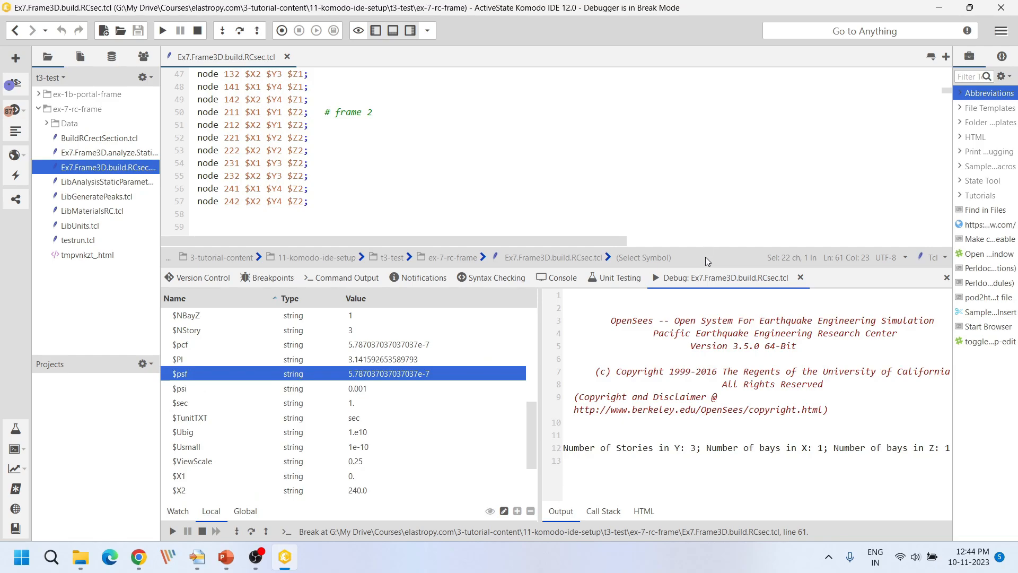
View the psf definition in LibUnits.tcl, then return to the frame build script.
click(80, 225)
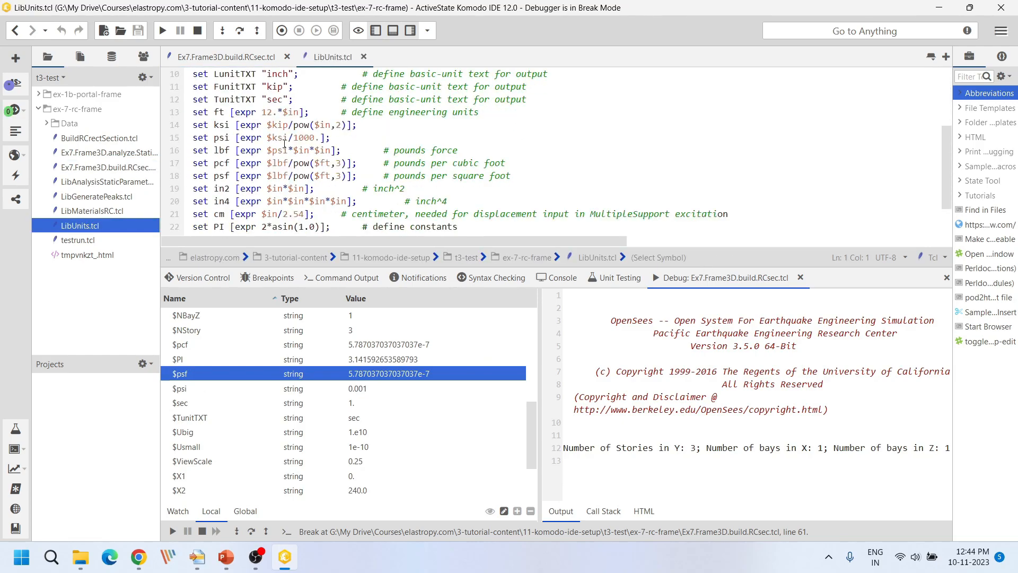
click(221, 175)
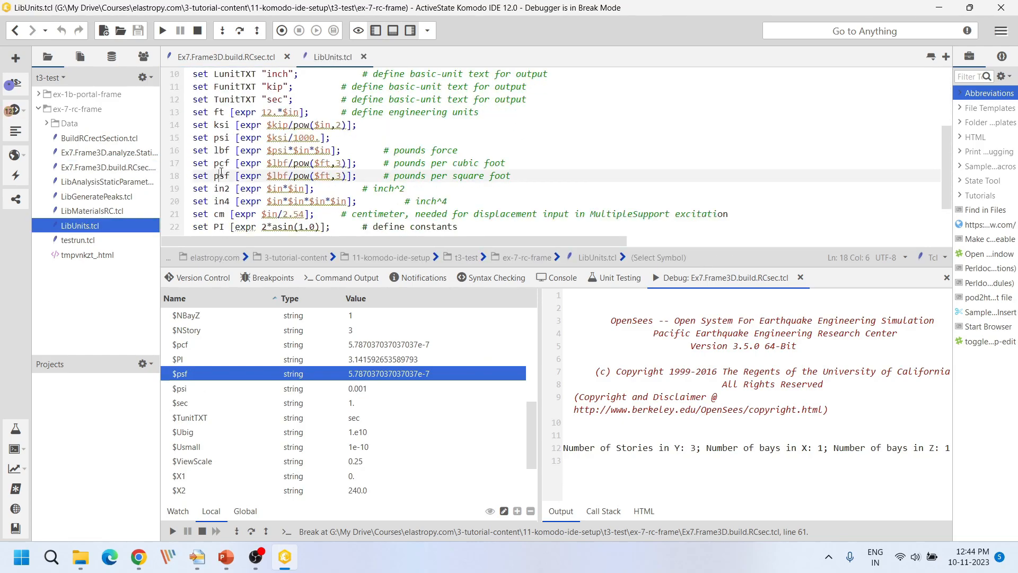
double_click(221, 175)
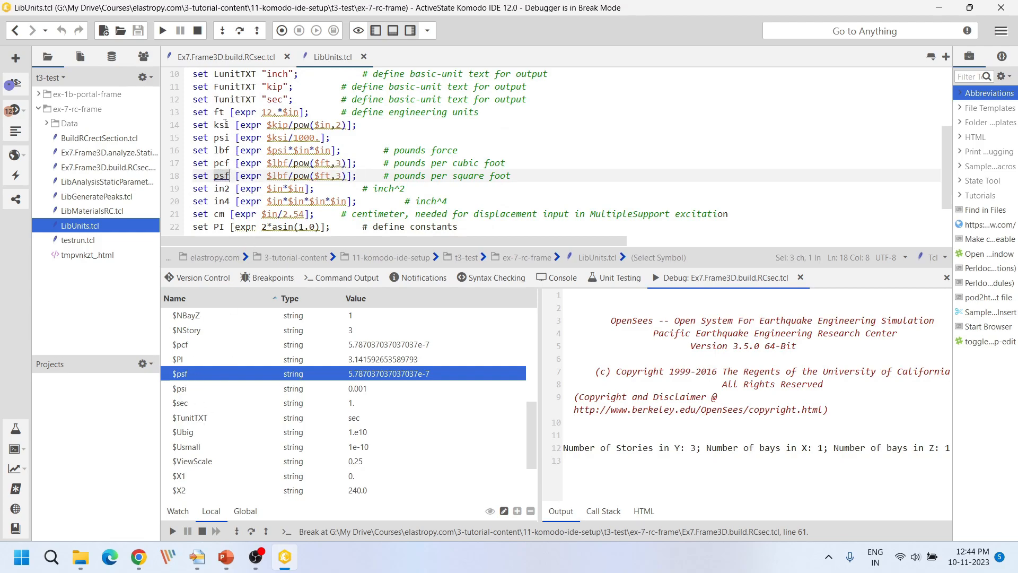
click(224, 57)
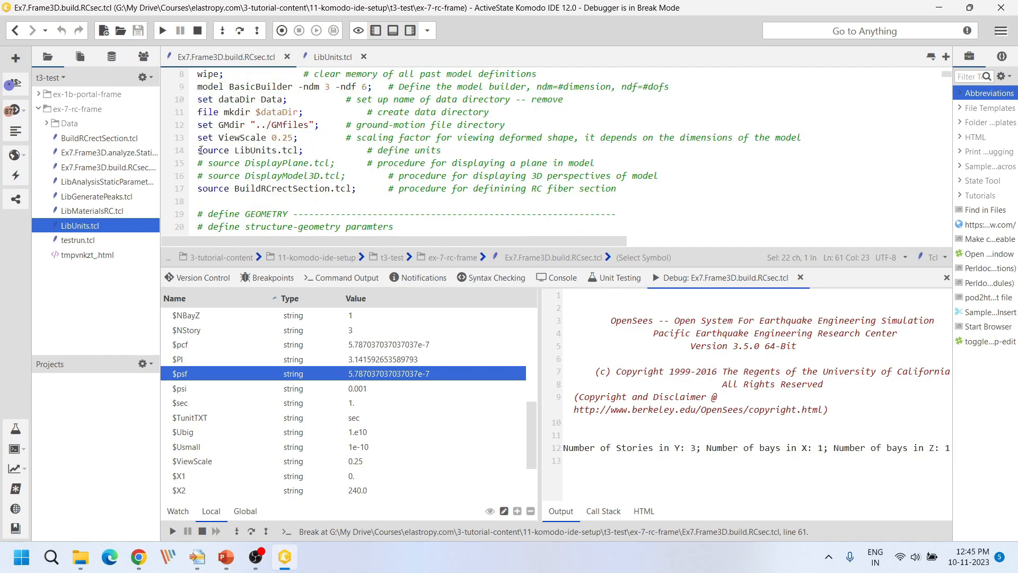
mouse_move(247, 136)
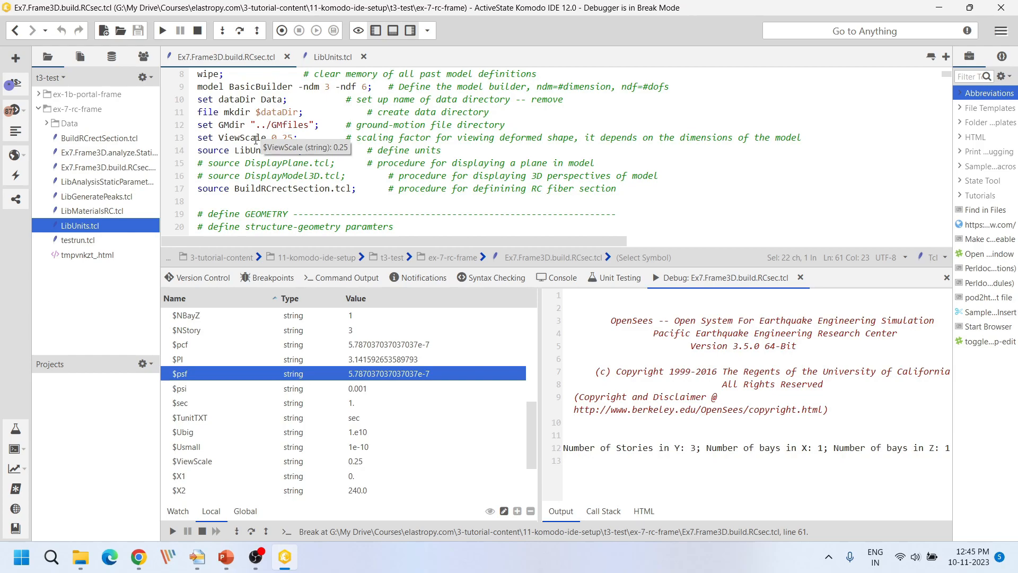
mouse_move(265, 192)
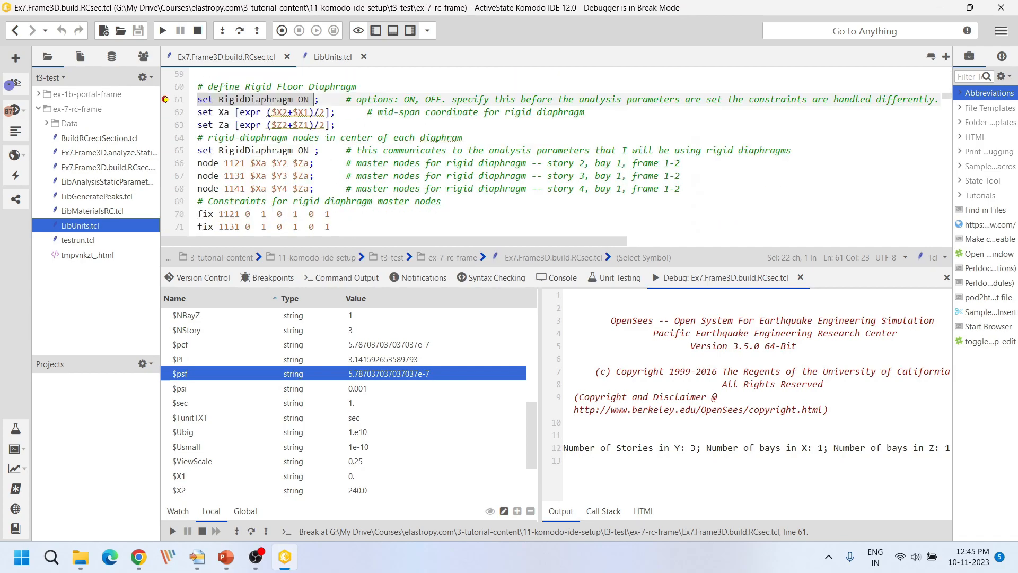
Step over the diaphragm lines so execution pauses at line 70.
click(241, 31)
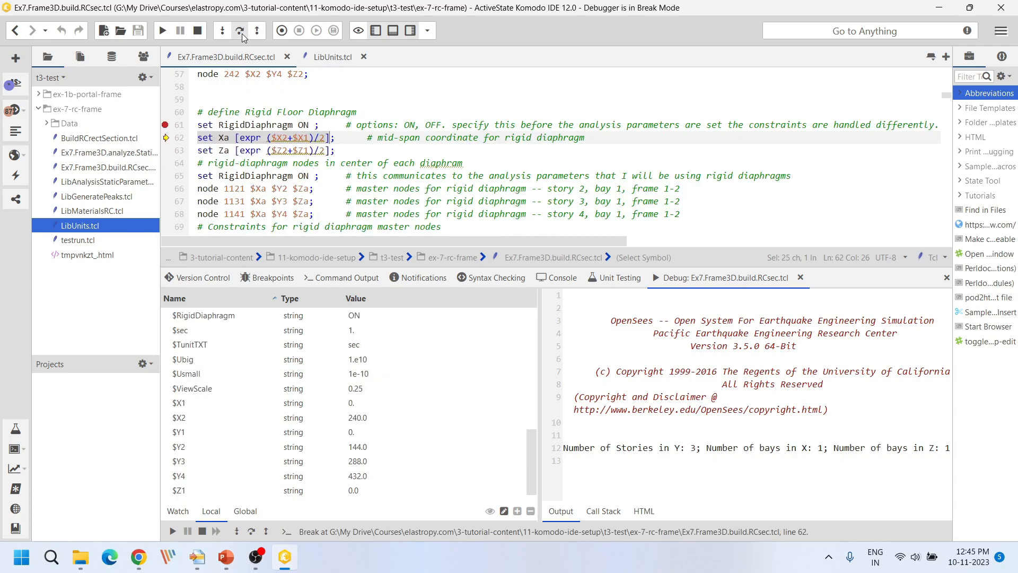
mouse_move(239, 31)
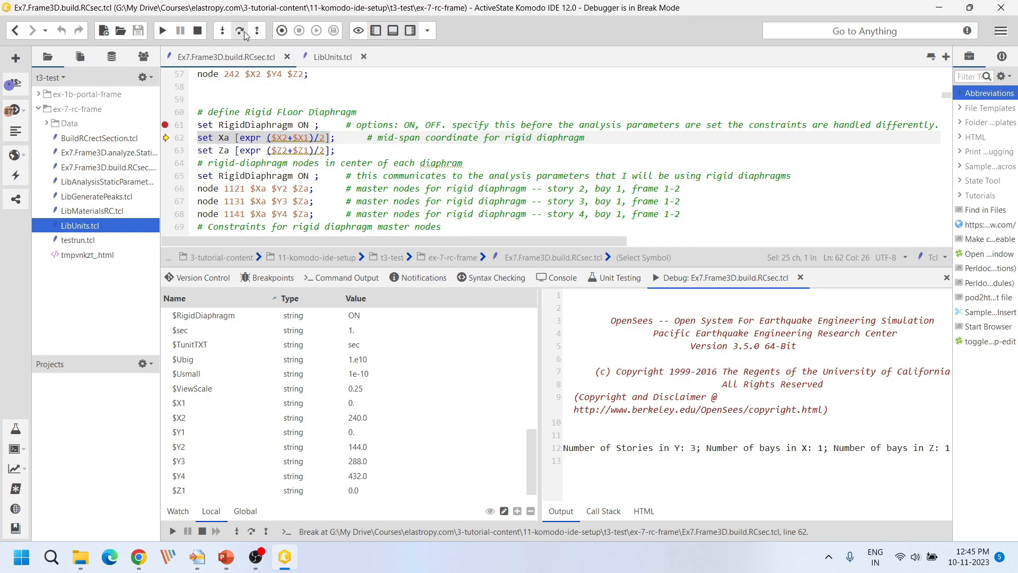
click(239, 31)
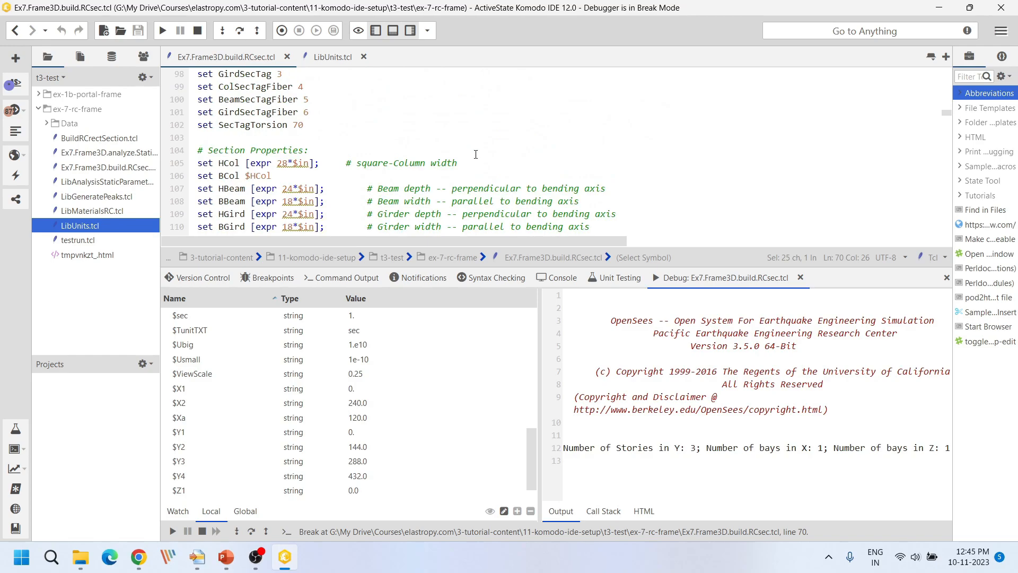
Set a breakpoint on the column section call at line 173 and step into BuildRCrectSection.
scroll(down, 3)
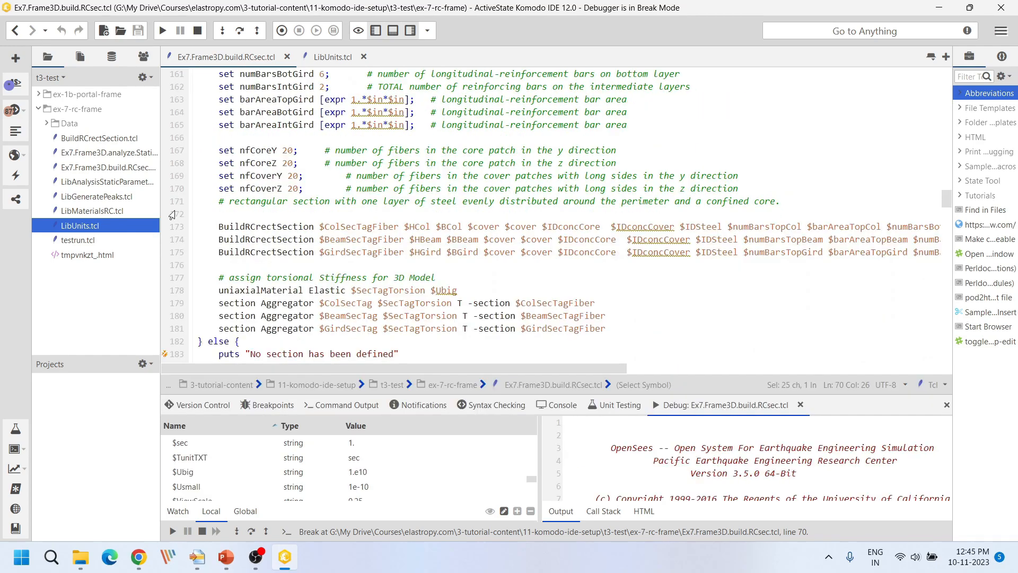
click(173, 226)
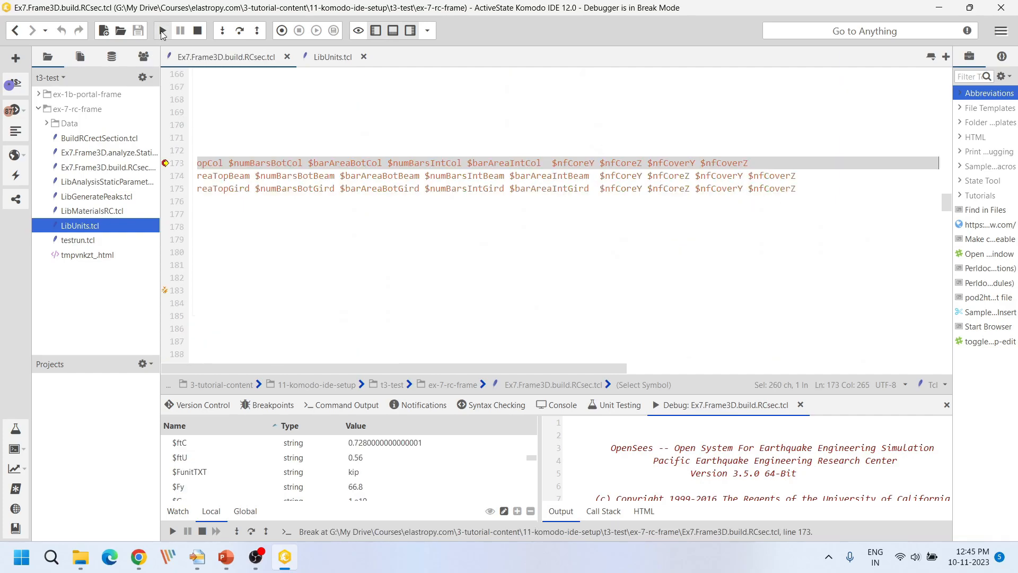
click(161, 30)
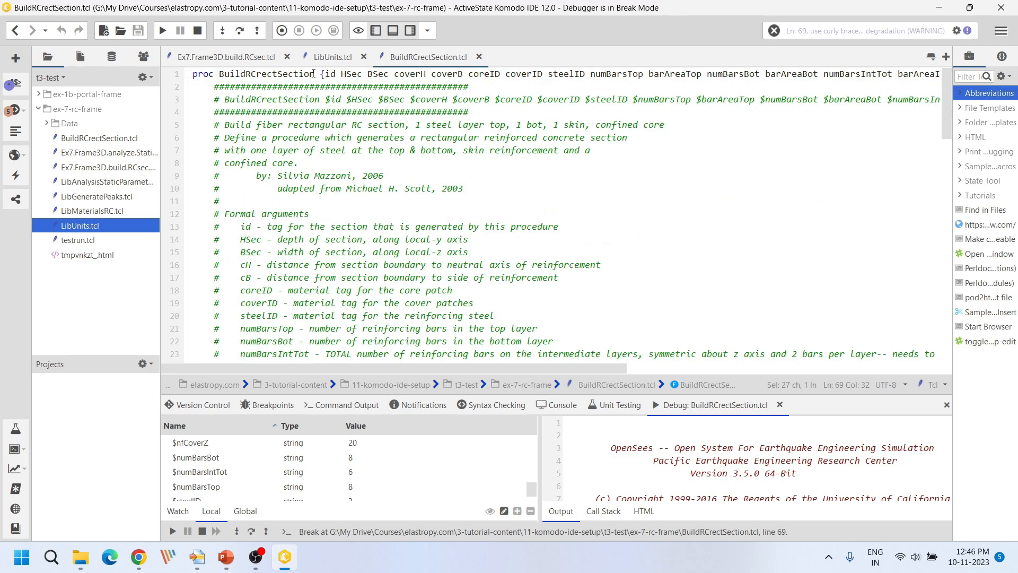
Step onward through BuildRCrectSection.tcl, reaching line 76 with coreY and coreZ at 11.5.
click(239, 31)
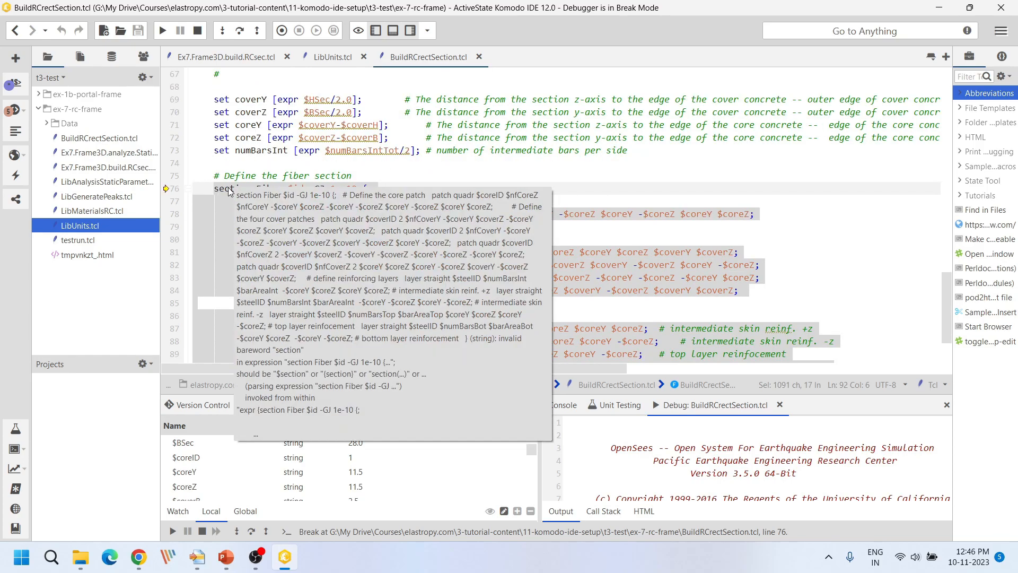
mouse_move(239, 31)
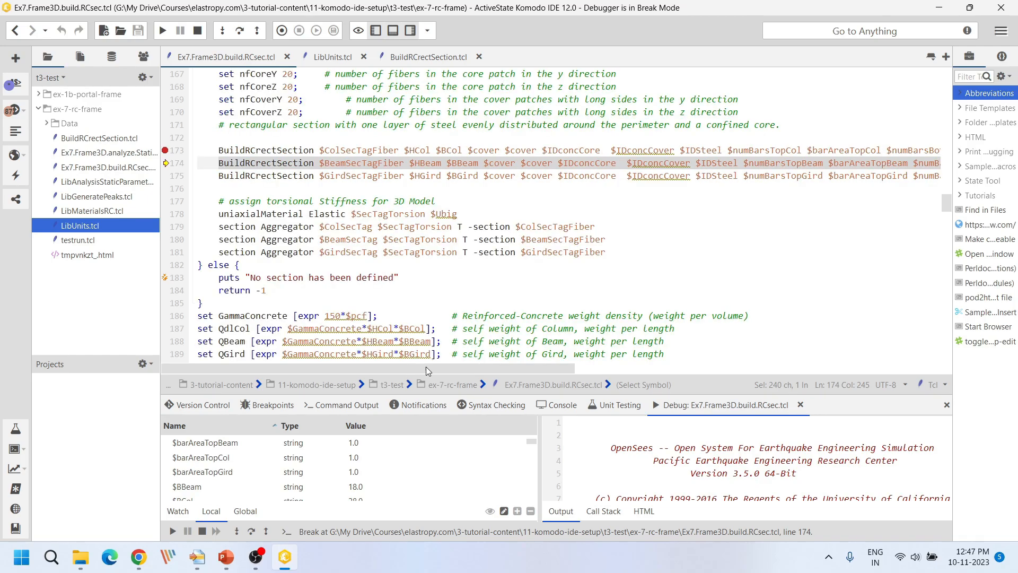
mouse_move(344, 267)
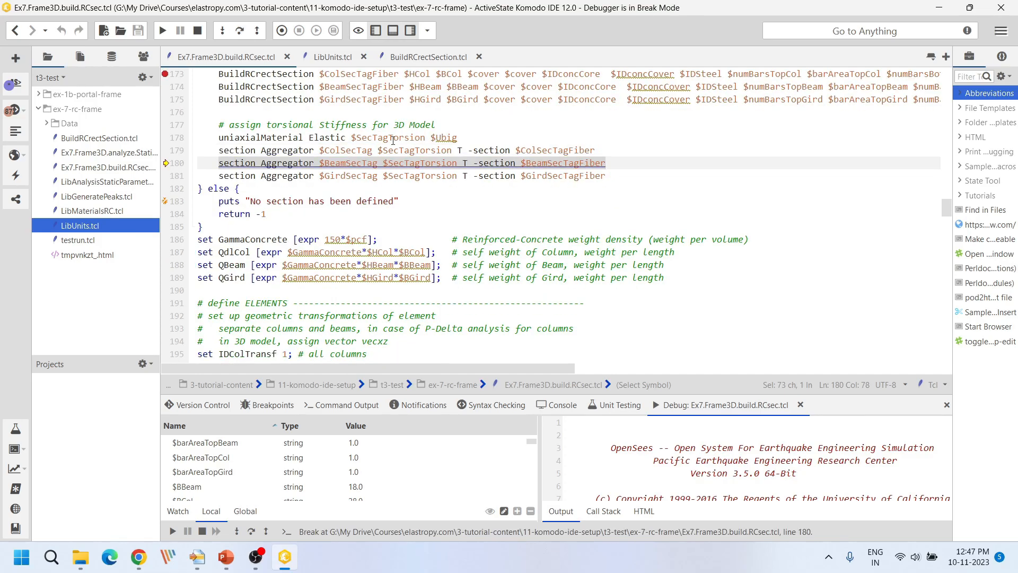
mouse_move(403, 137)
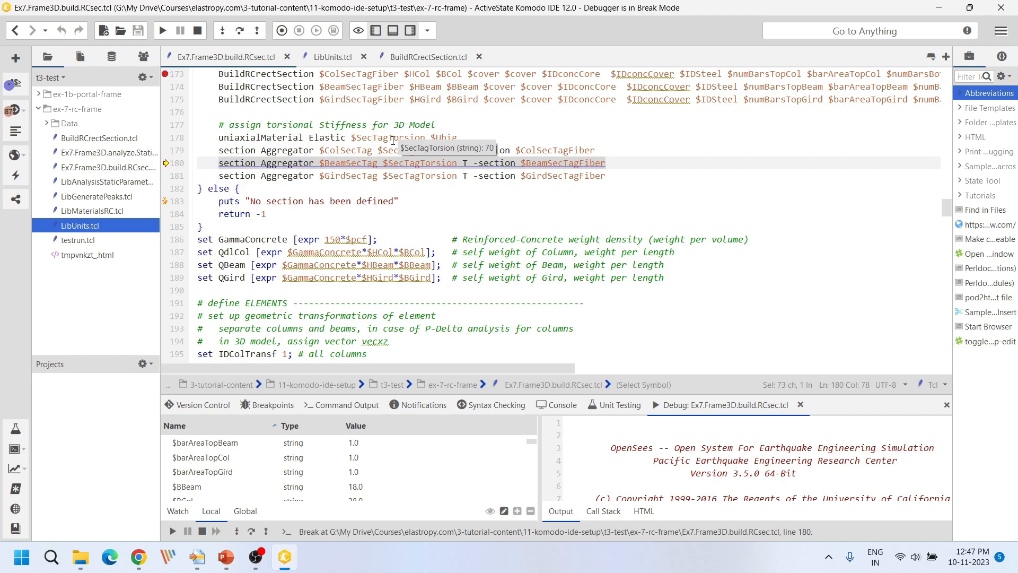
mouse_move(445, 137)
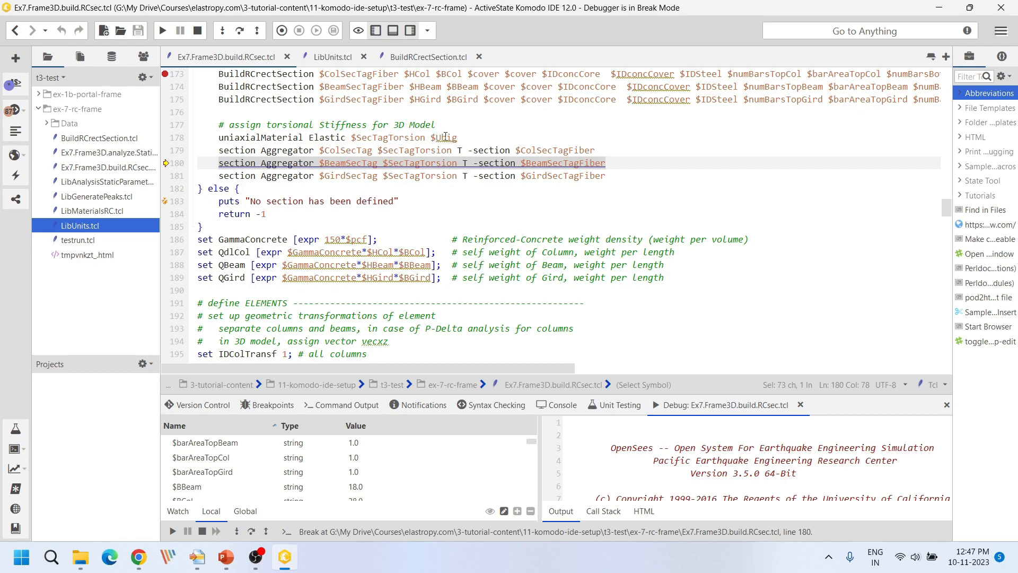
mouse_move(448, 137)
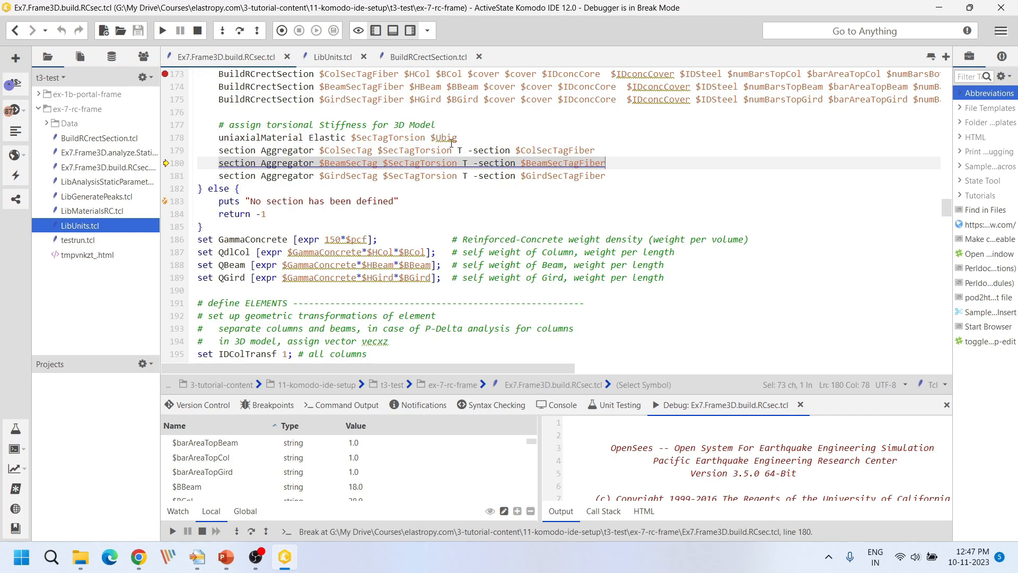
mouse_move(390, 181)
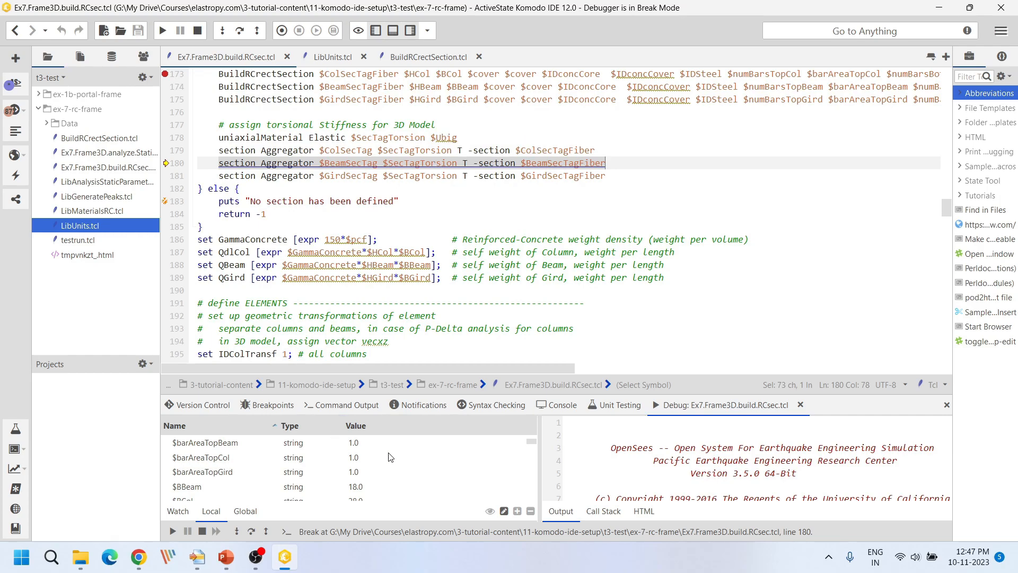
mouse_move(710, 395)
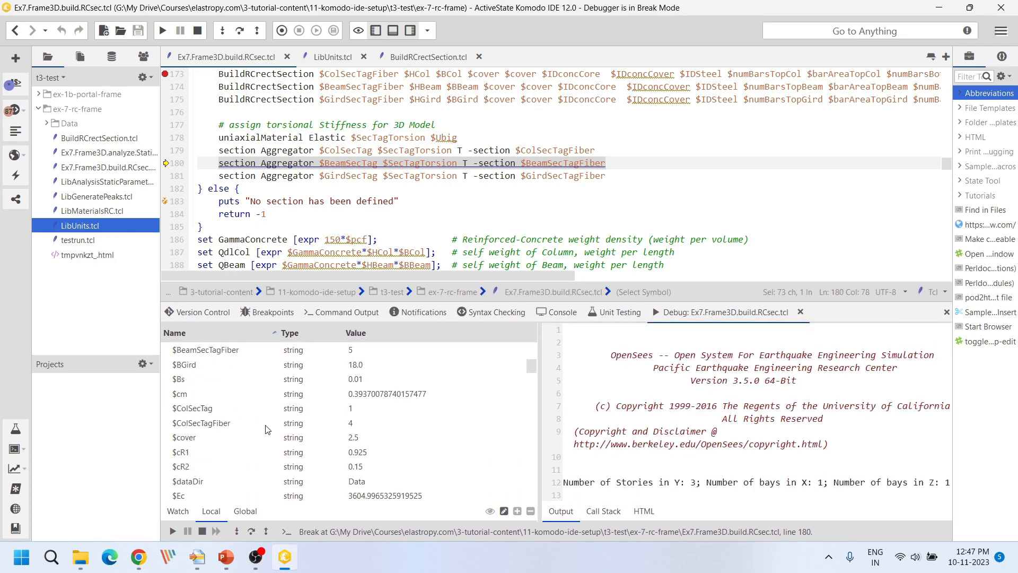
Review the locals list, including Usmall, SecTagTorsion = 70 and Ubig = 1.e10.
scroll(down, 3)
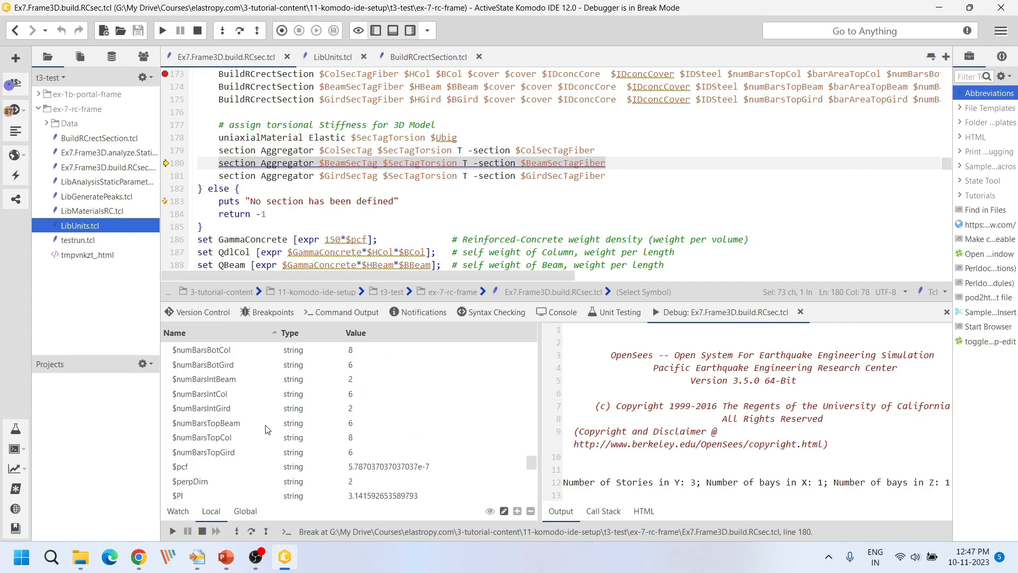
scroll(down, 3)
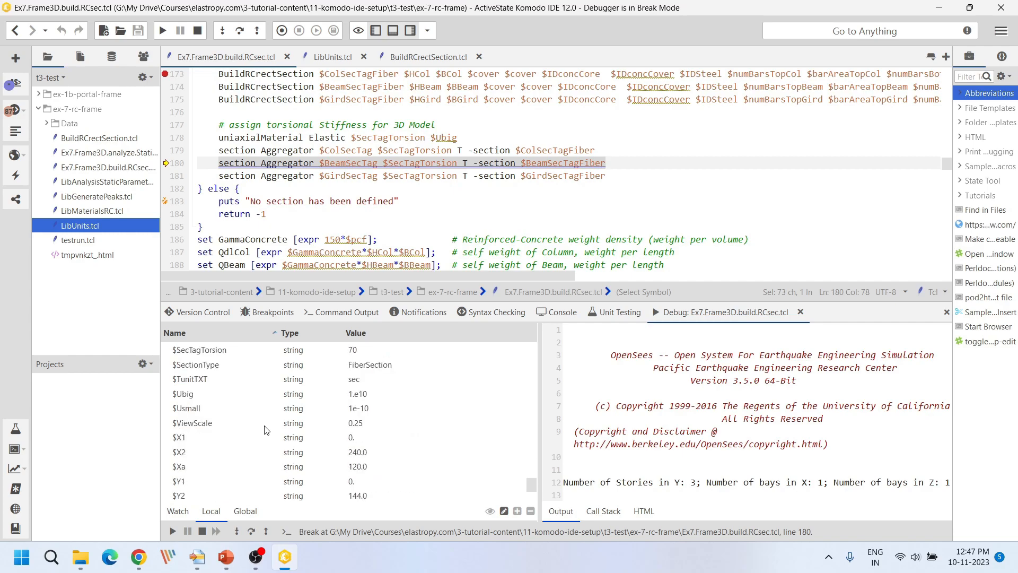
mouse_move(204, 396)
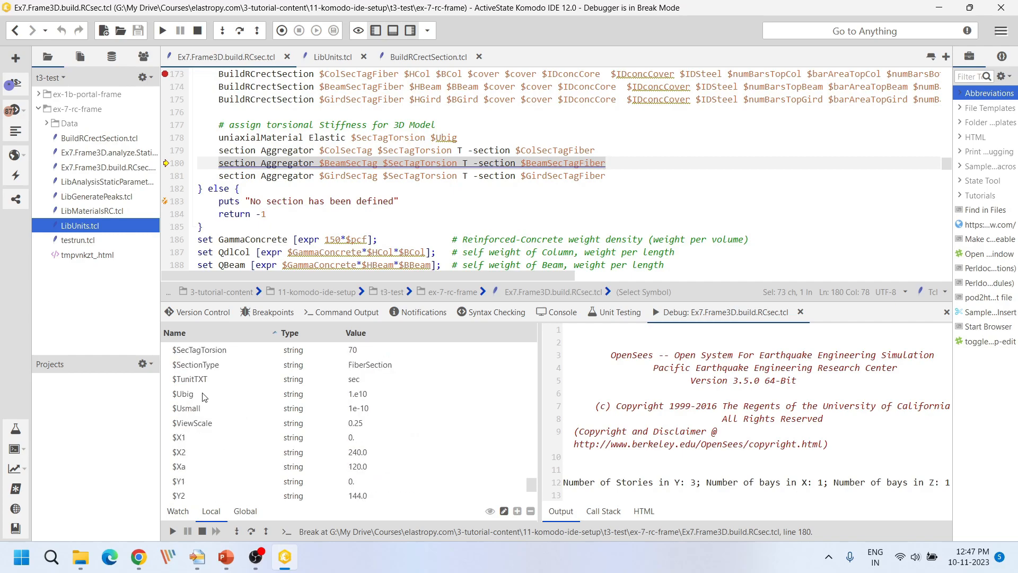
click(183, 394)
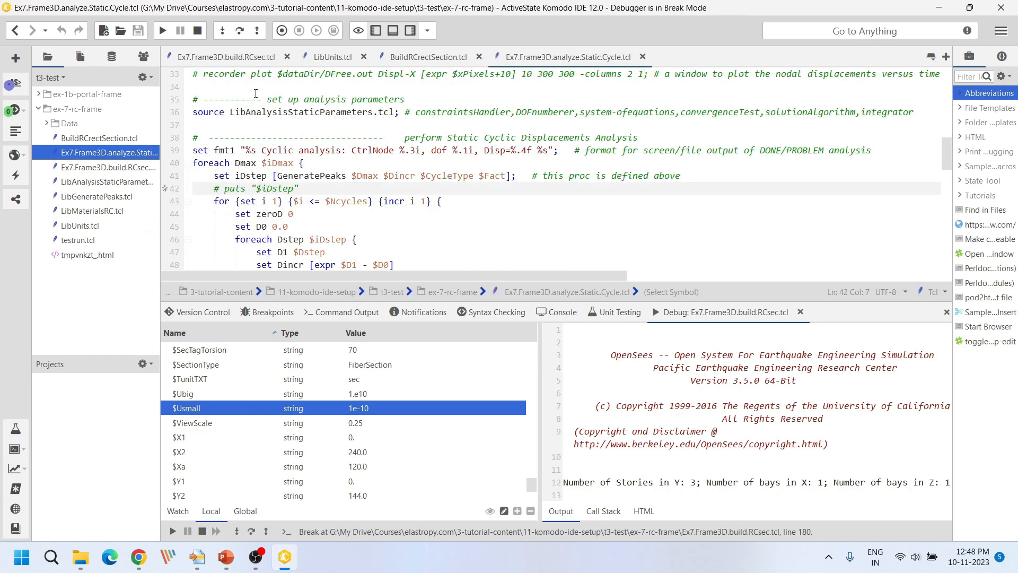
Stop the debugging session so OpenSees closes its socket and exits.
click(197, 30)
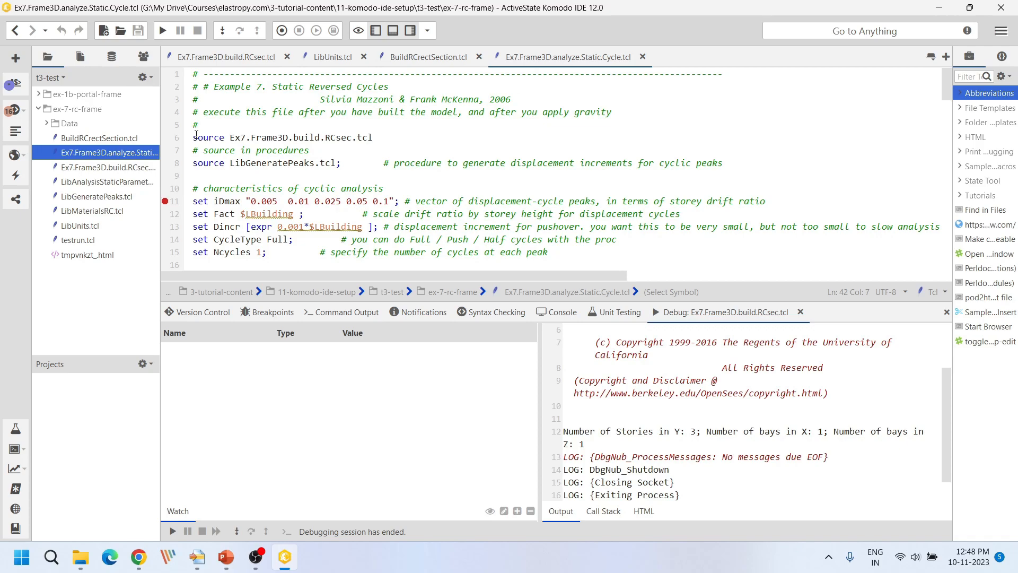
mouse_move(201, 149)
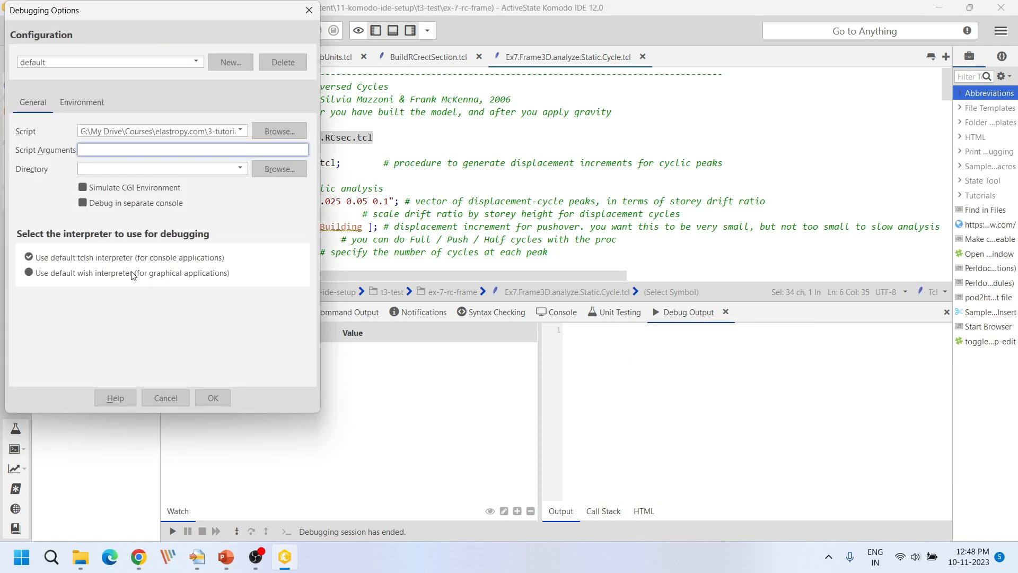
Start the cyclic-analysis debug run with the default tclsh interpreter, pausing at build-script line 61.
click(212, 398)
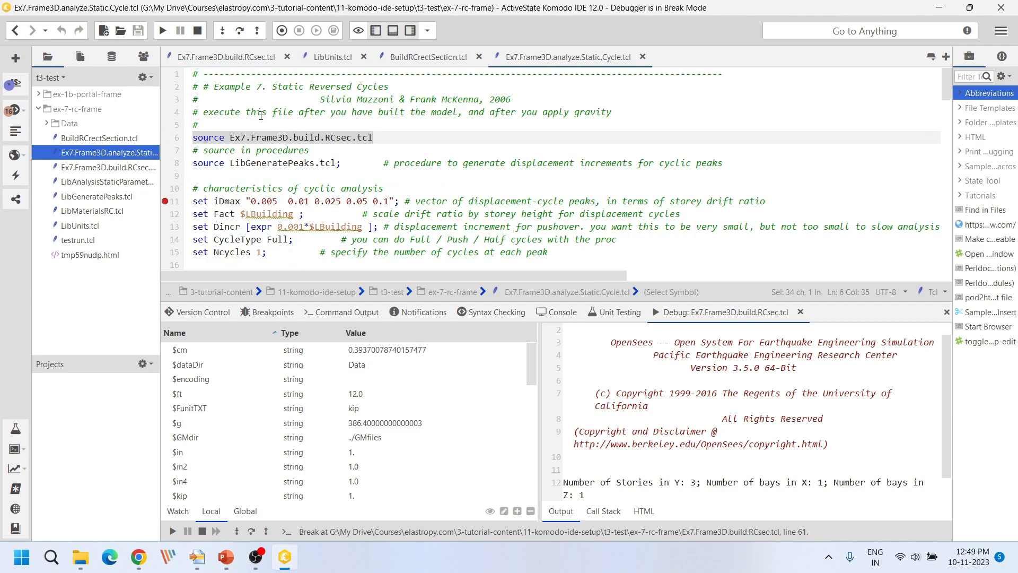
Continue to the line 11 breakpoint, then step over the iDmax, Fact and following parameter lines.
click(224, 56)
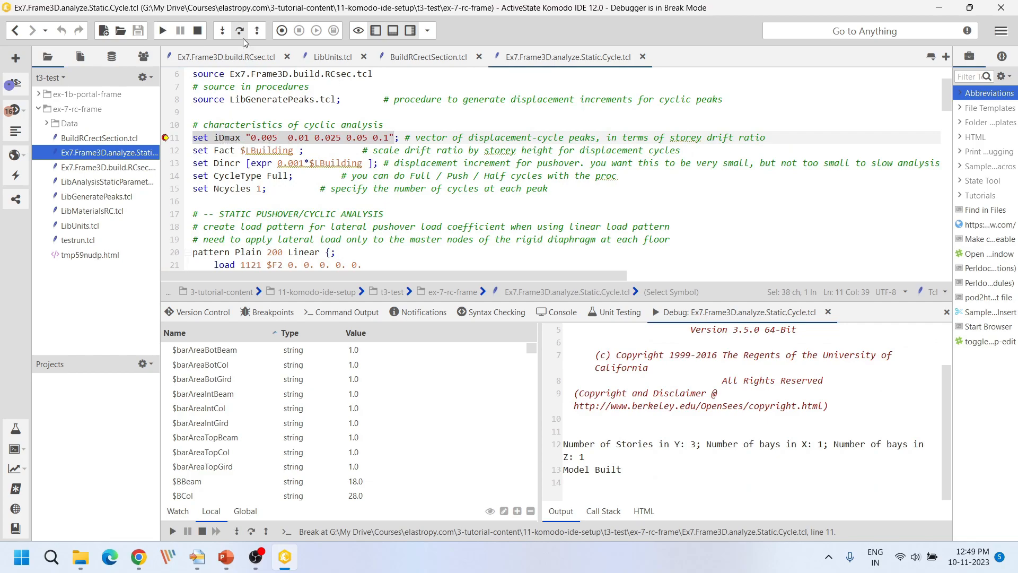
click(238, 31)
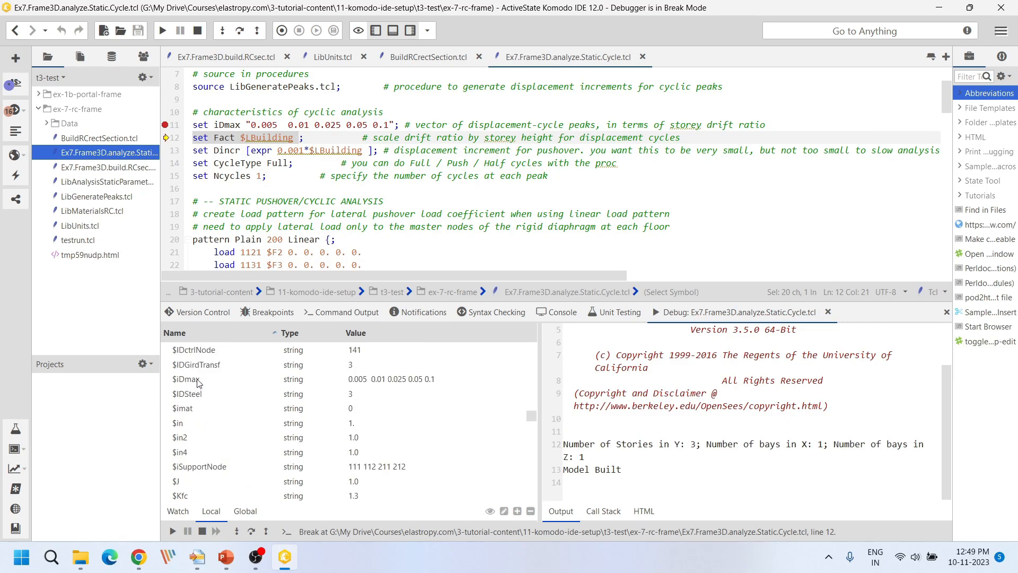
click(187, 379)
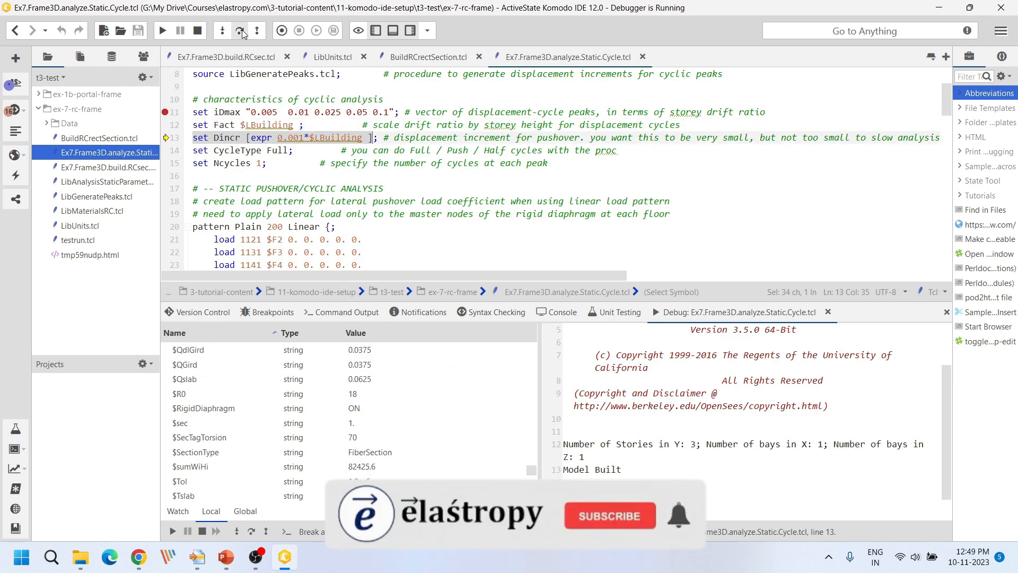
click(257, 30)
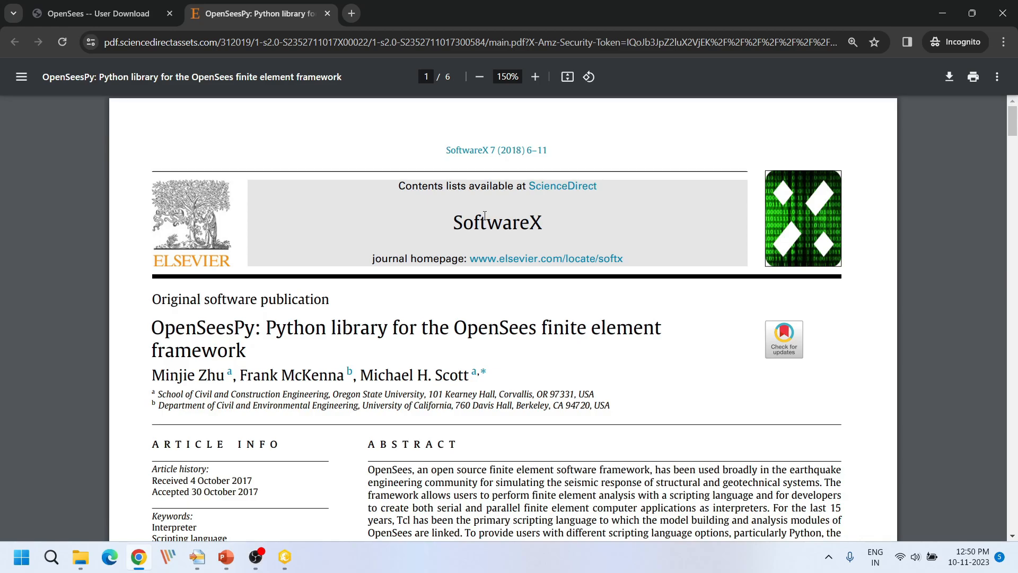
Scroll the OpenSeesPy paper to 'Motivation and significance', then switch to the openseespy PyPI page.
scroll(down, 3)
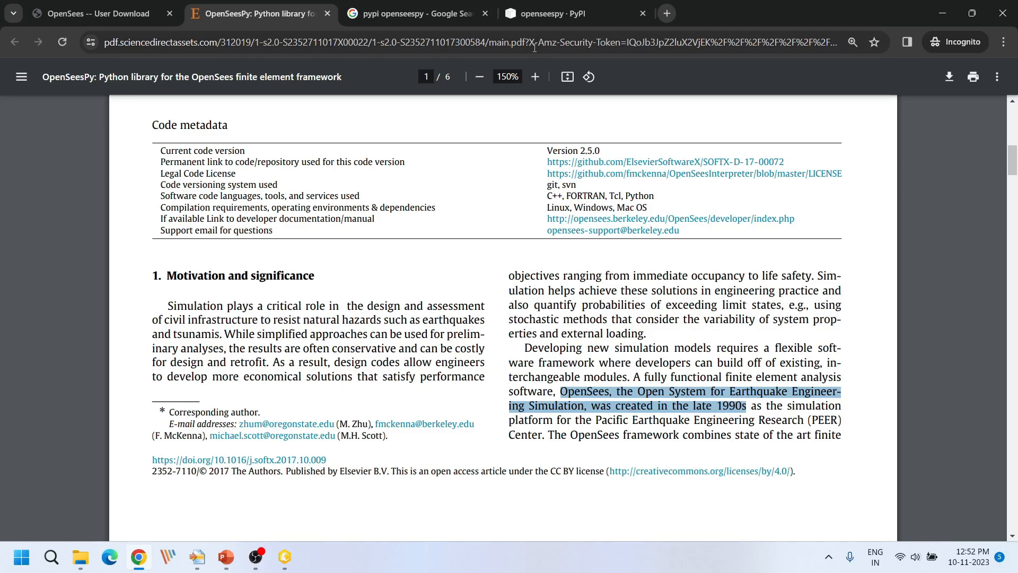
click(572, 13)
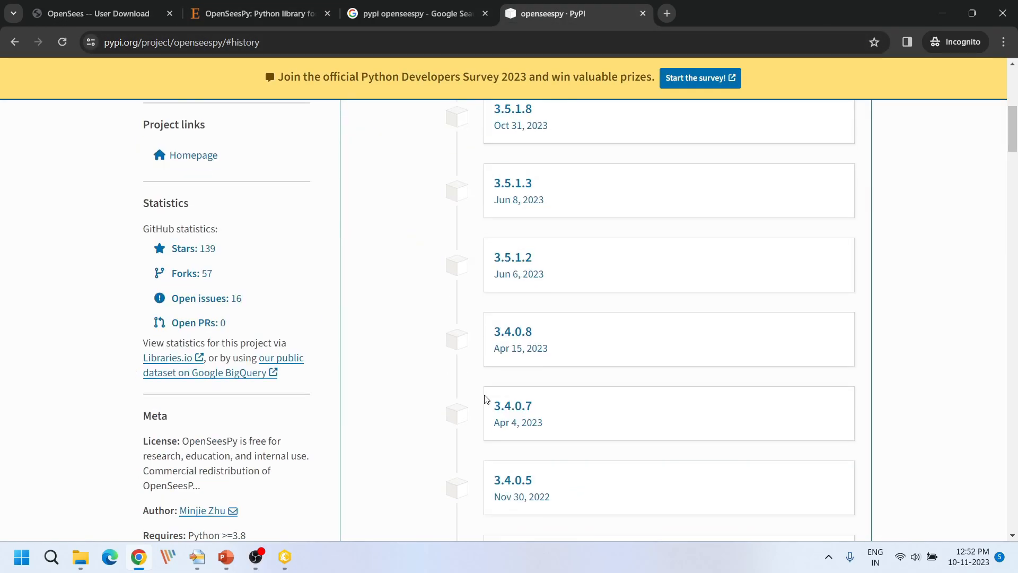
Scroll the PyPI release history down toward the earliest openseespy version 0.0.1.
scroll(down, 3)
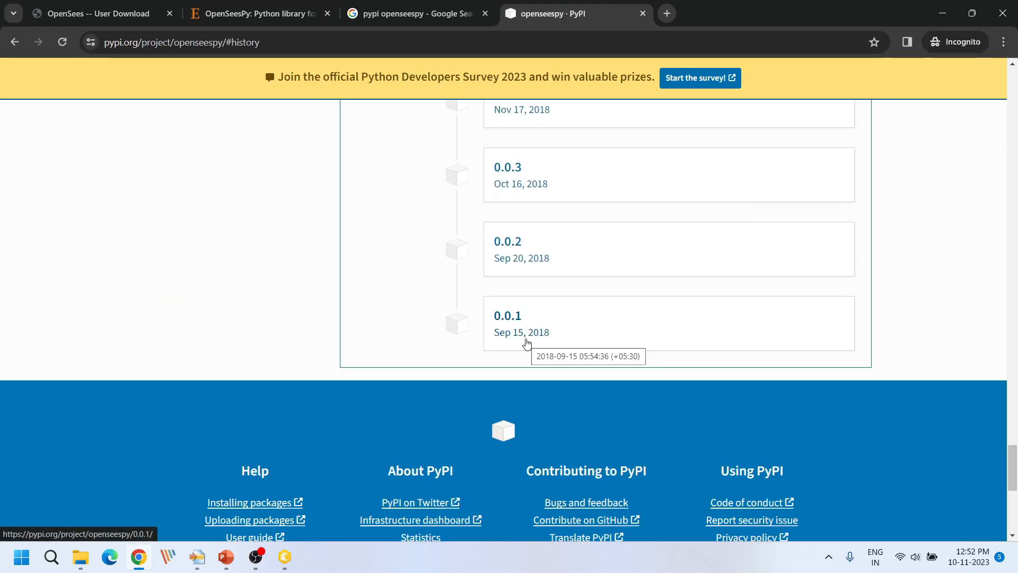
mouse_move(536, 344)
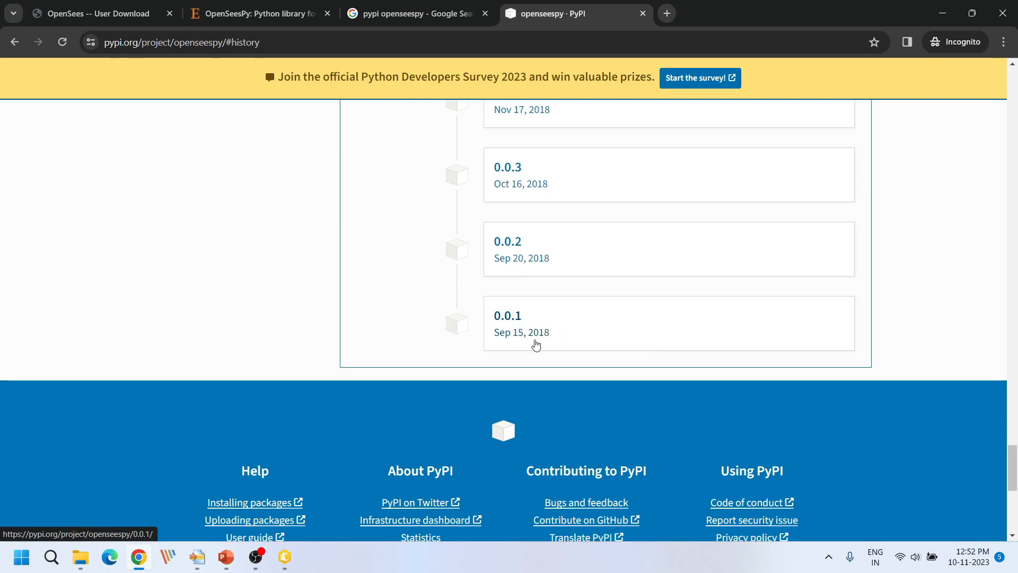
mouse_move(511, 295)
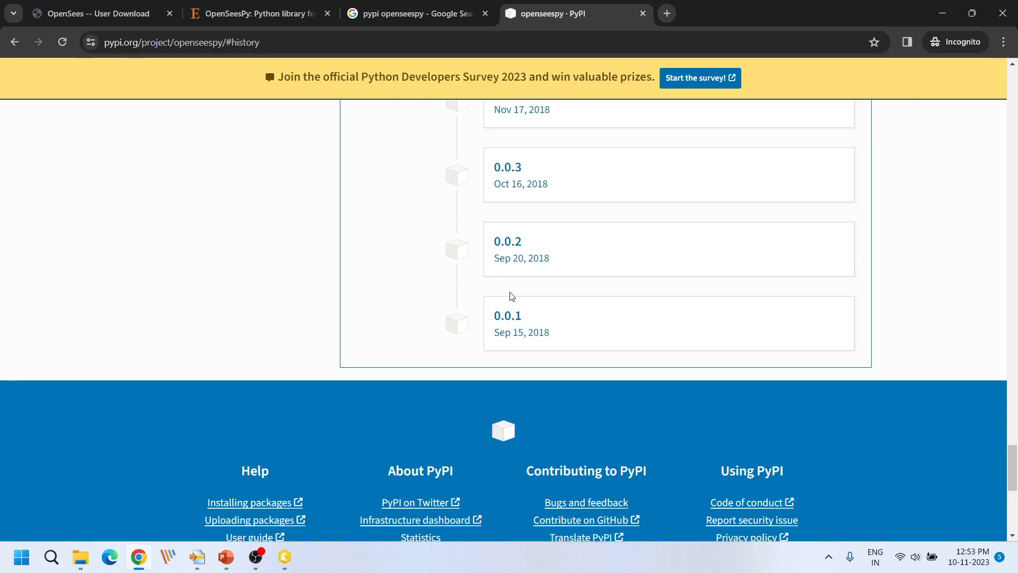
mouse_move(483, 286)
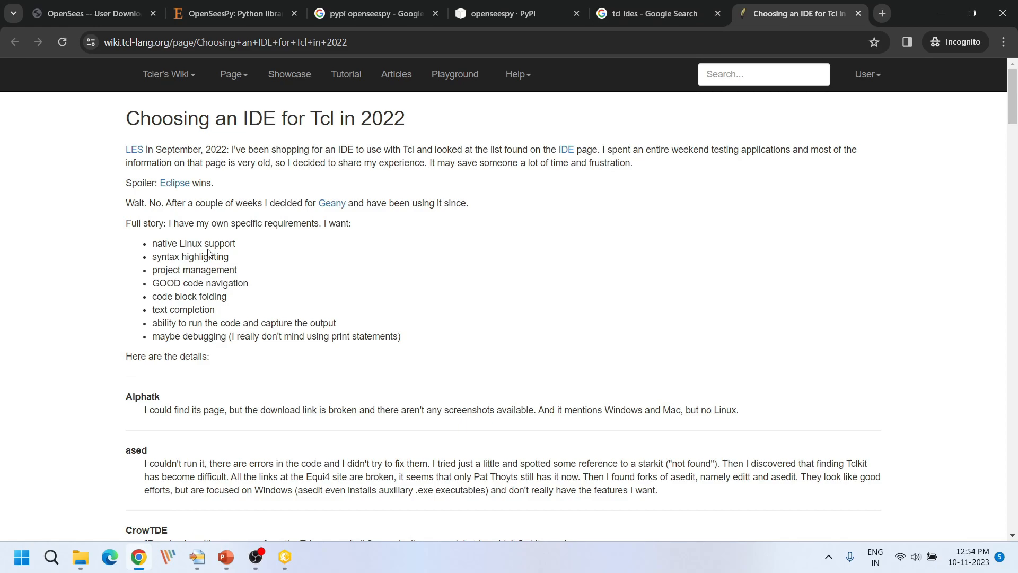
Scroll the 'Choosing an IDE for Tcl in 2022' wiki page through the Komodo and Eclipse reviews.
scroll(down, 3)
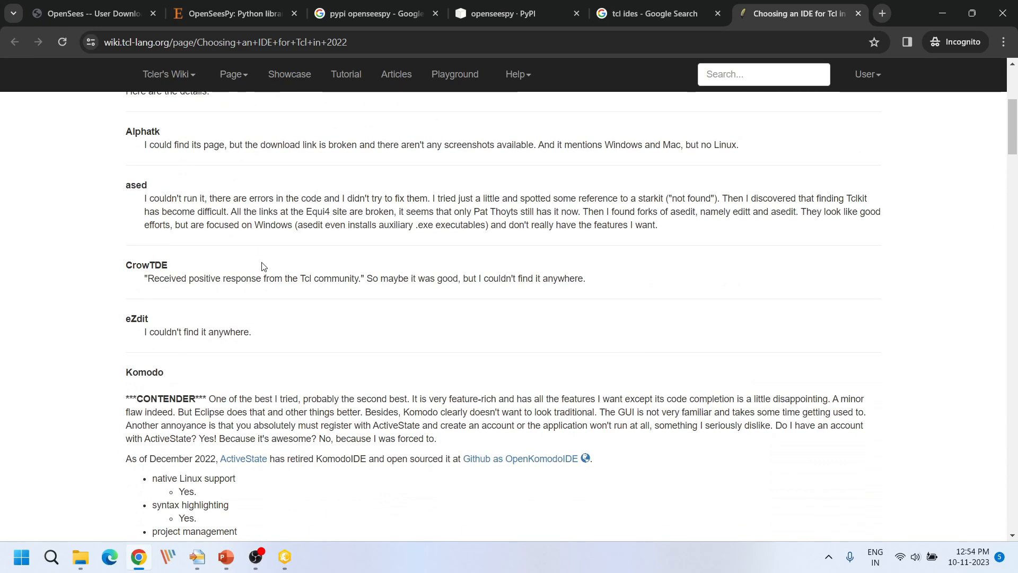
scroll(down, 3)
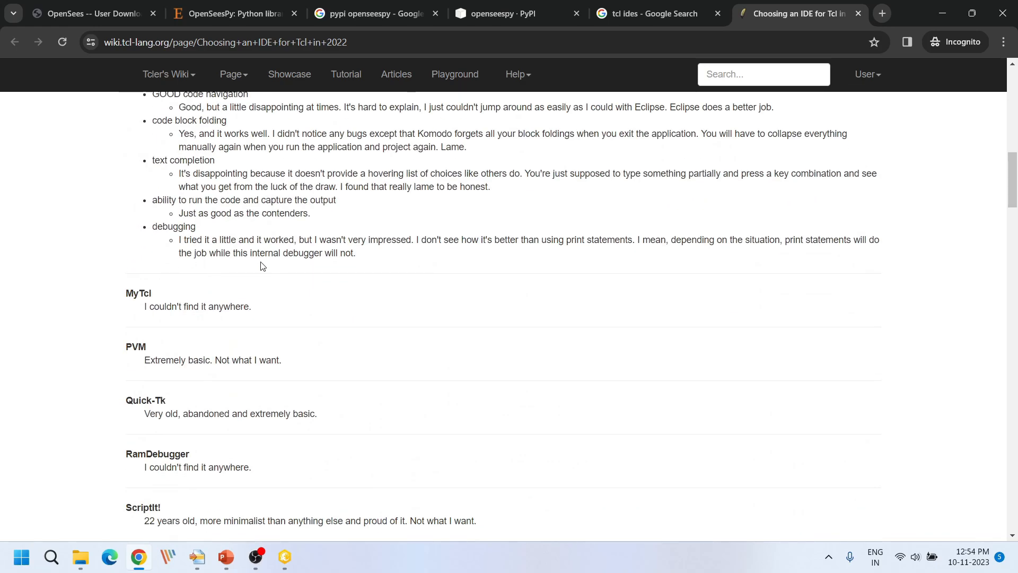
scroll(up, 3)
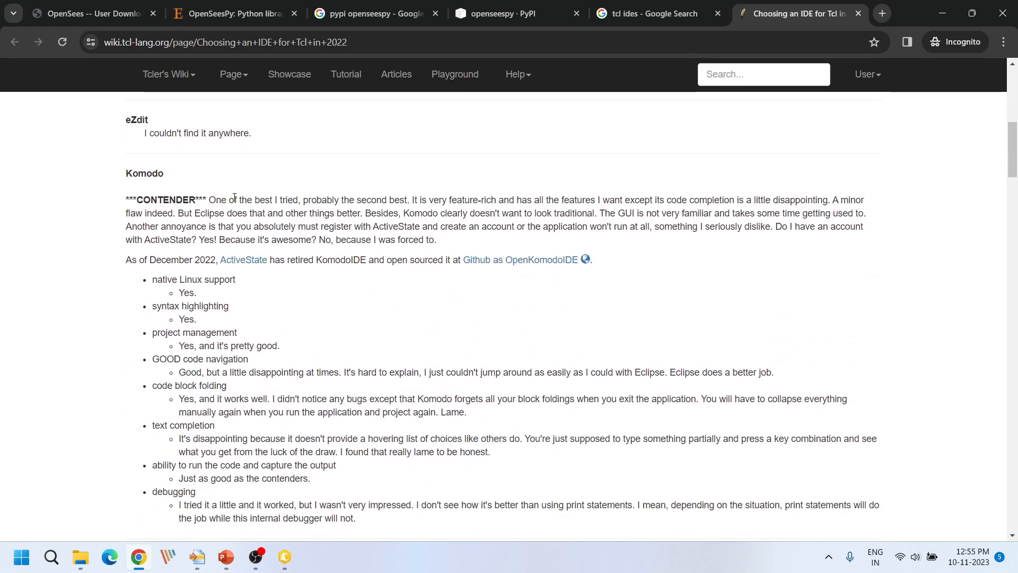
scroll(down, 3)
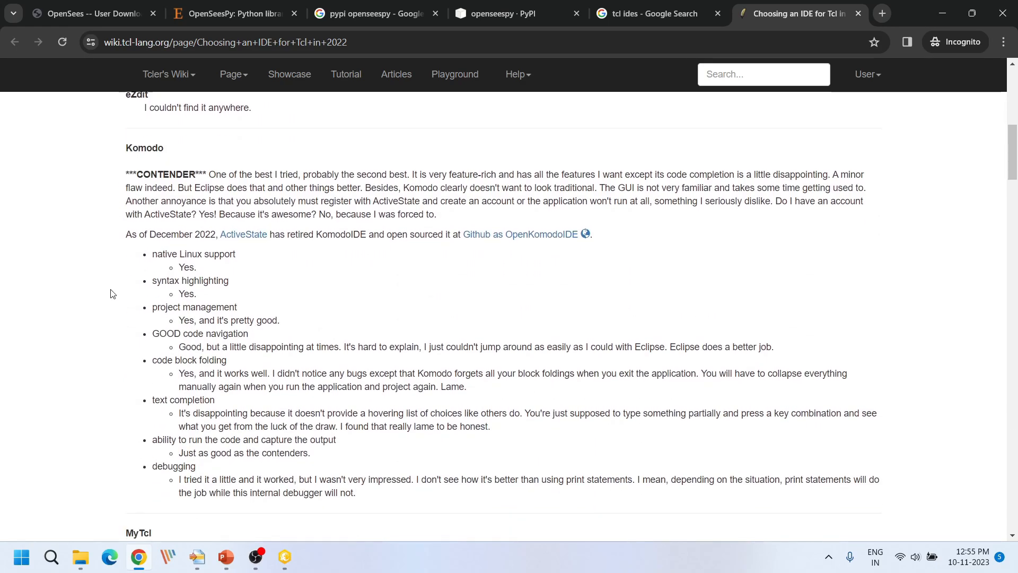
scroll(down, 3)
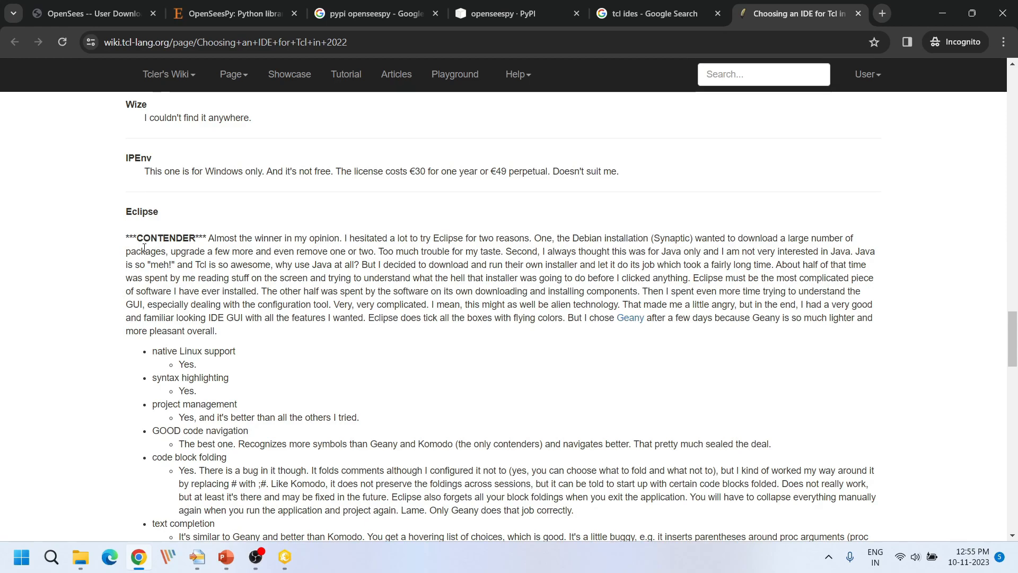
scroll(down, 3)
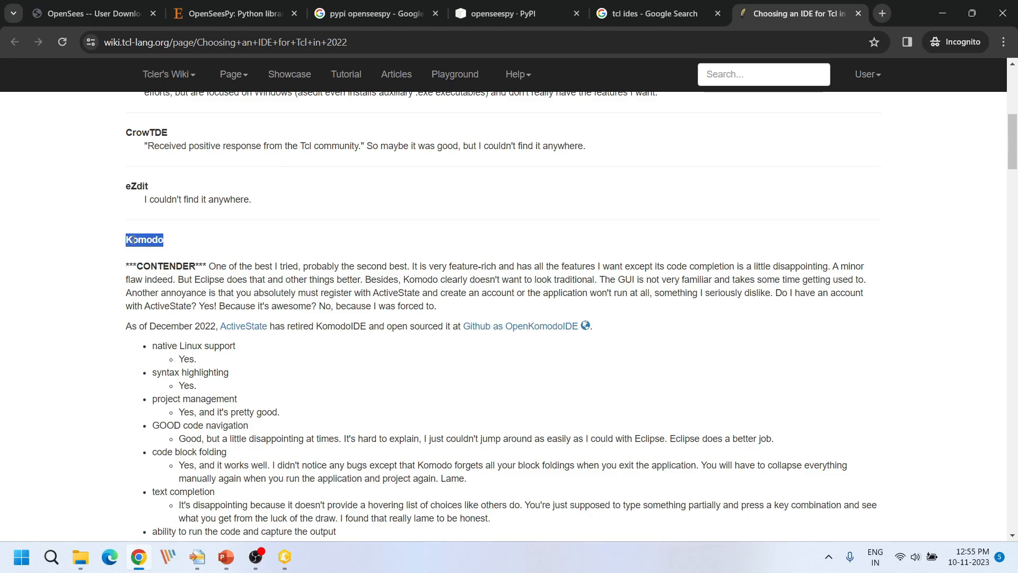
mouse_move(356, 303)
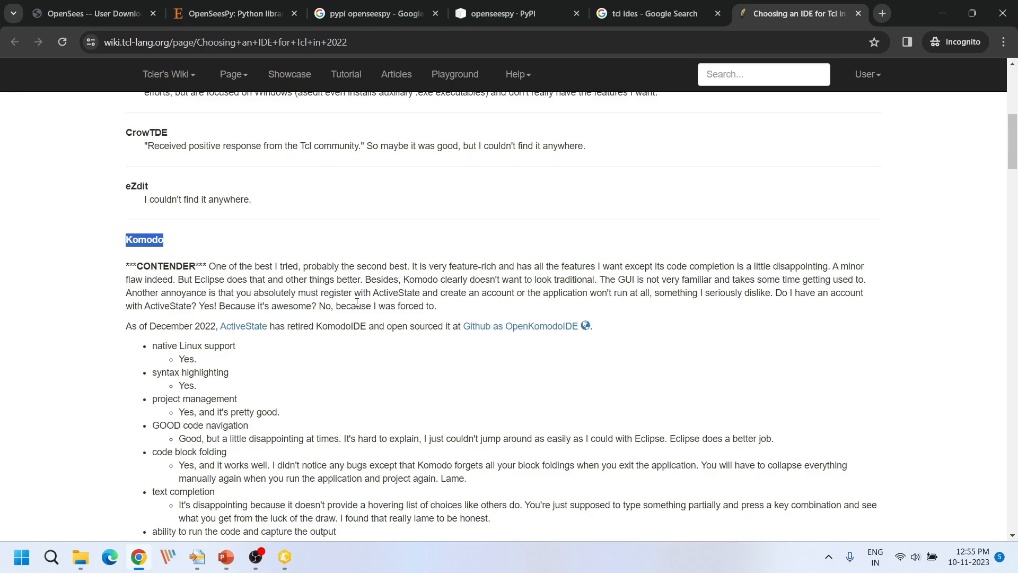